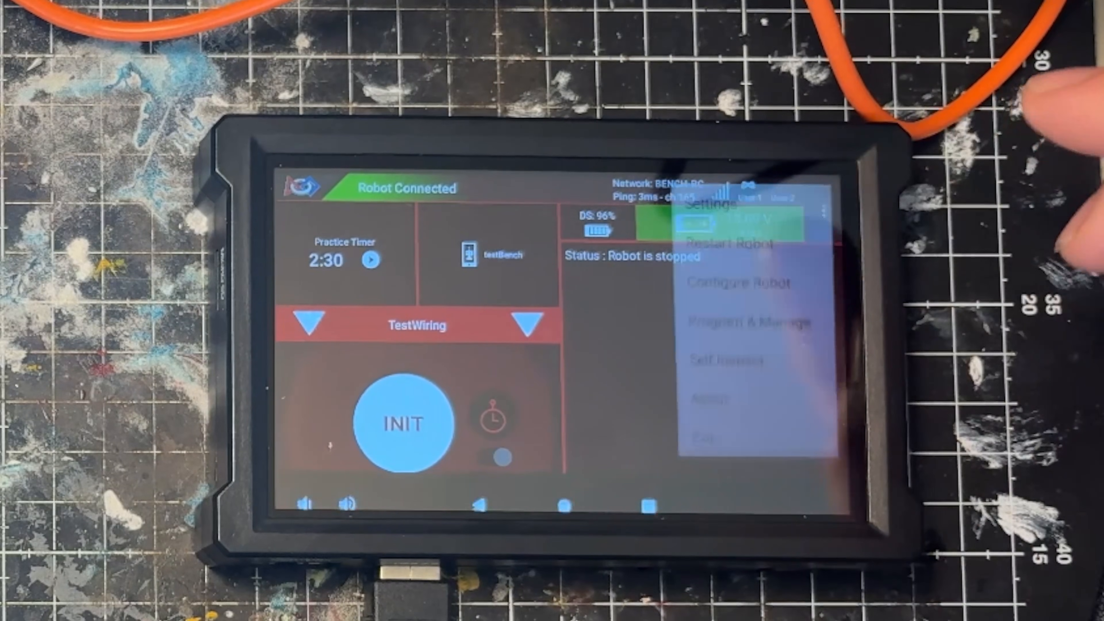
Bring up the testBench robot configuration and its control hub portal devices
click(740, 291)
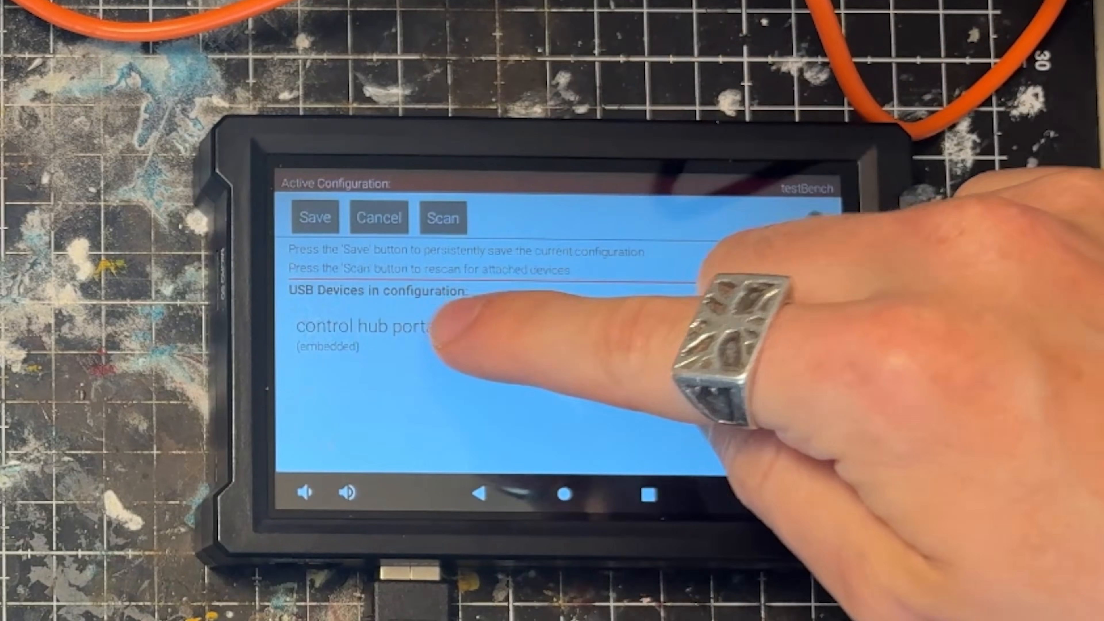
click(364, 327)
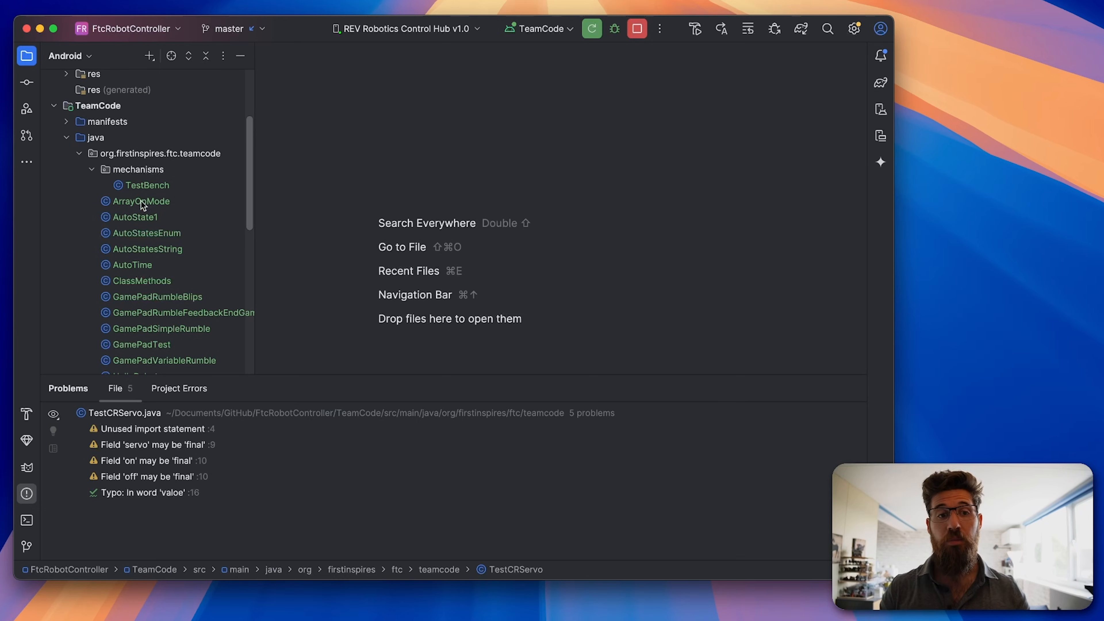
Create a new Java class TestBenchServo in the mechanisms package
click(159, 153)
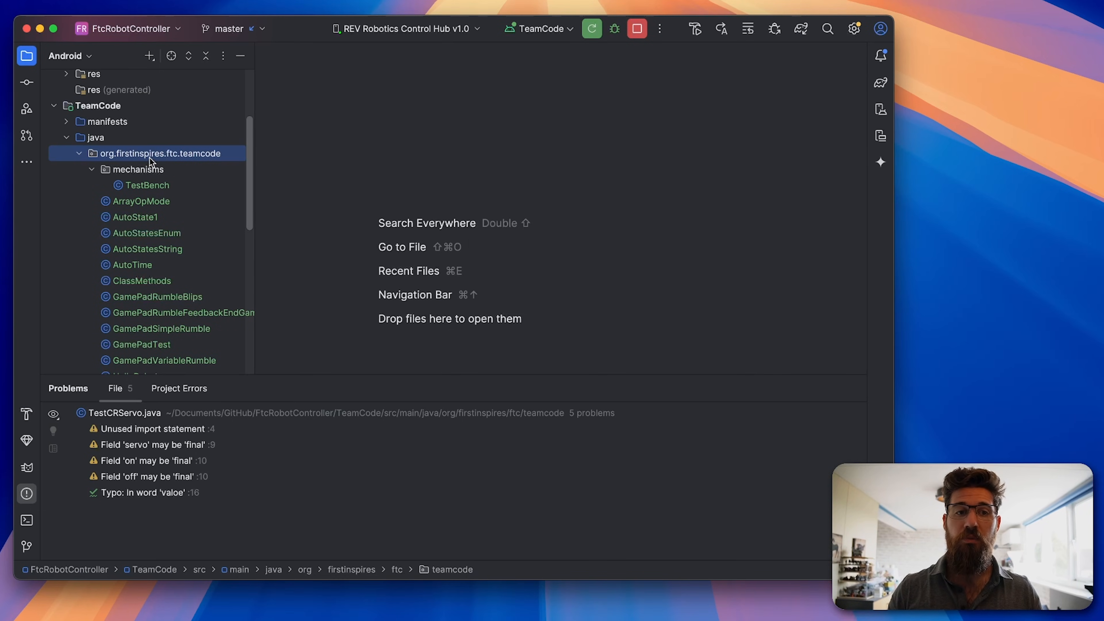
mouse_move(169, 174)
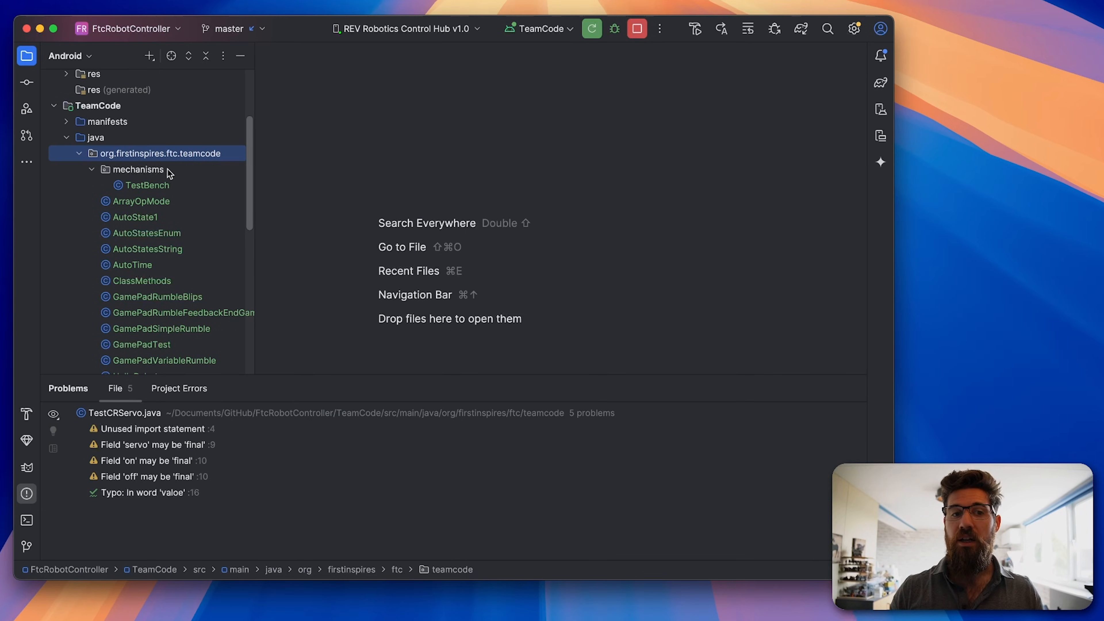
right_click(138, 170)
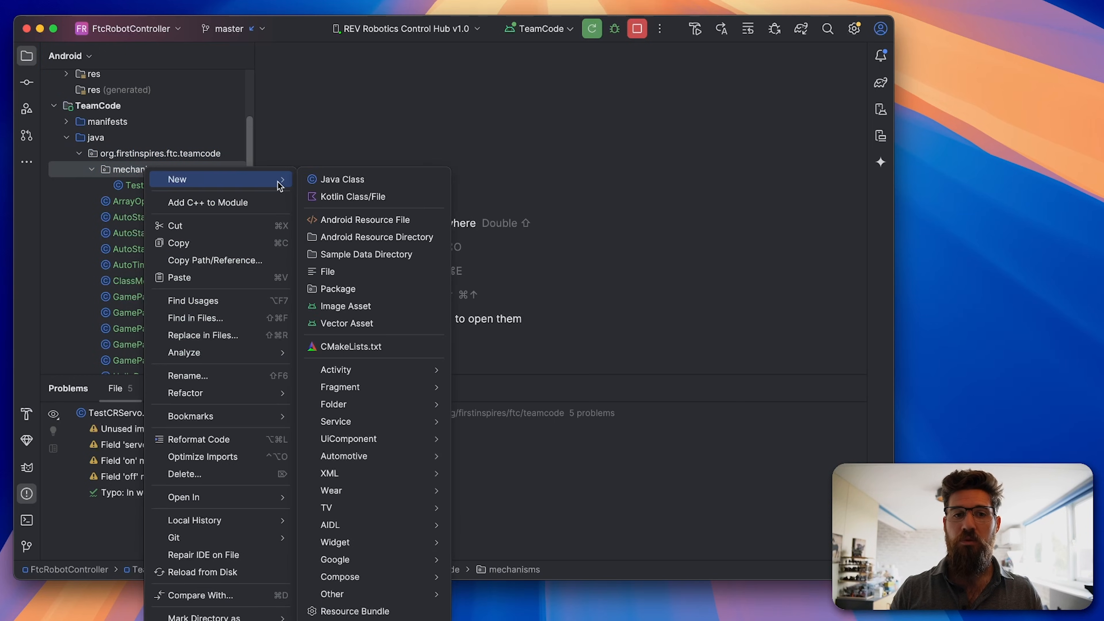
click(342, 179)
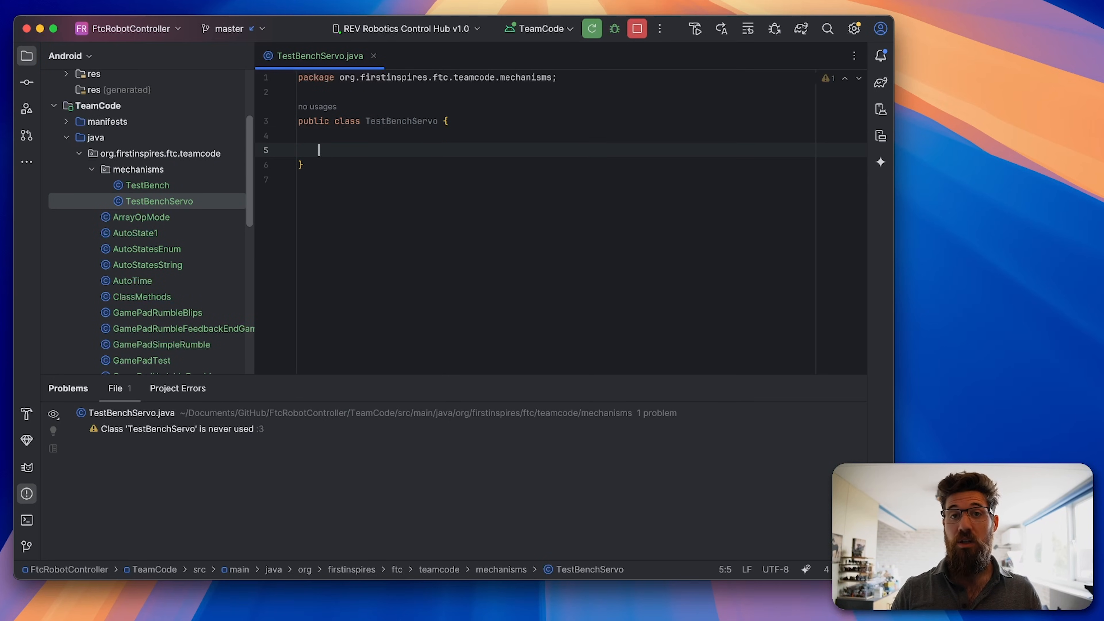
click(410, 134)
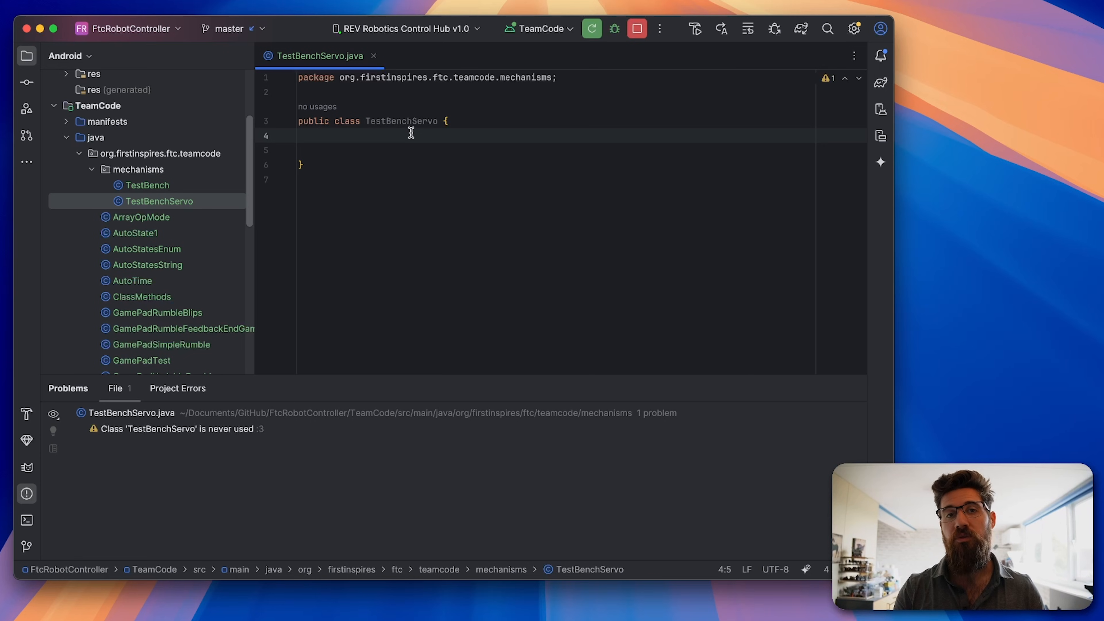
Declare private Servo servoPos and private CRServo servoRot fields with imports
text(private Servo)
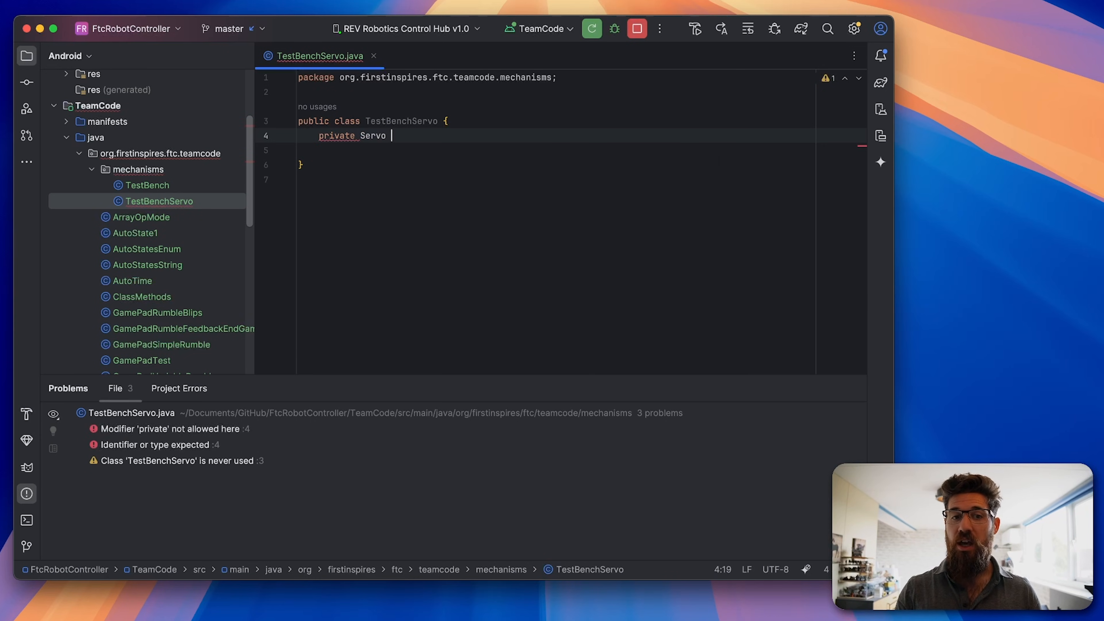
text(servoPos)
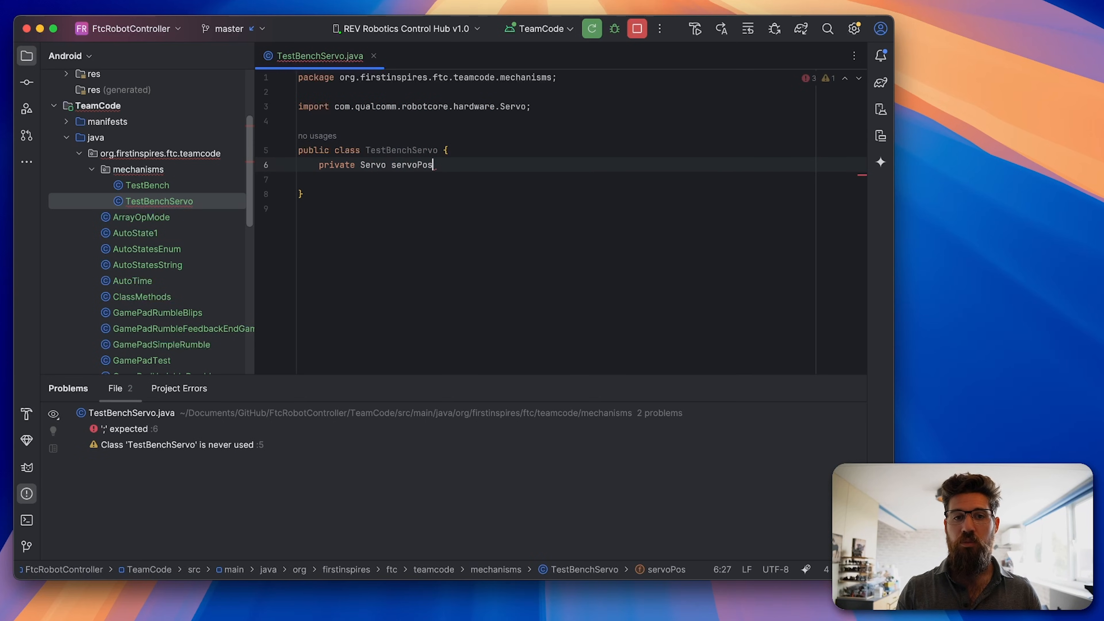
text(;)
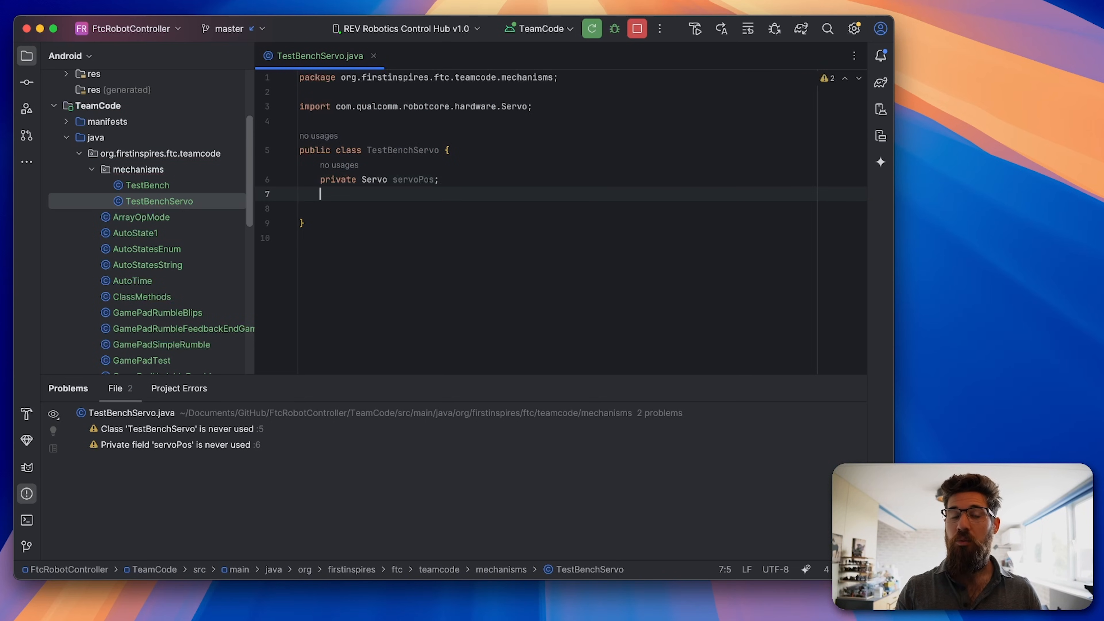
text(pria)
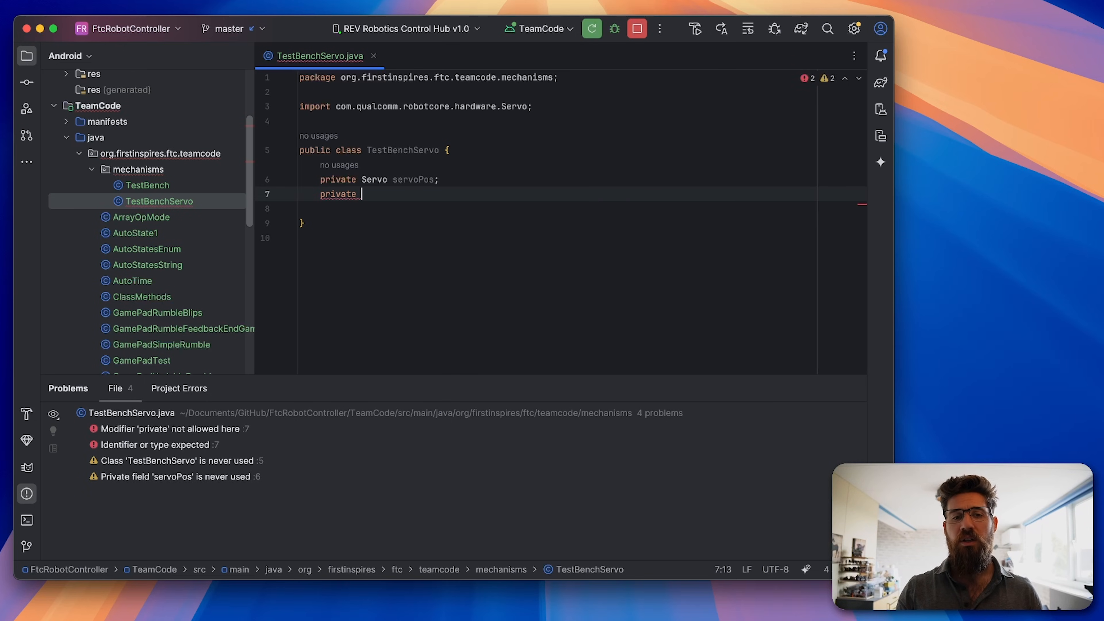
text(CRServo)
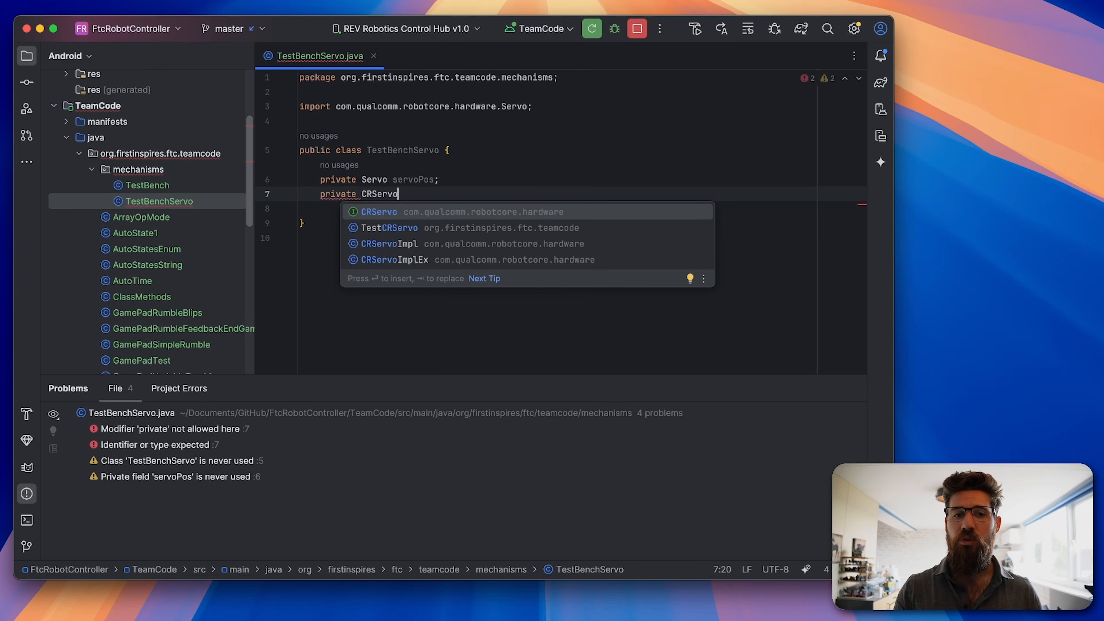
key(Enter)
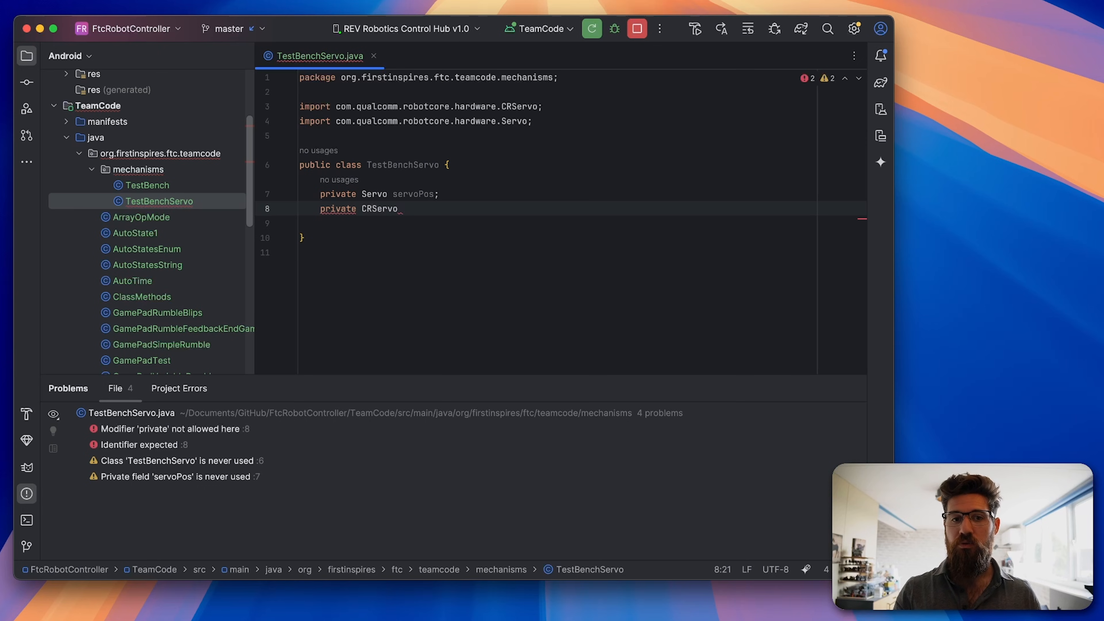
text(servoRot;)
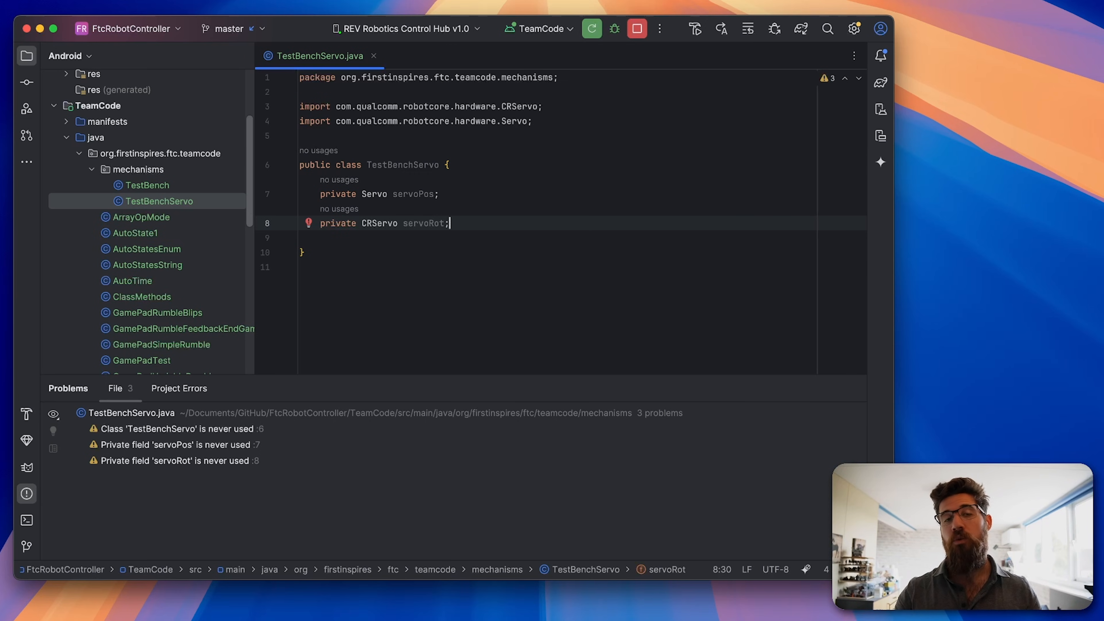
key(Enter)
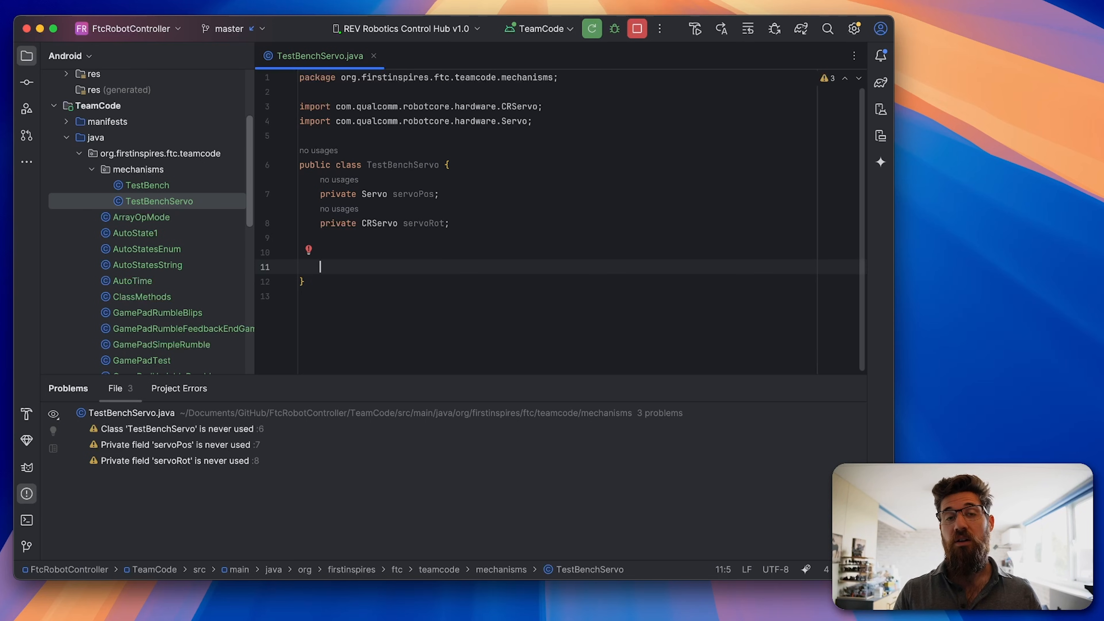
Add an empty public void init(HardwareMap hwMap) method to TestBenchServo
text(po)
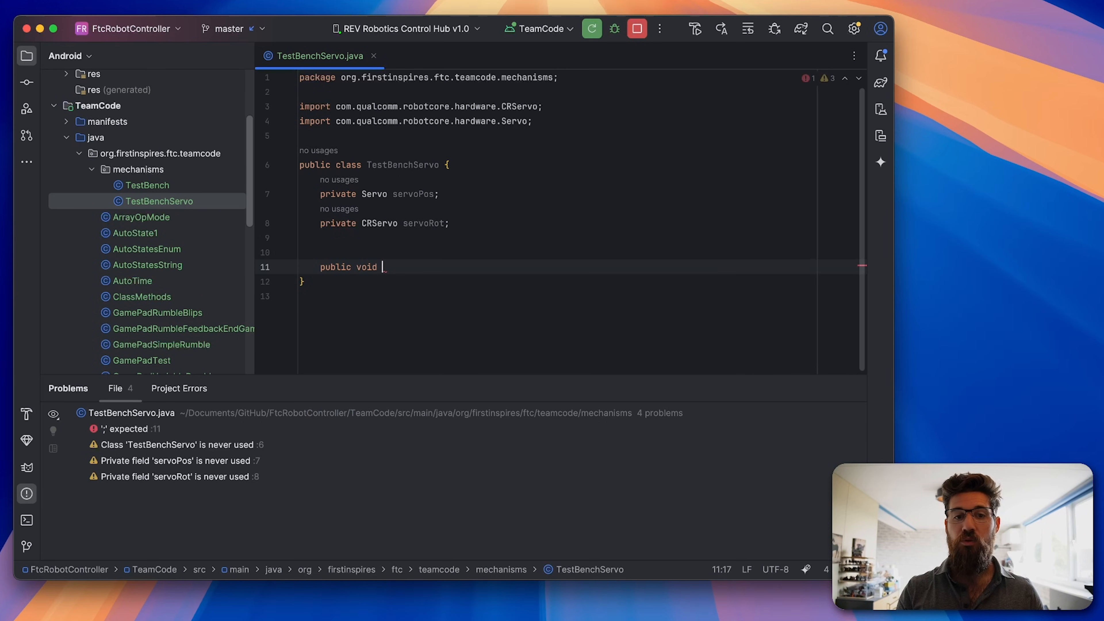
text(init())
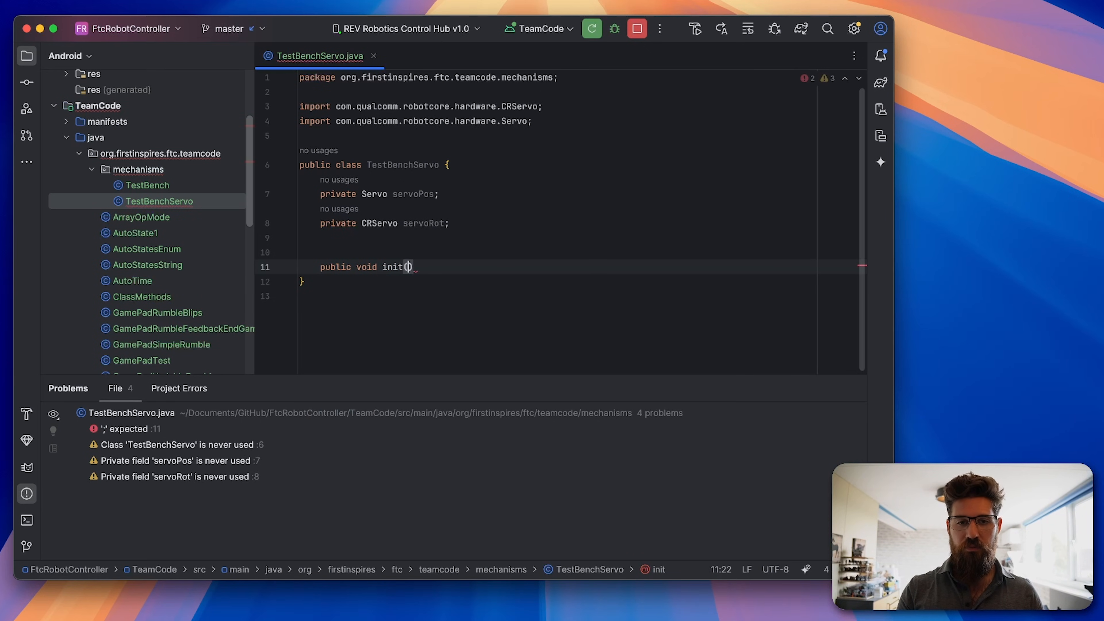
text(HardwareMap)
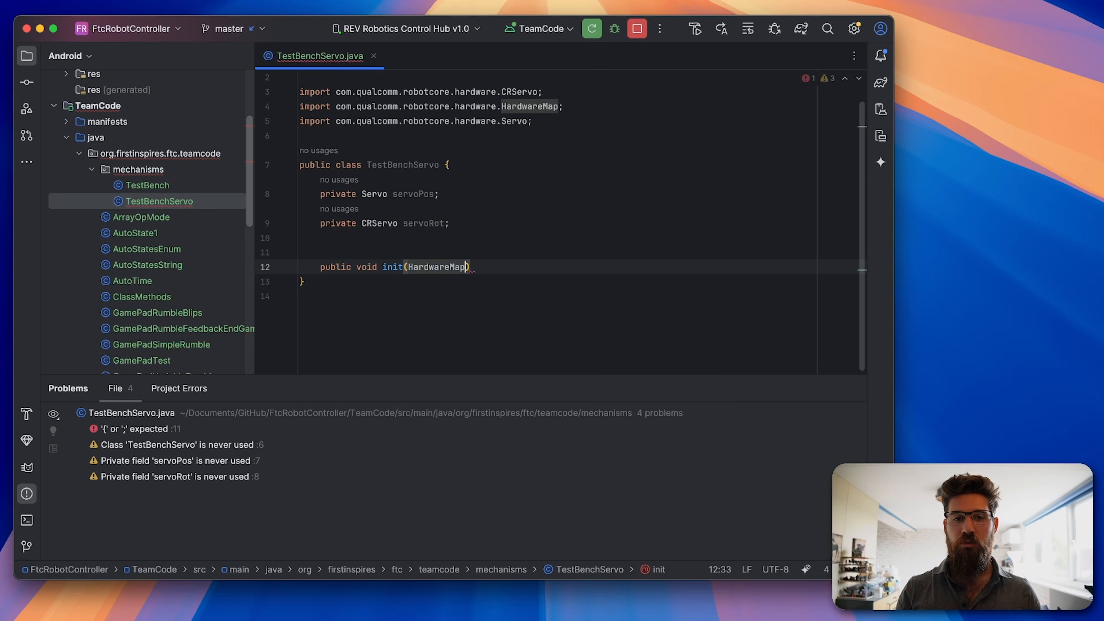
text(hwm)
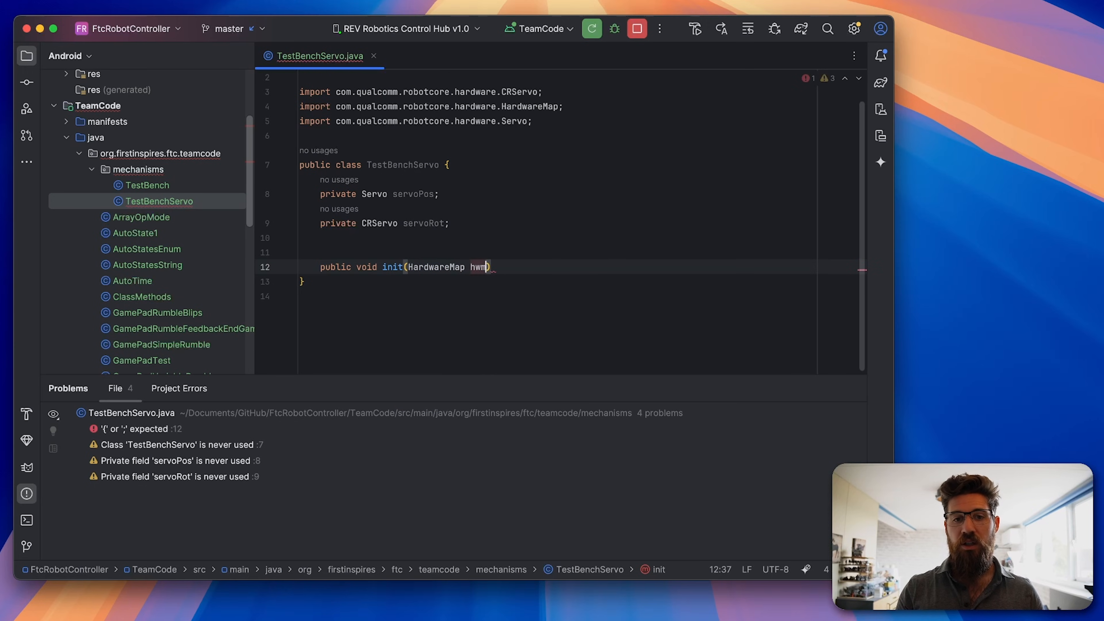
text(Map)
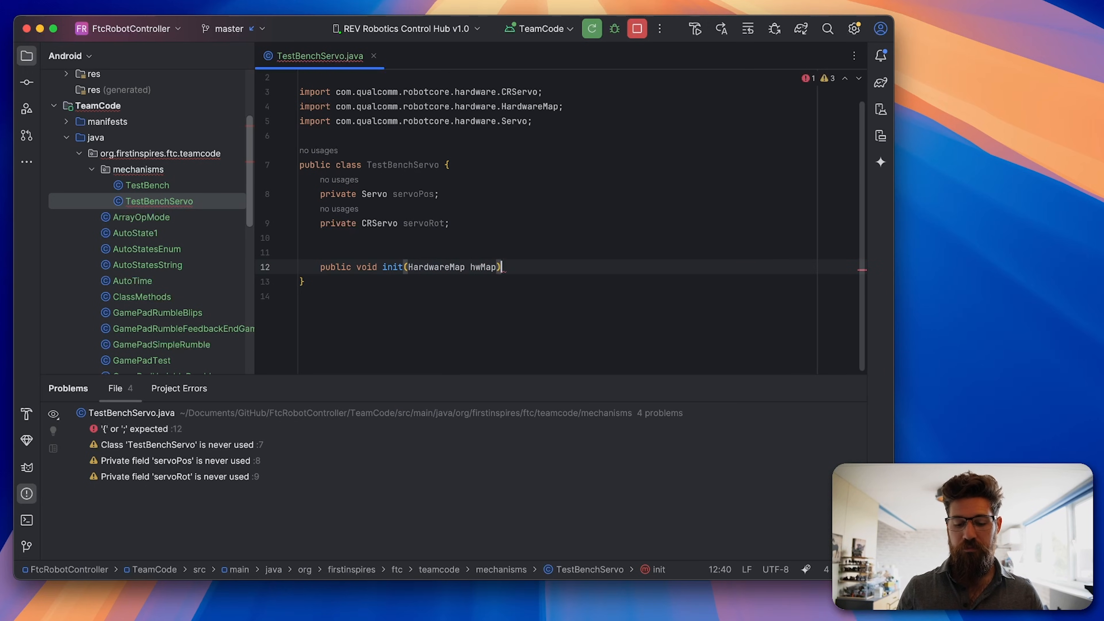
text({)
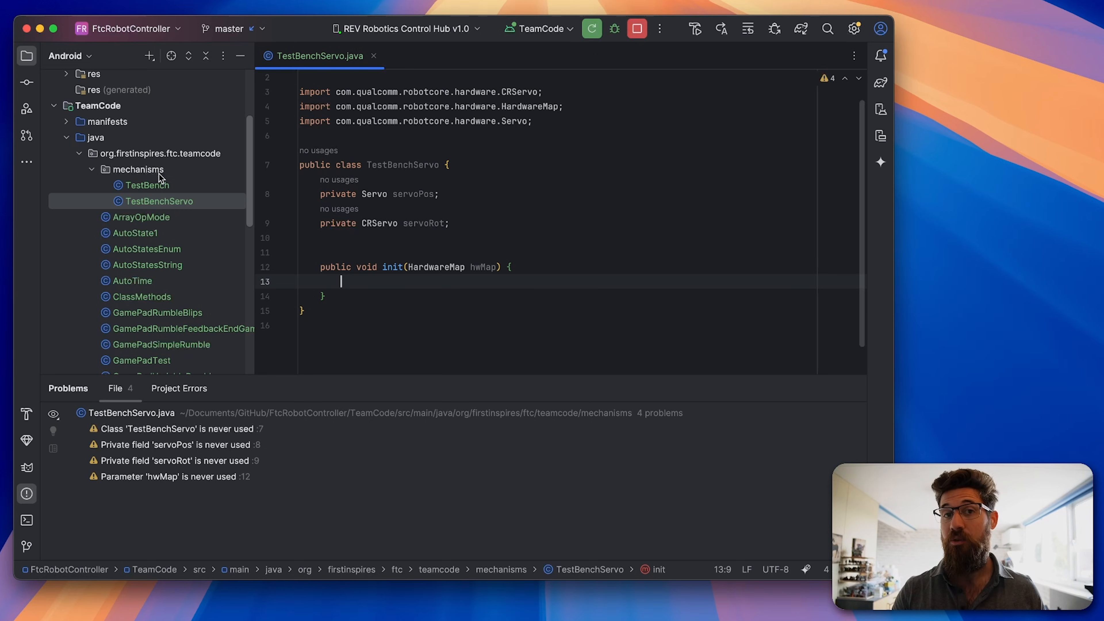
Map servoPos via hwMap.get(Servo.class, "servo_pos")
text(servoPos =)
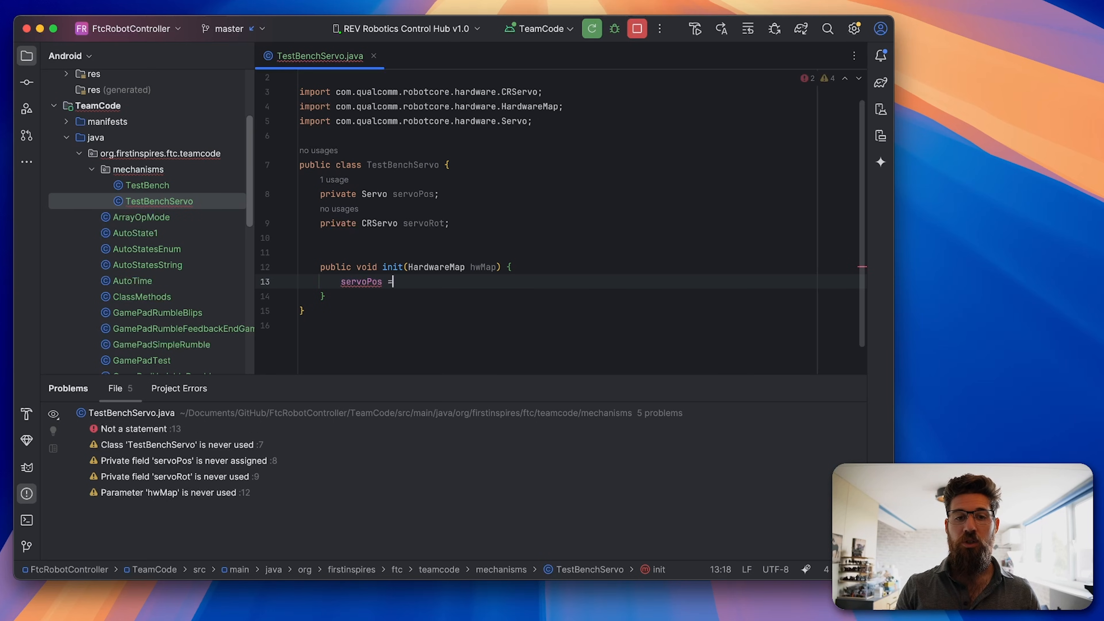
text(hwMap.get(ServoI)
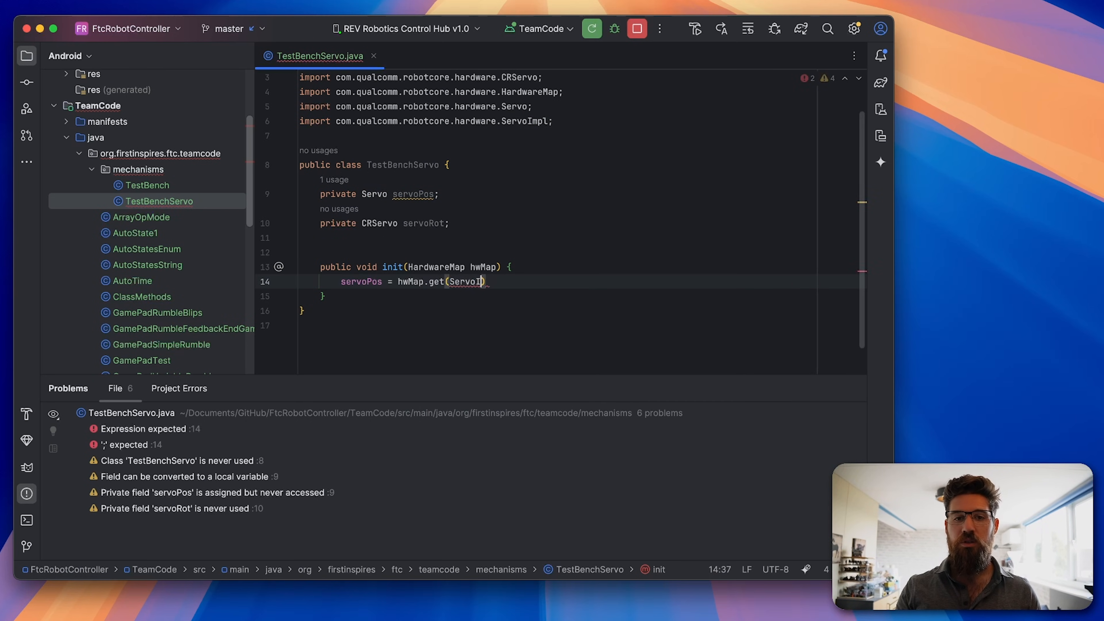
text(.class, ")
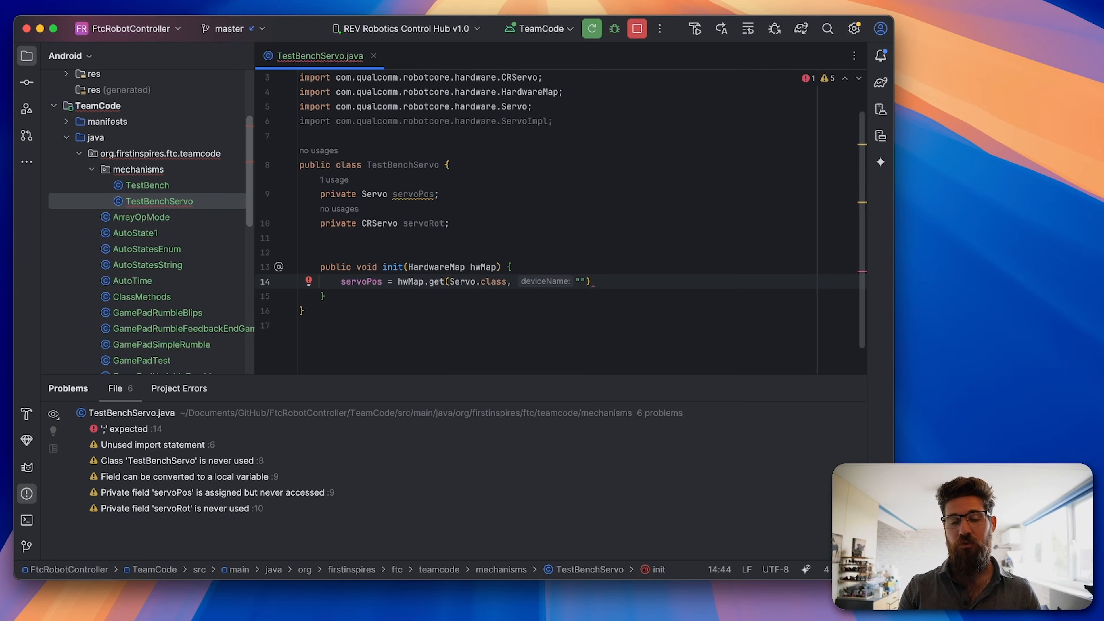
text(servo_)
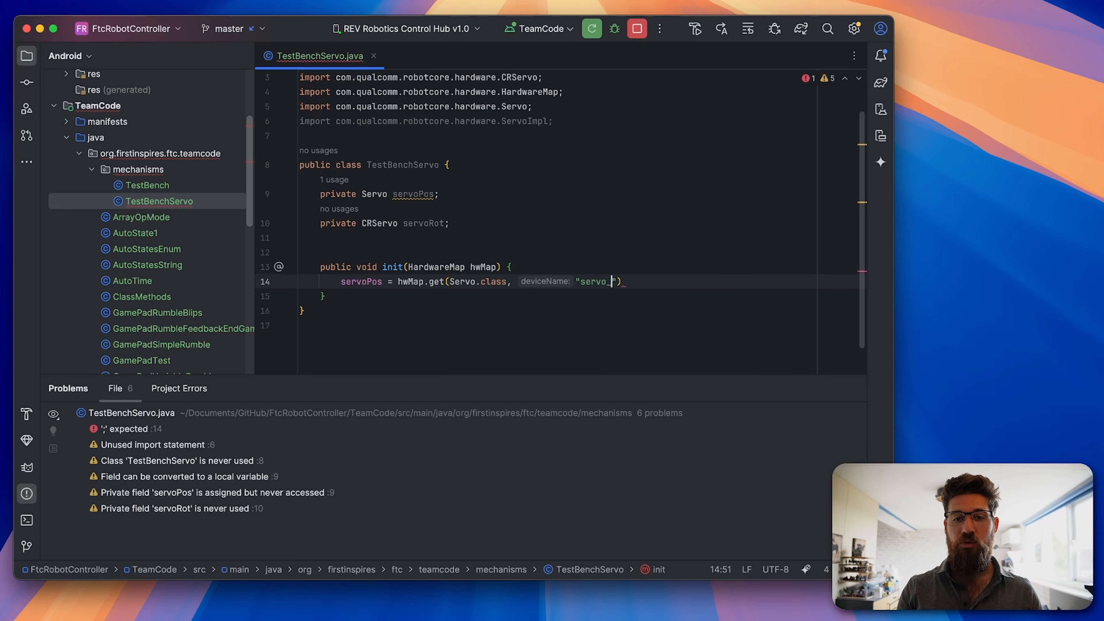
text(pos)
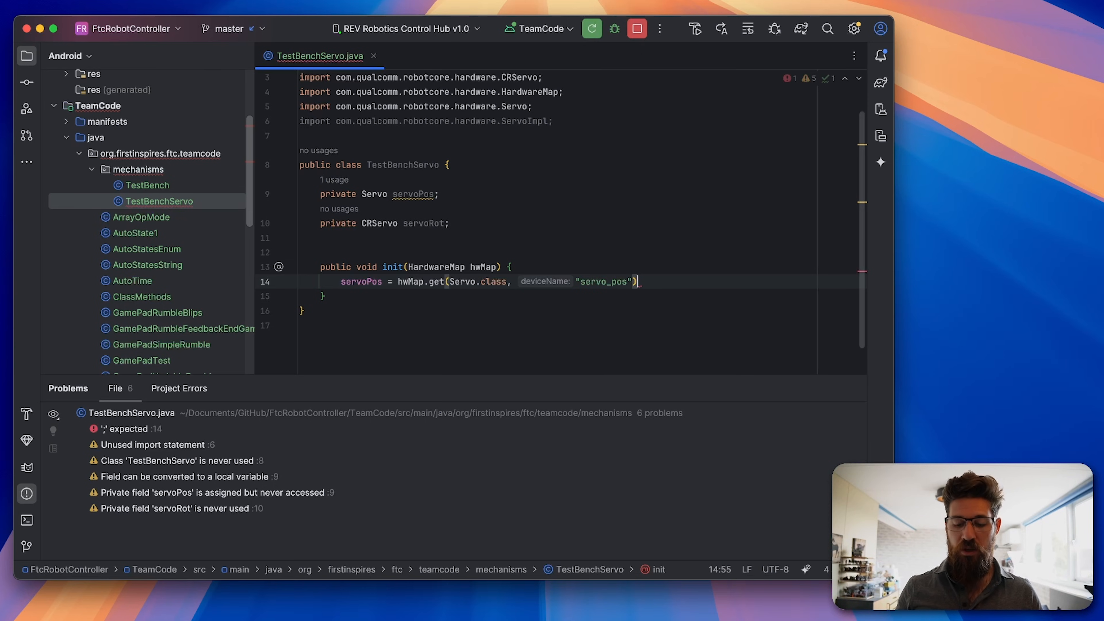
text(;)
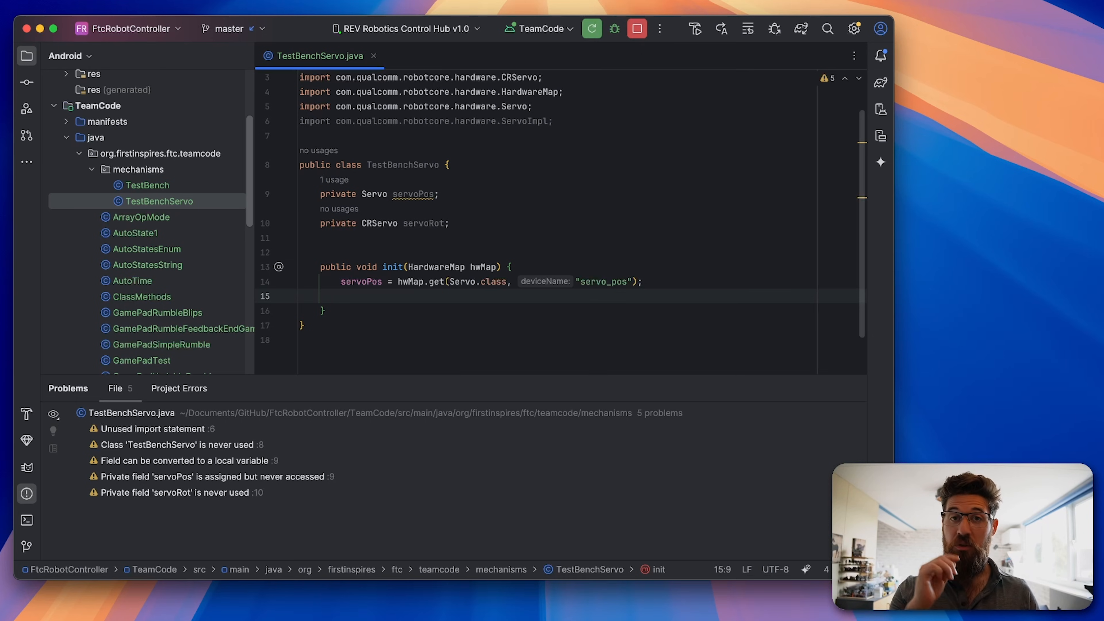
Map servoRot via hwMap.get(CRServo.class, "servo_rot")
text(servoRot =)
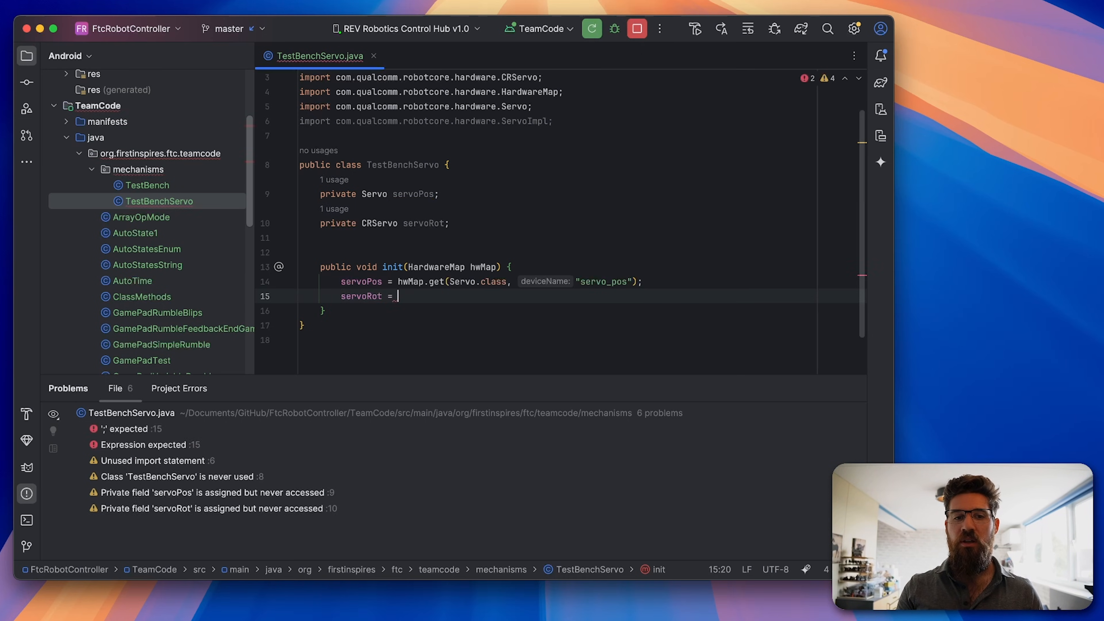
text(hwMap.get)
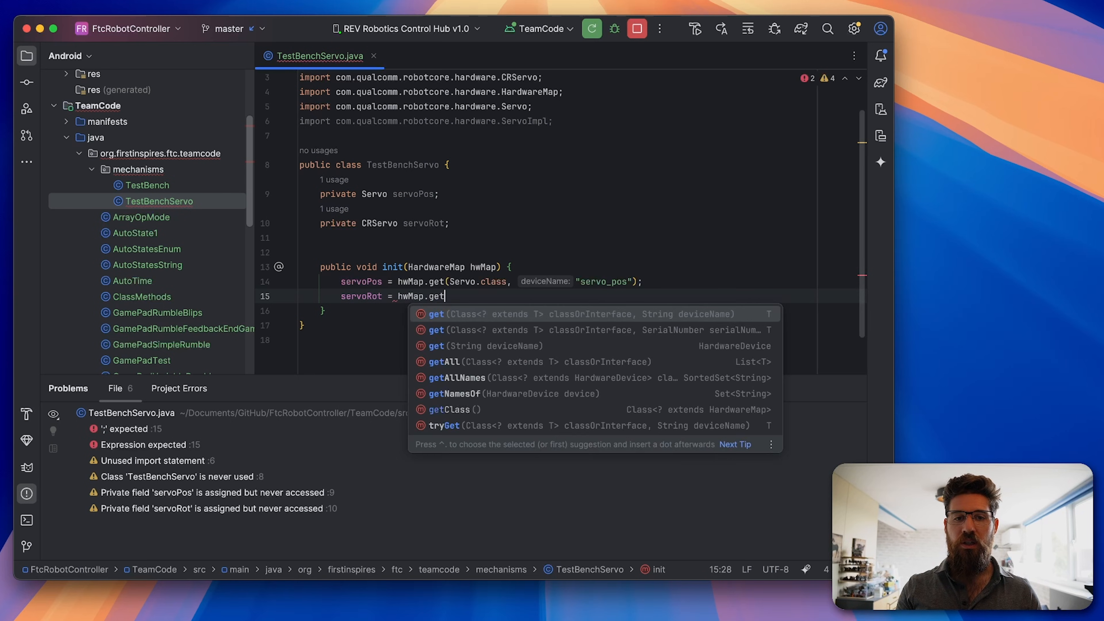
text((CRServo.class, ")
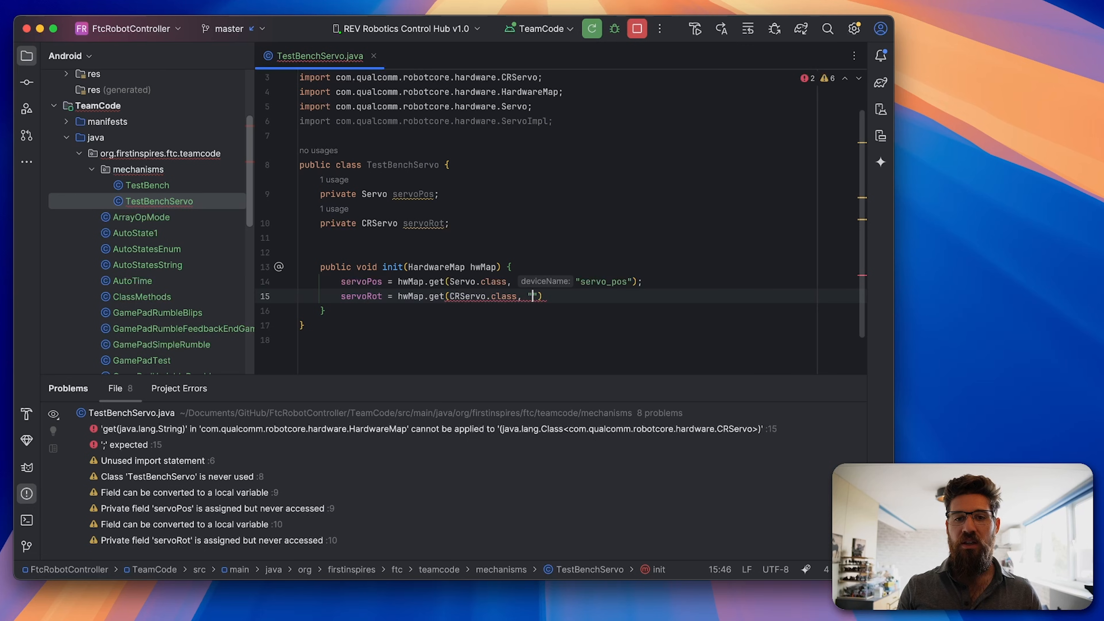
text(servo_rot)
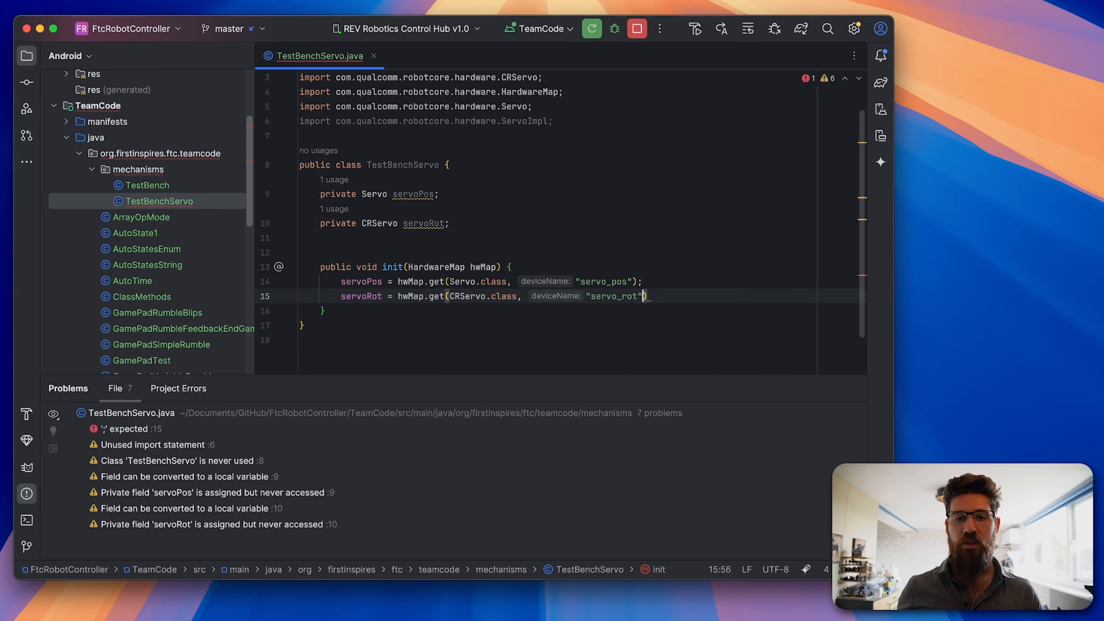
text(;)
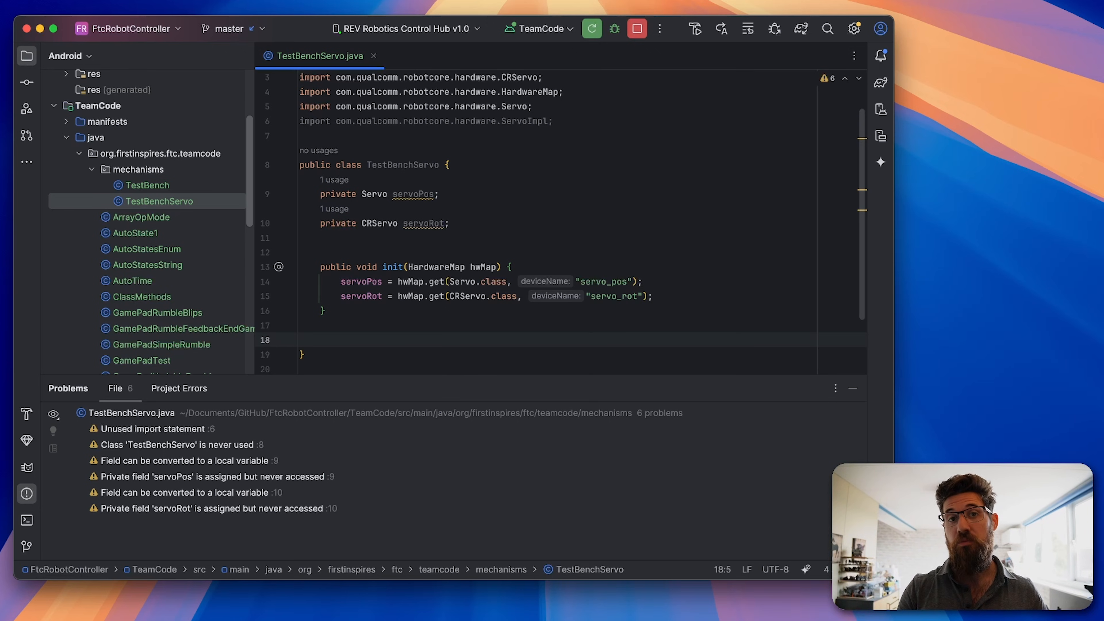
Add setServoPos(double angle) calling servoPos.setPosition(angle)
text(public void setServoPos()
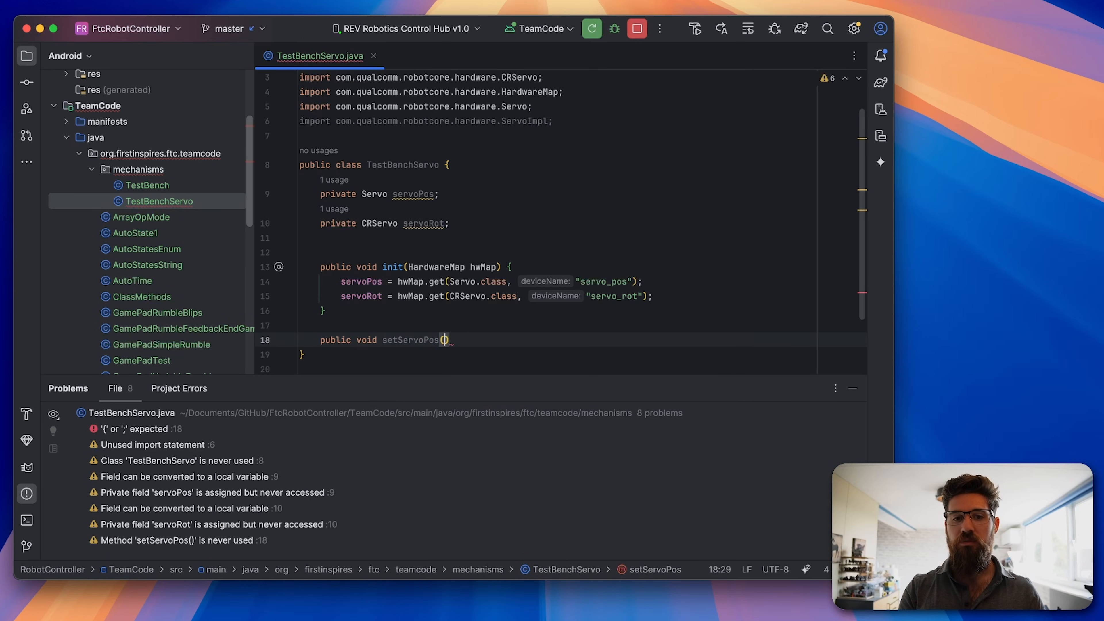
text(double)
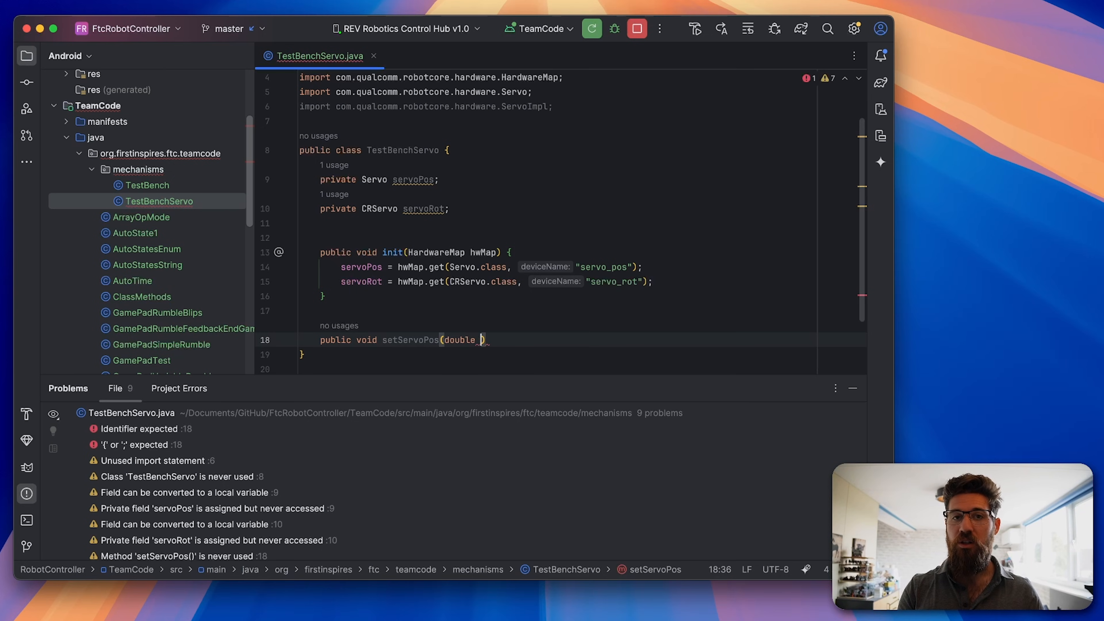
text(angle)
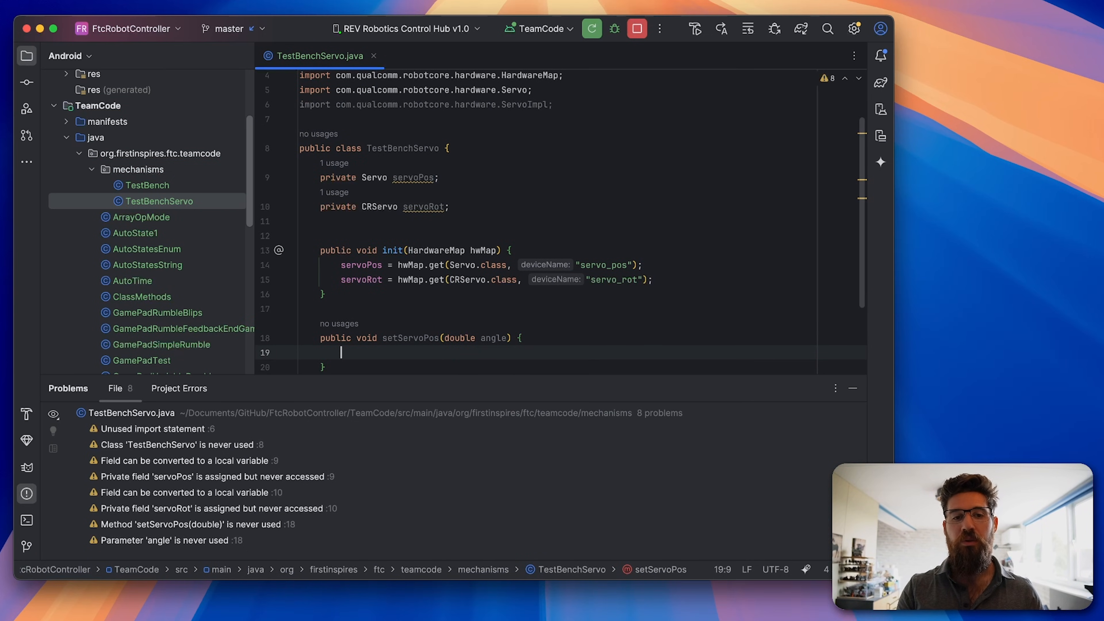
text(servoPos)
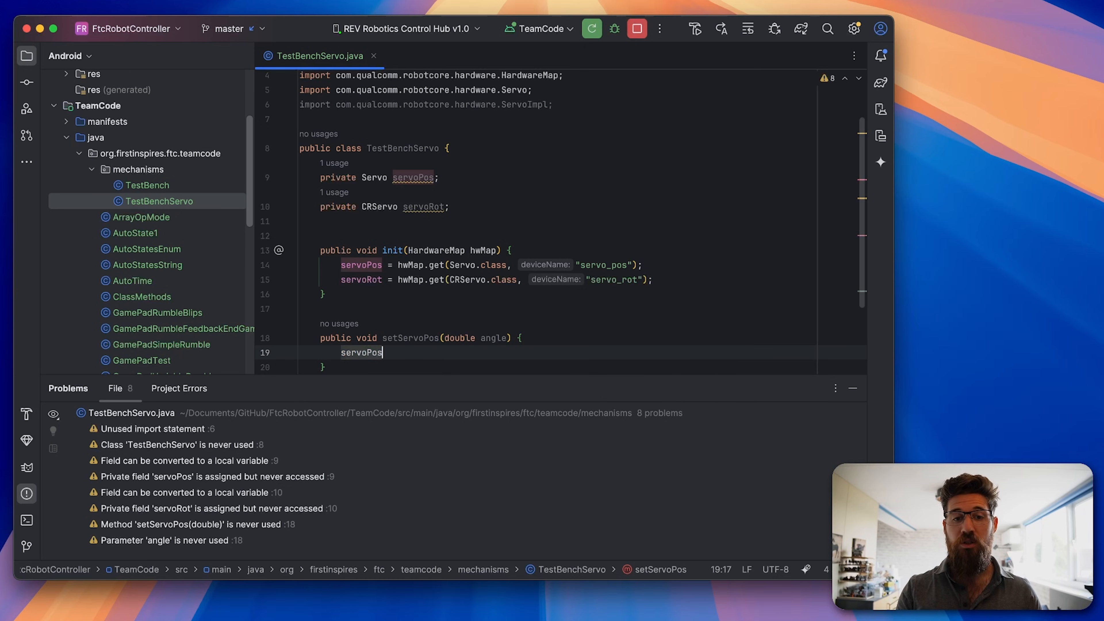
text(.setPosition();)
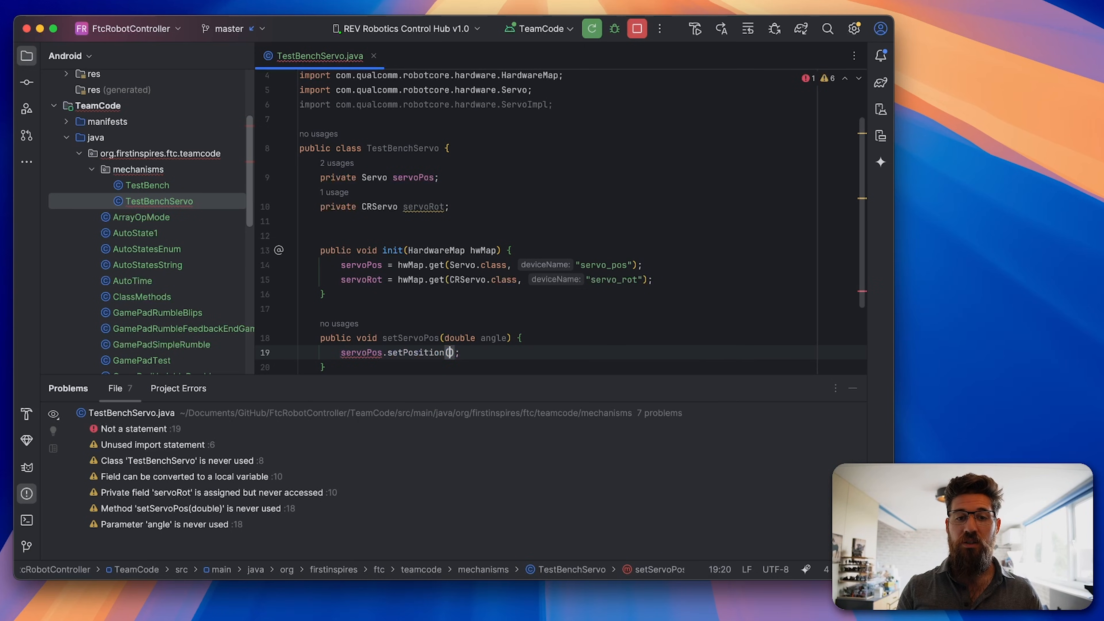
text(angle)
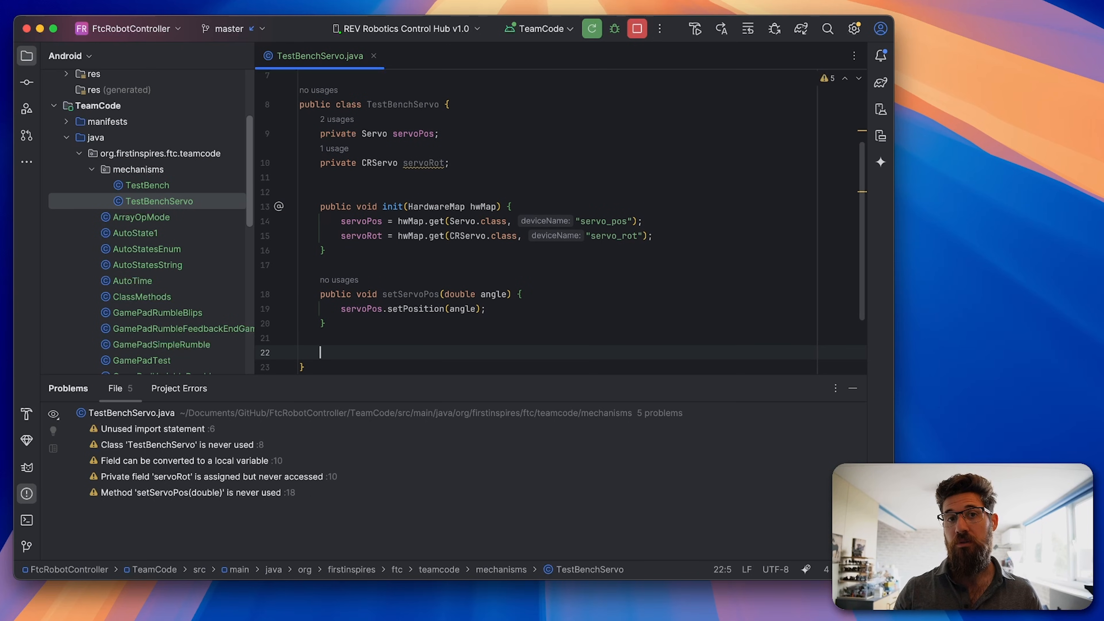
Add setServoRot(double power) calling servoRot.setPower(power)
text(public void setServoRot()
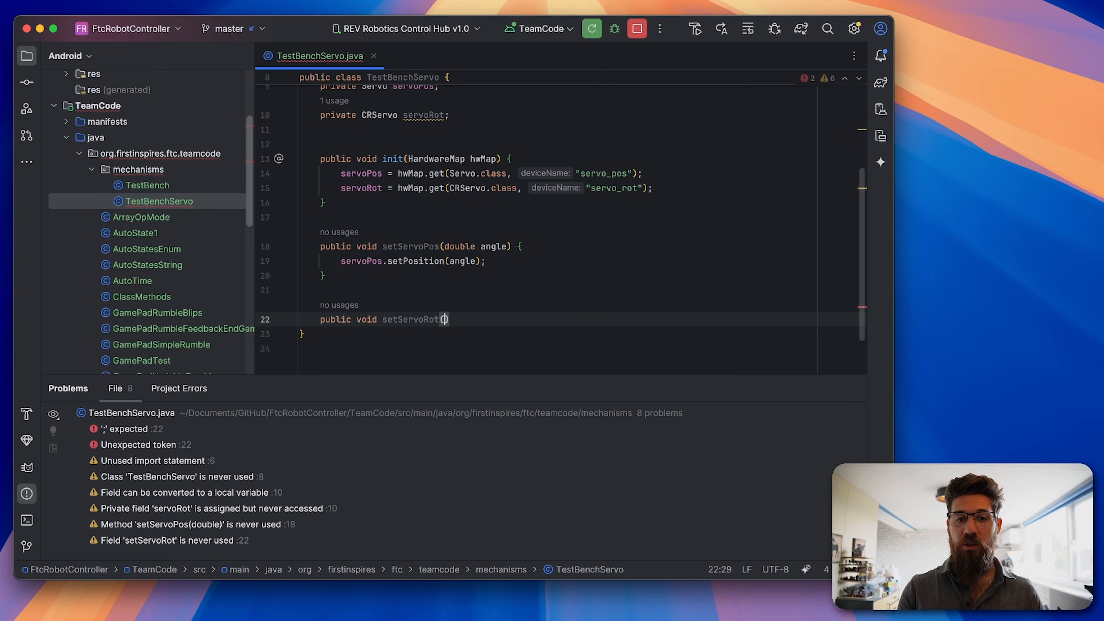
text(double)
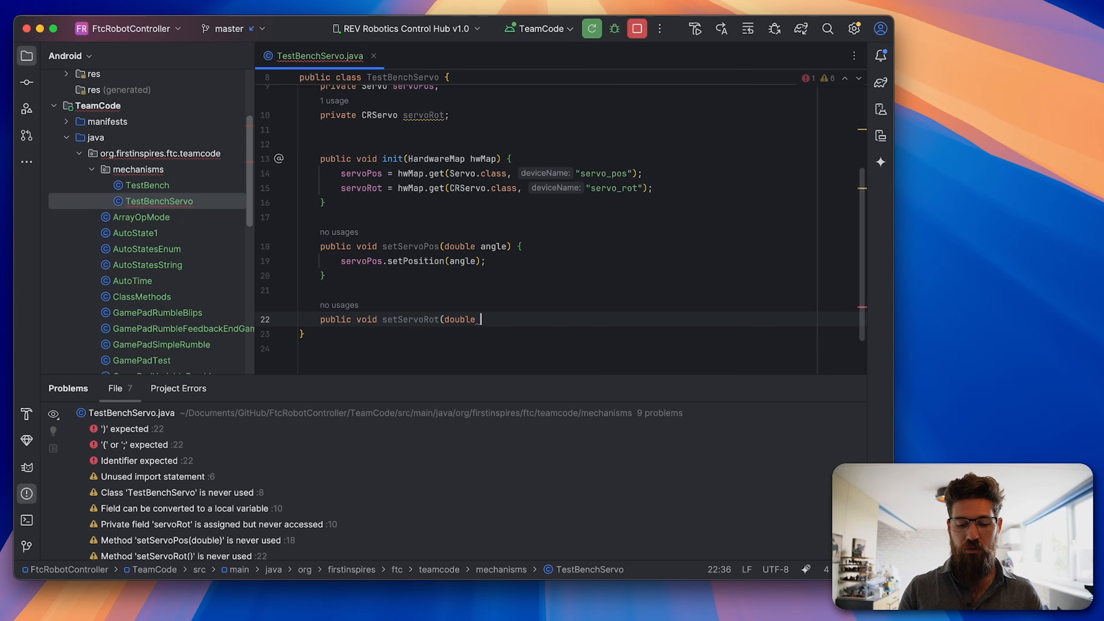
text(power) {)
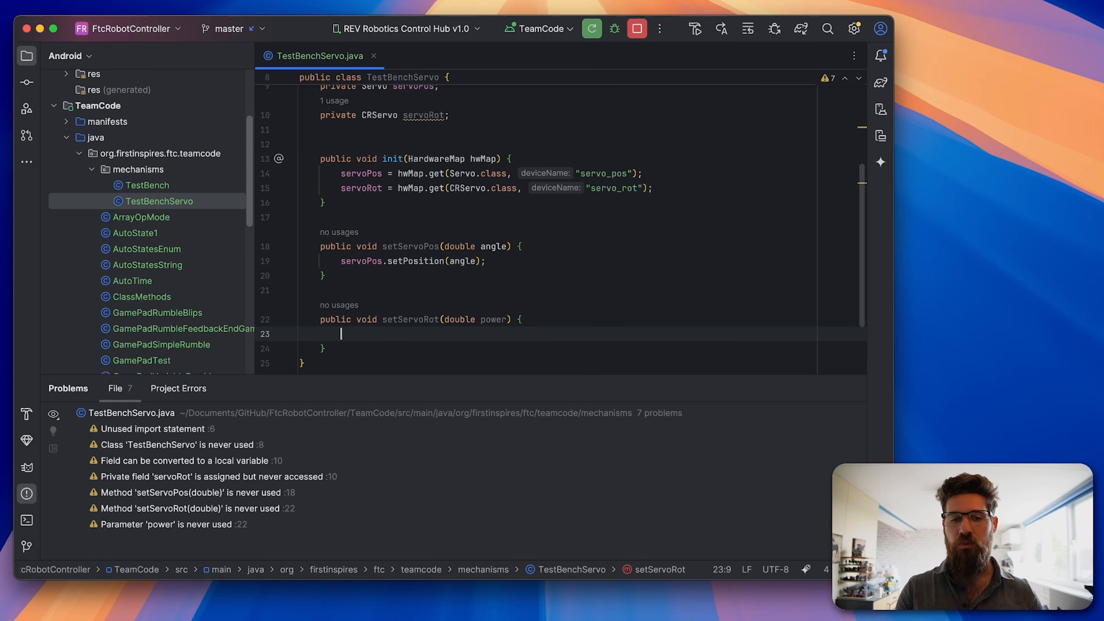
text(servoRot.setPower();)
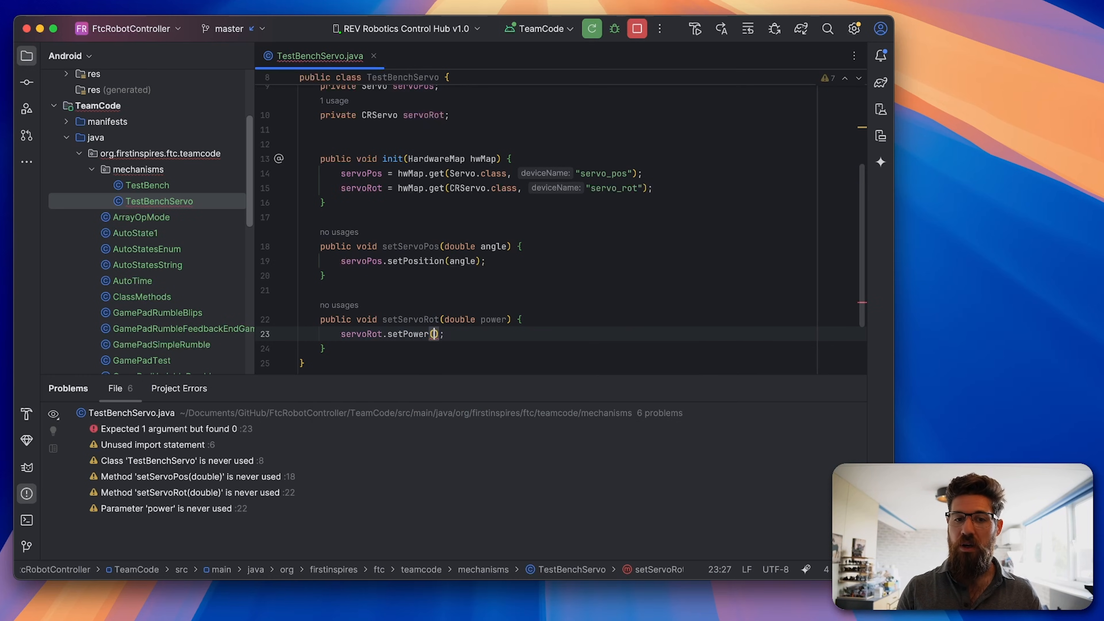
text(power)
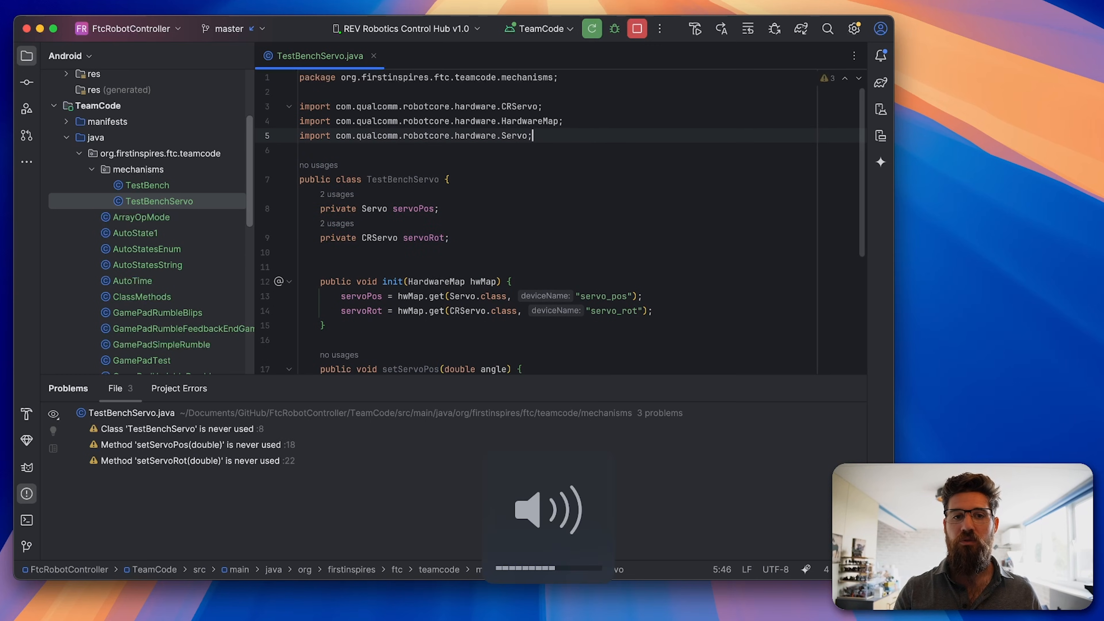
scroll(down, 3)
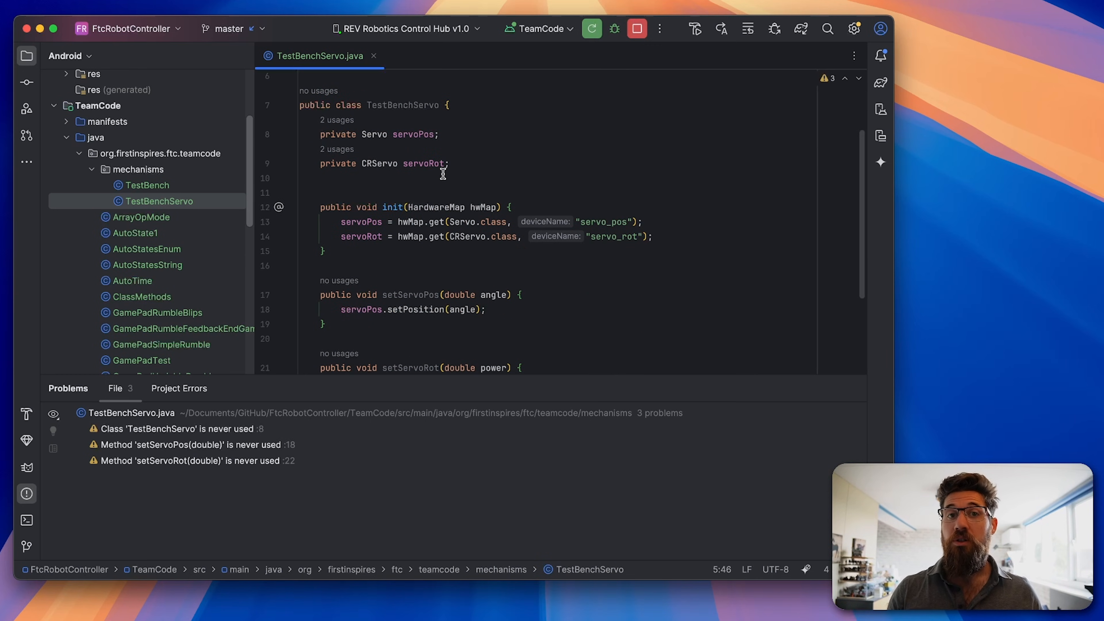
Create a ServoExamples class in teamcode extending OpMode
right_click(120, 153)
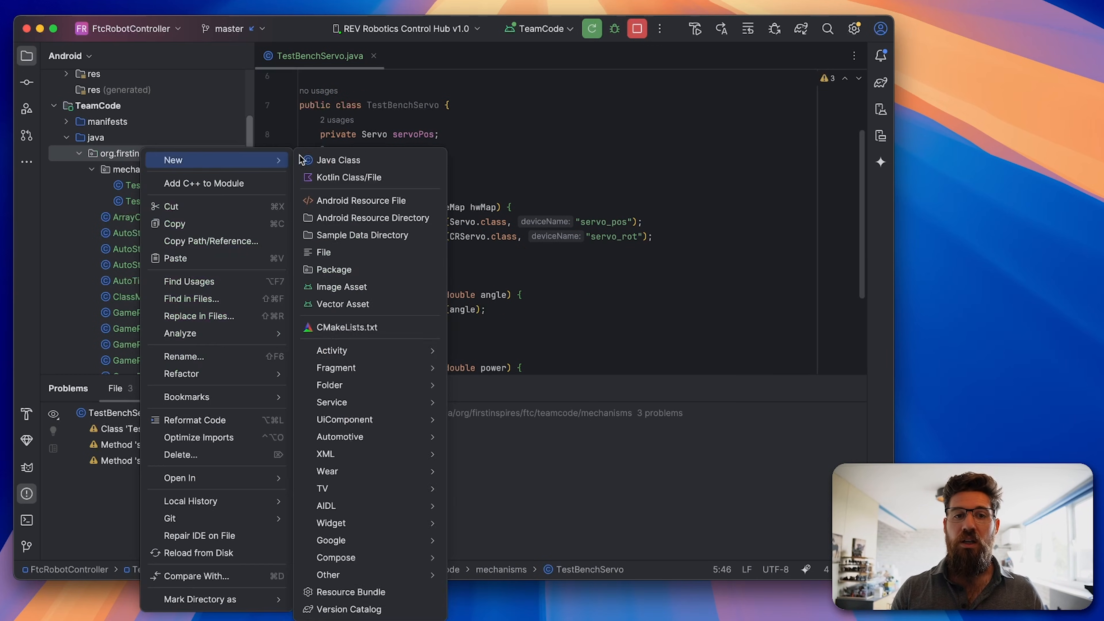
click(338, 160)
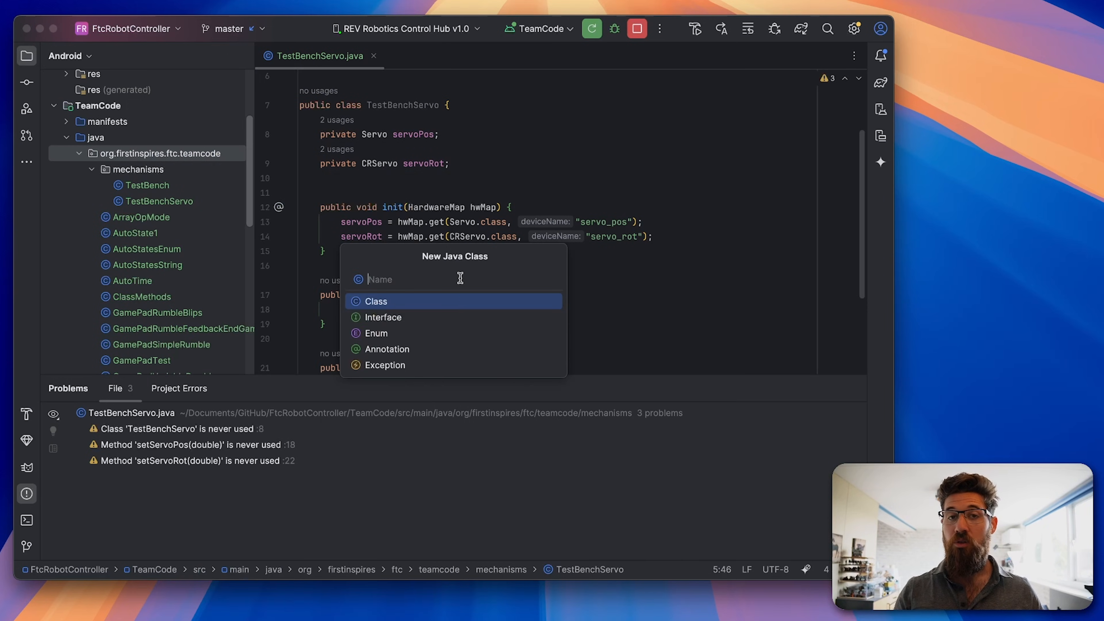
text(Servo)
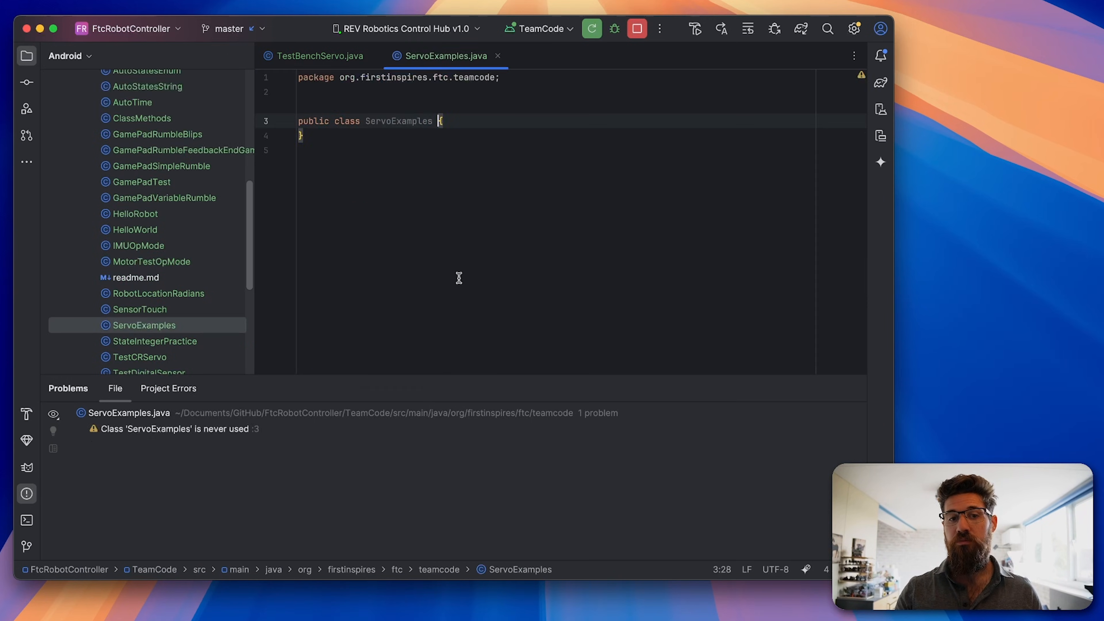
text(extends OpMode)
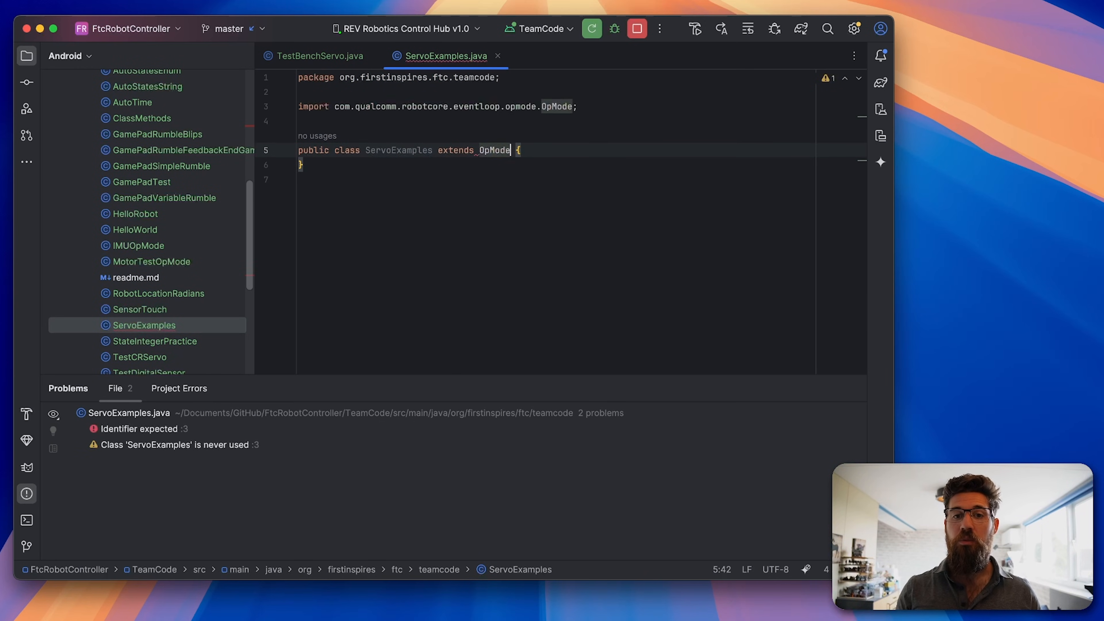
text(@)
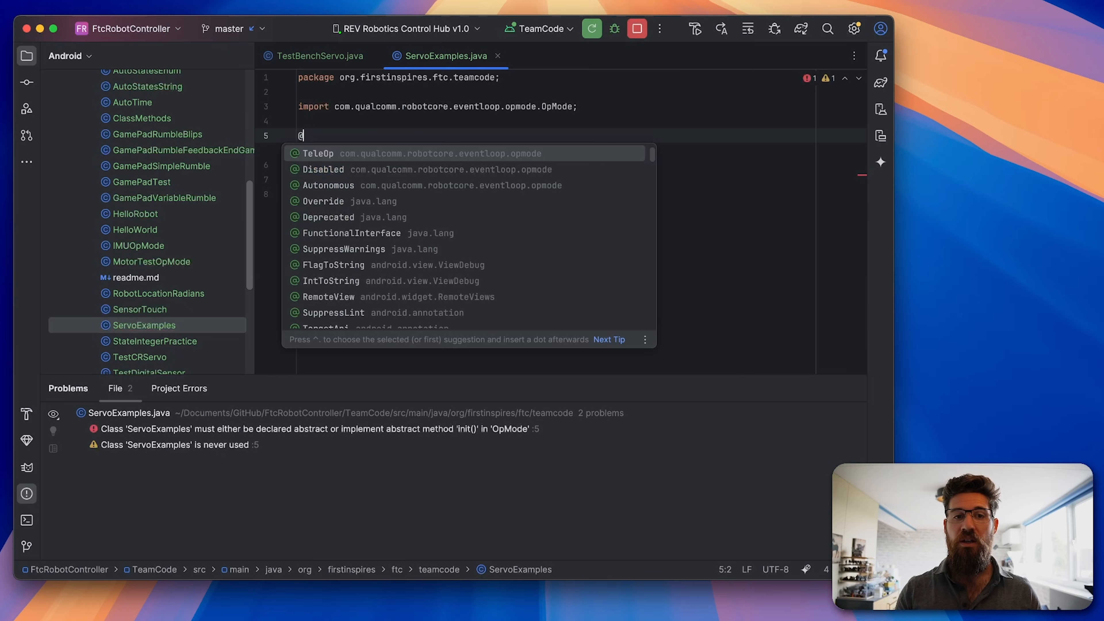
click(318, 153)
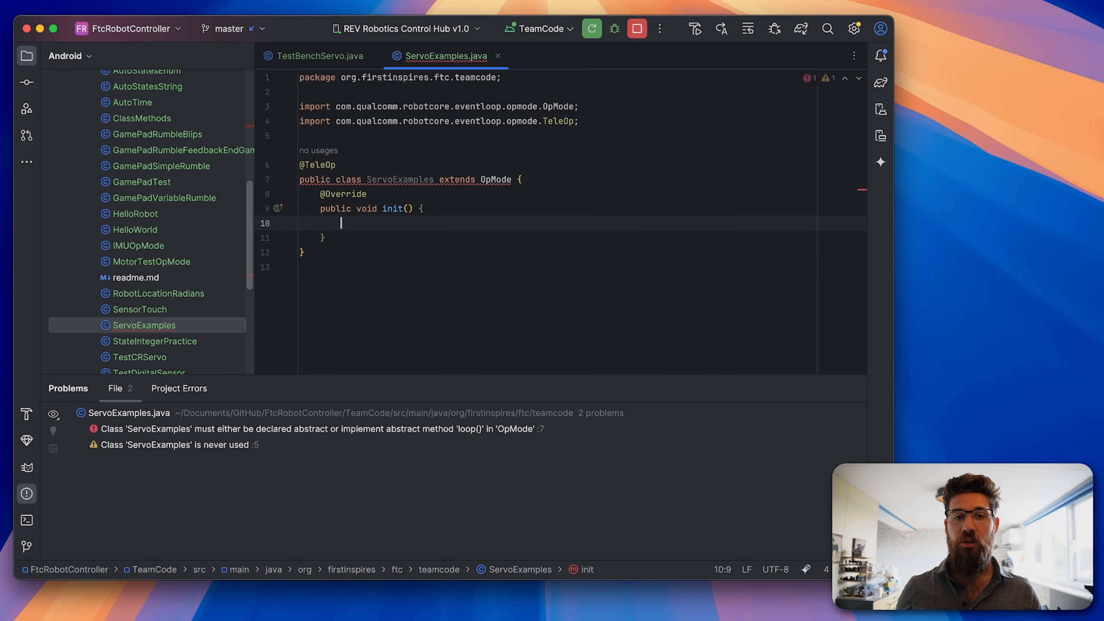
text(po)
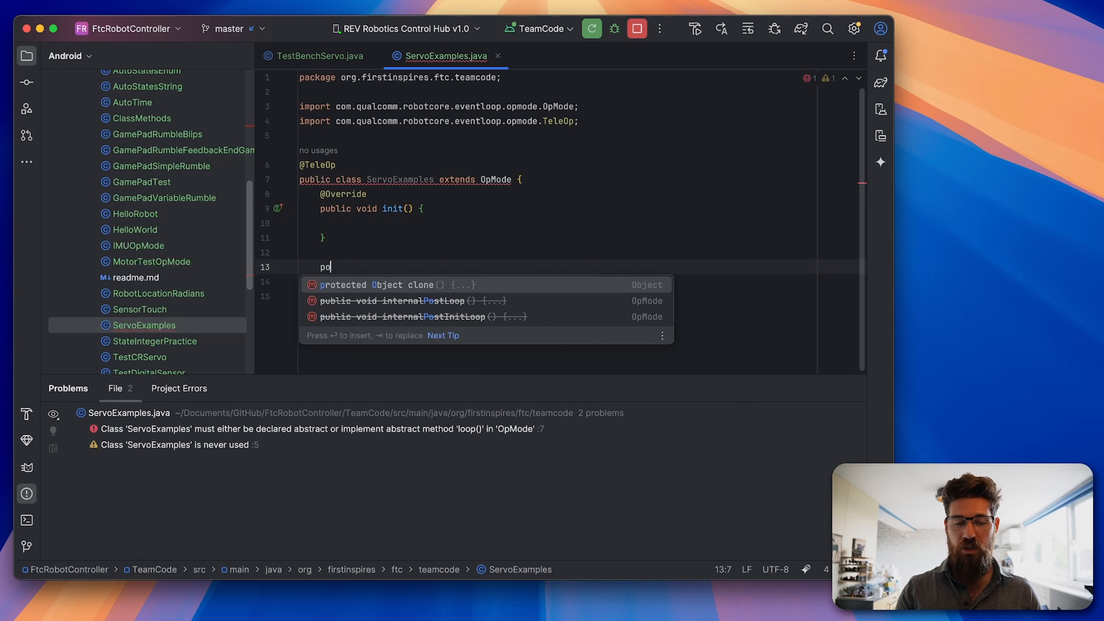
text(blic void loop() {)
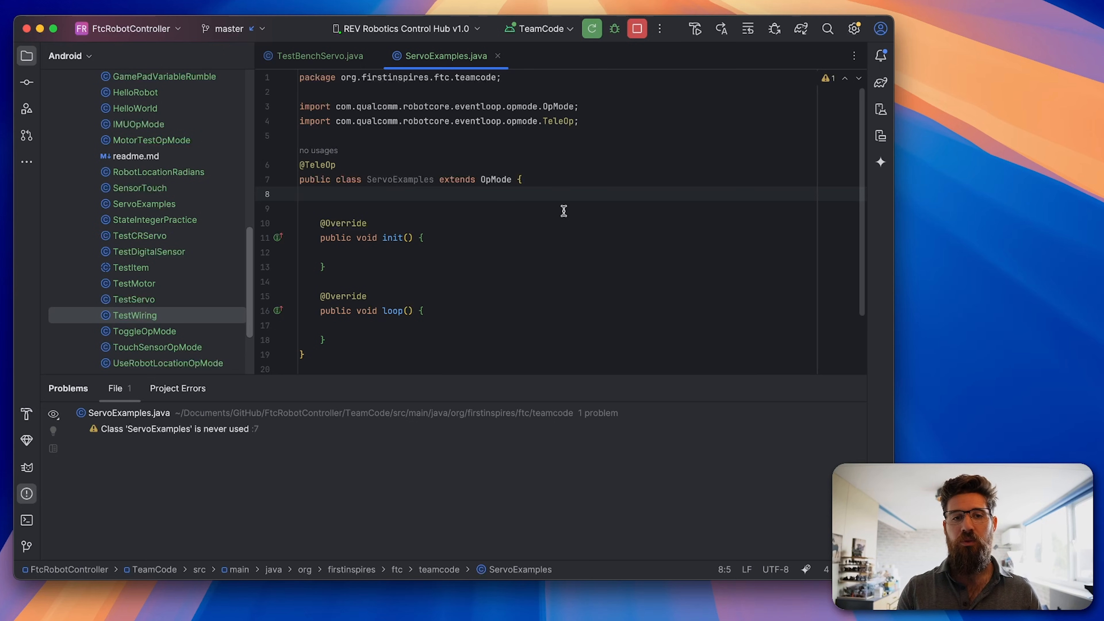
Add a TestBenchServo bench field and call bench.init(hardwareMap) in init
text(TestB)
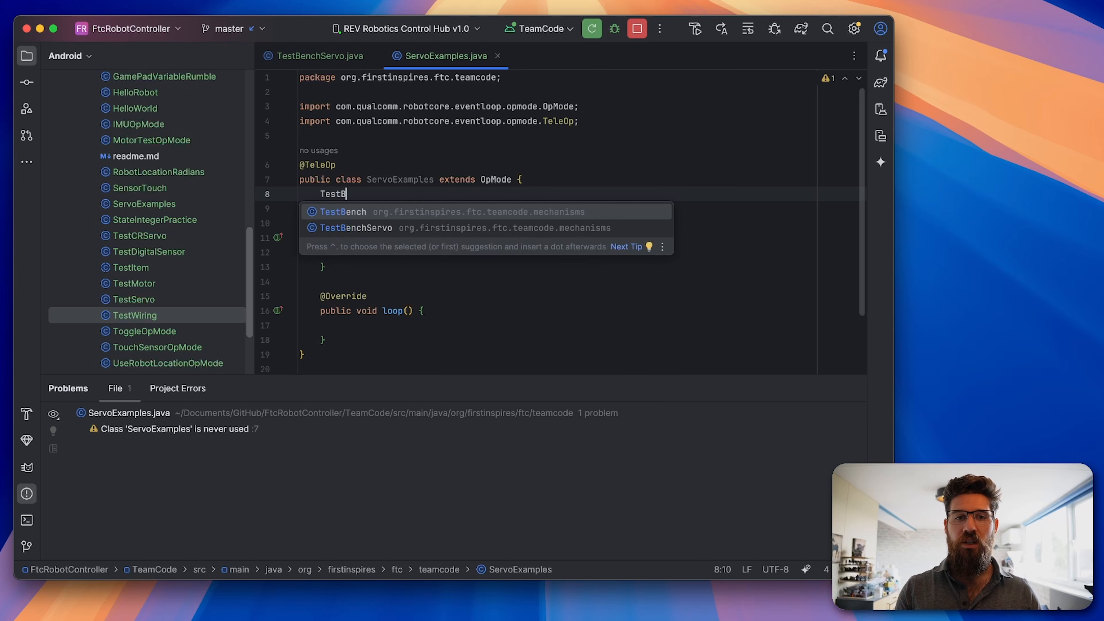
click(356, 228)
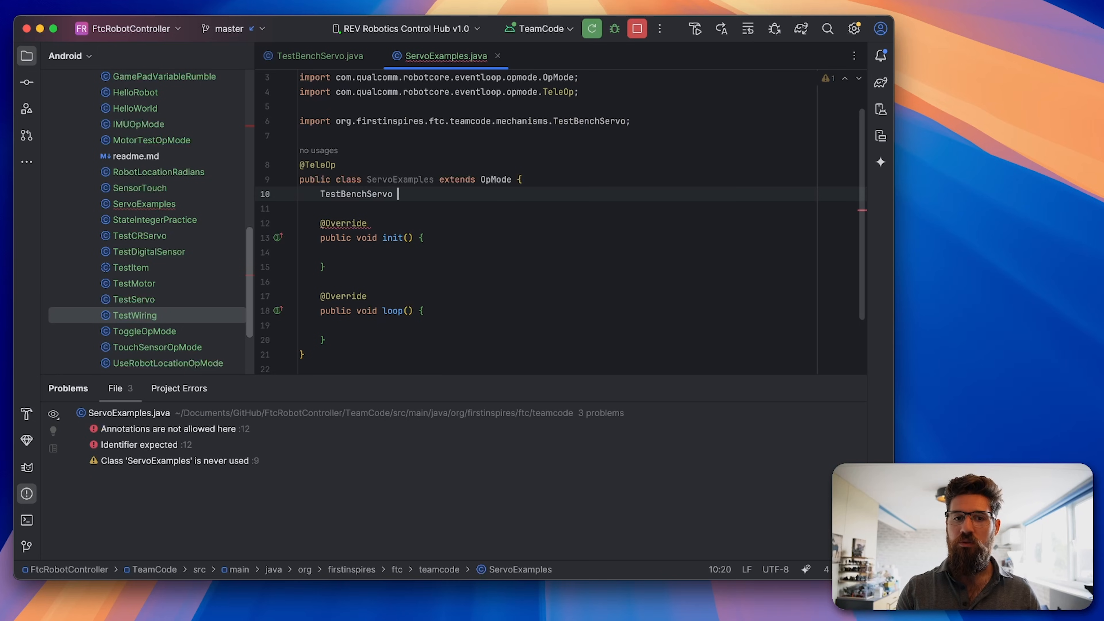
text(bench =)
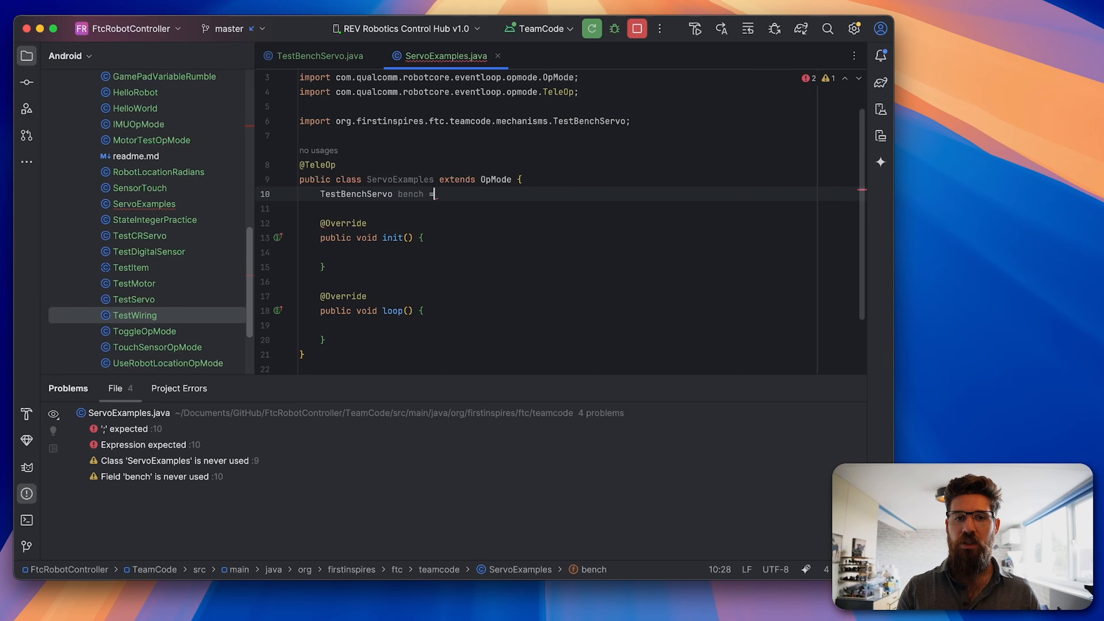
text(new TestBenchServo();)
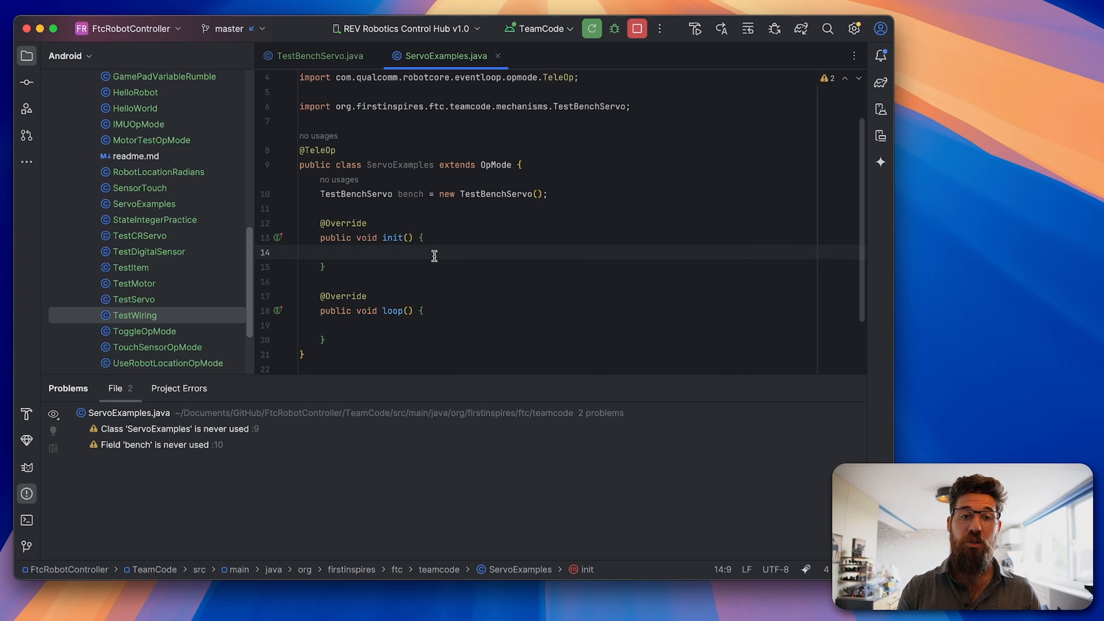
text(bench.init(hardwareMap);)
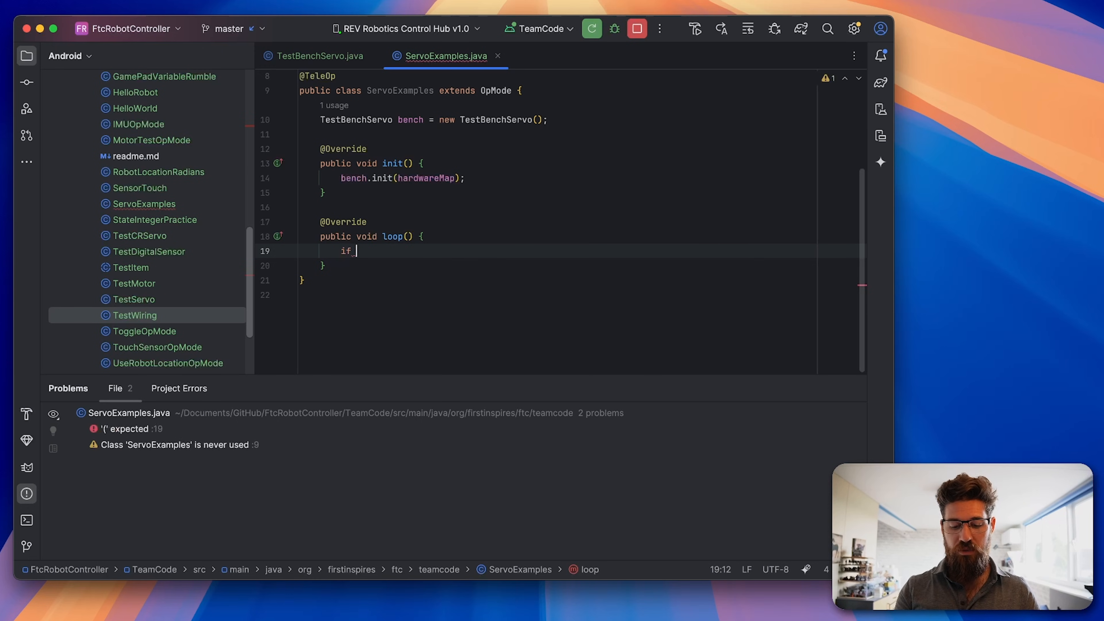
In loop, set servoPos to -1.0 while gamepad1.a is held, else the other position
text((gamepad1))
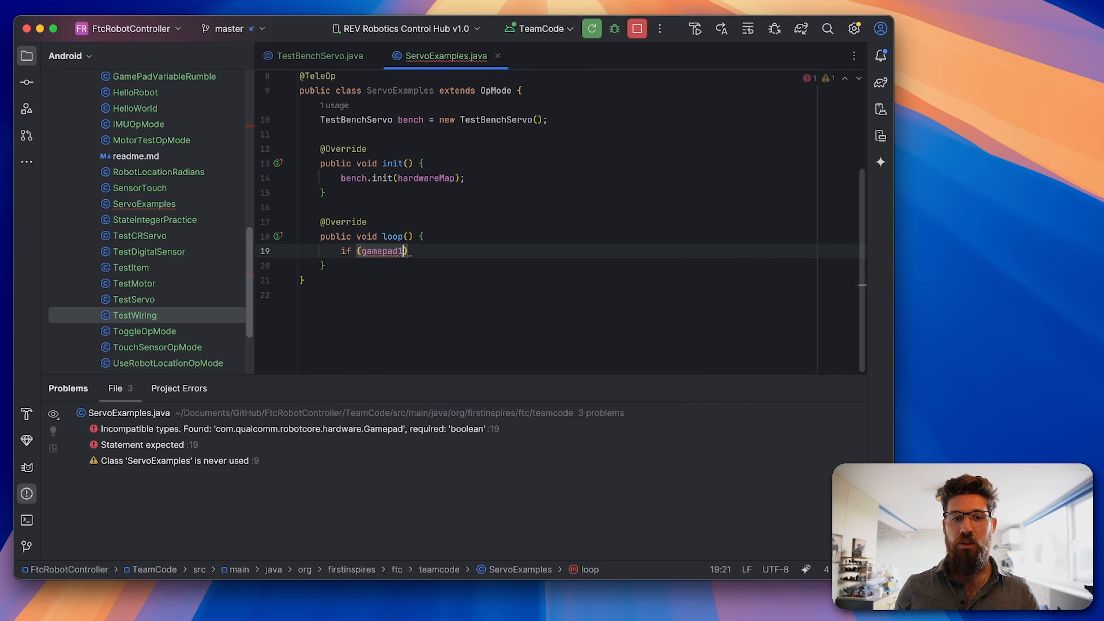
text(.a)
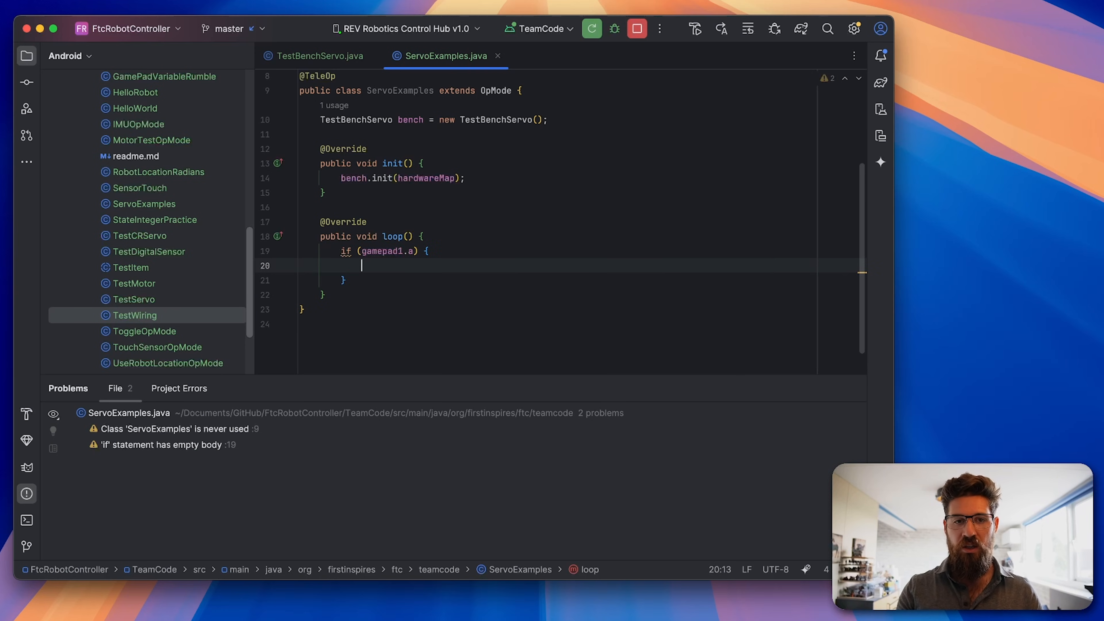
text(ben)
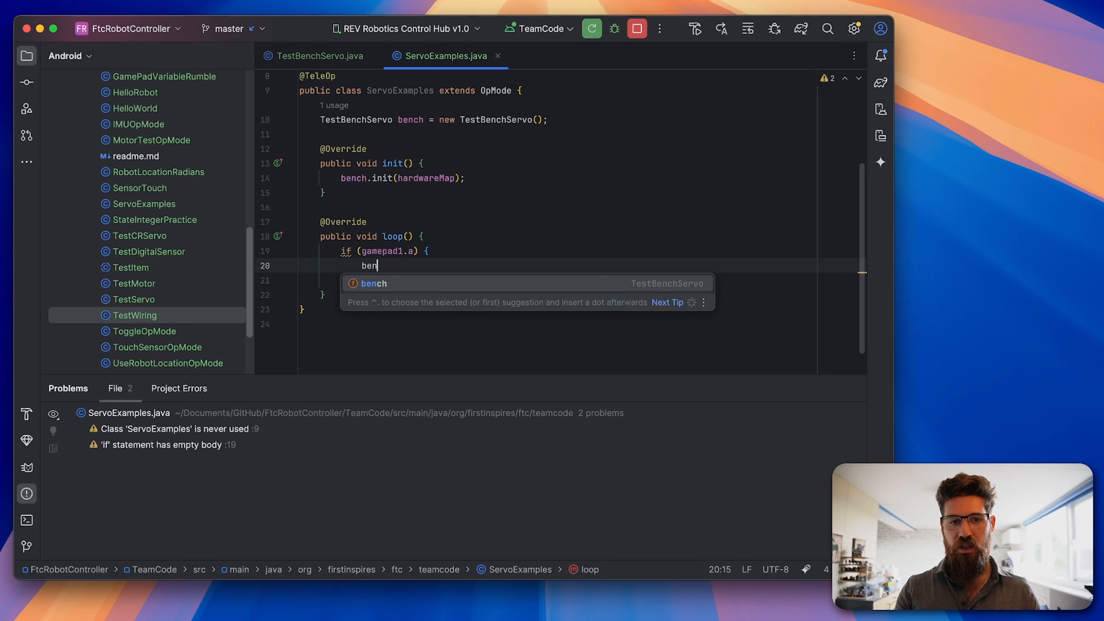
text(.setServoPos();)
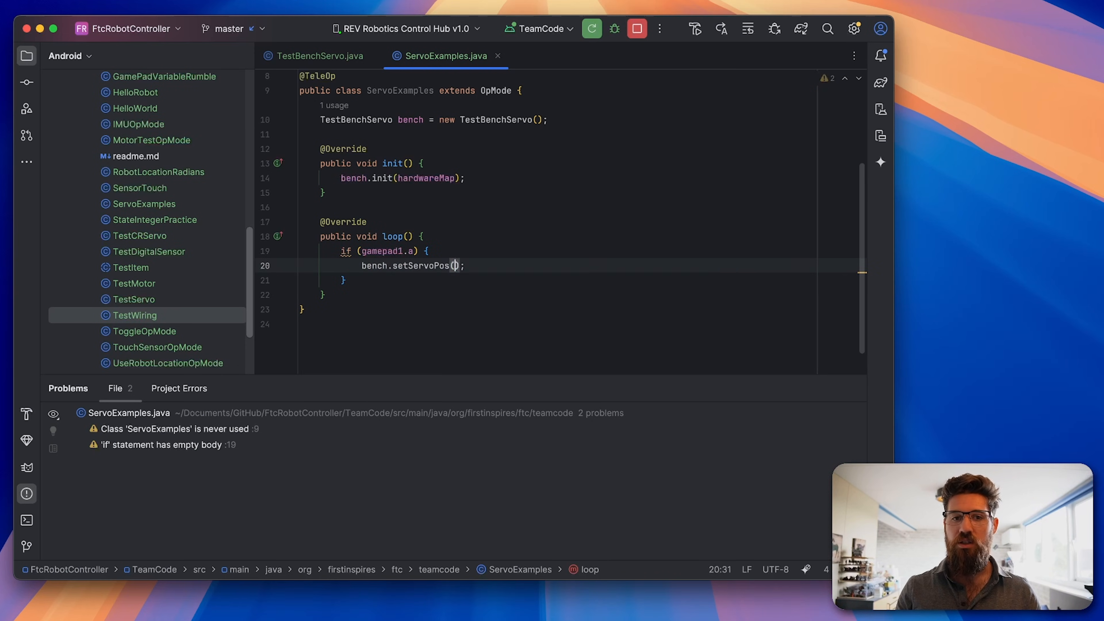
text(-1)
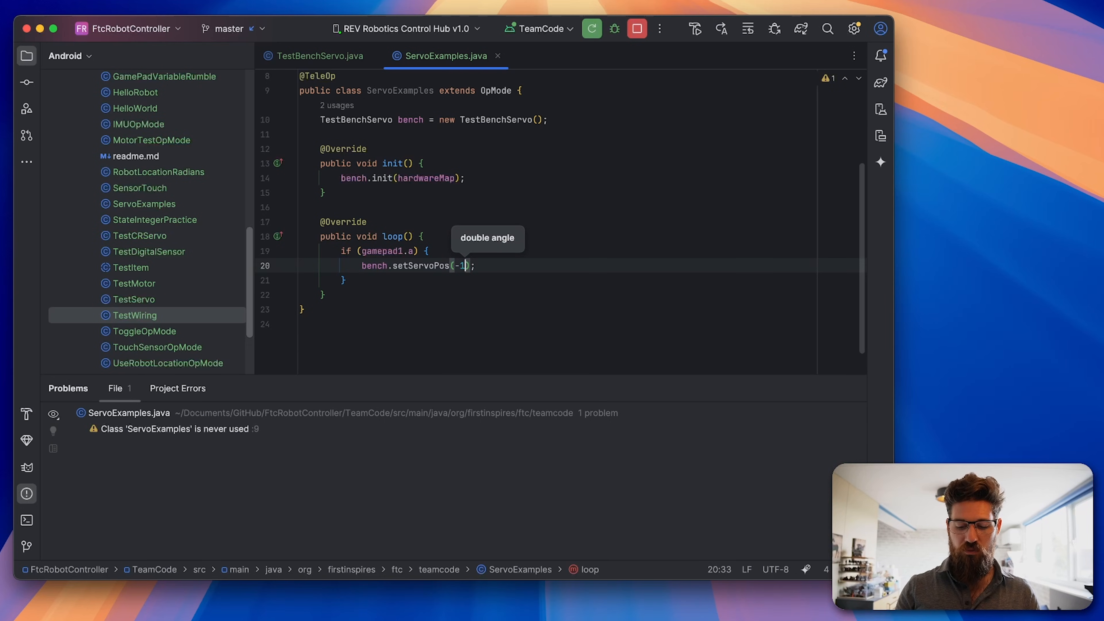
text(.0)
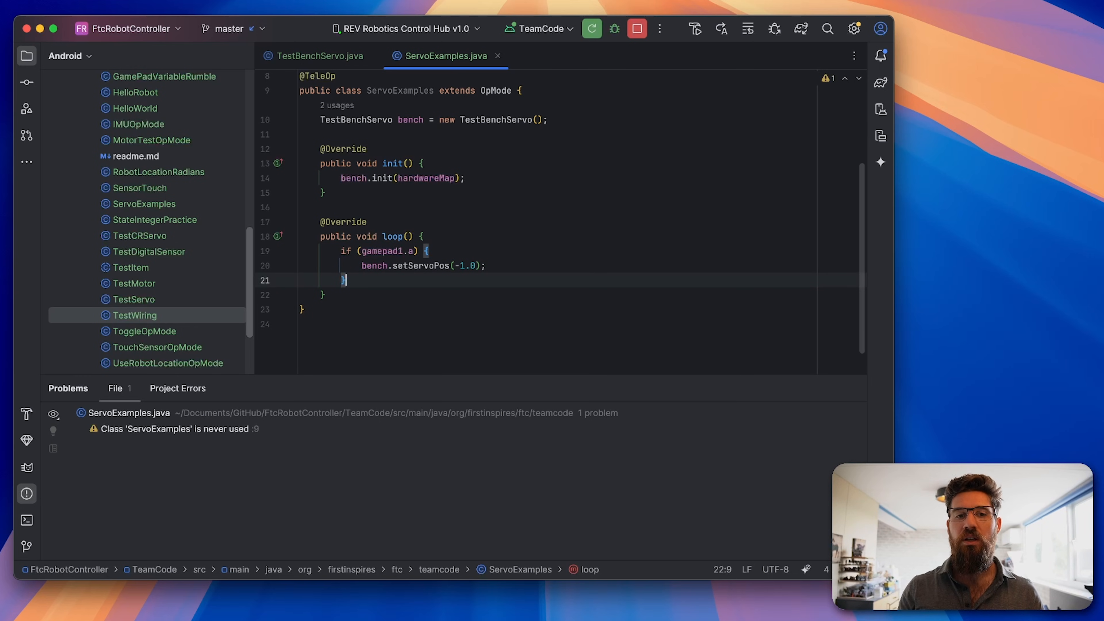
text(else {)
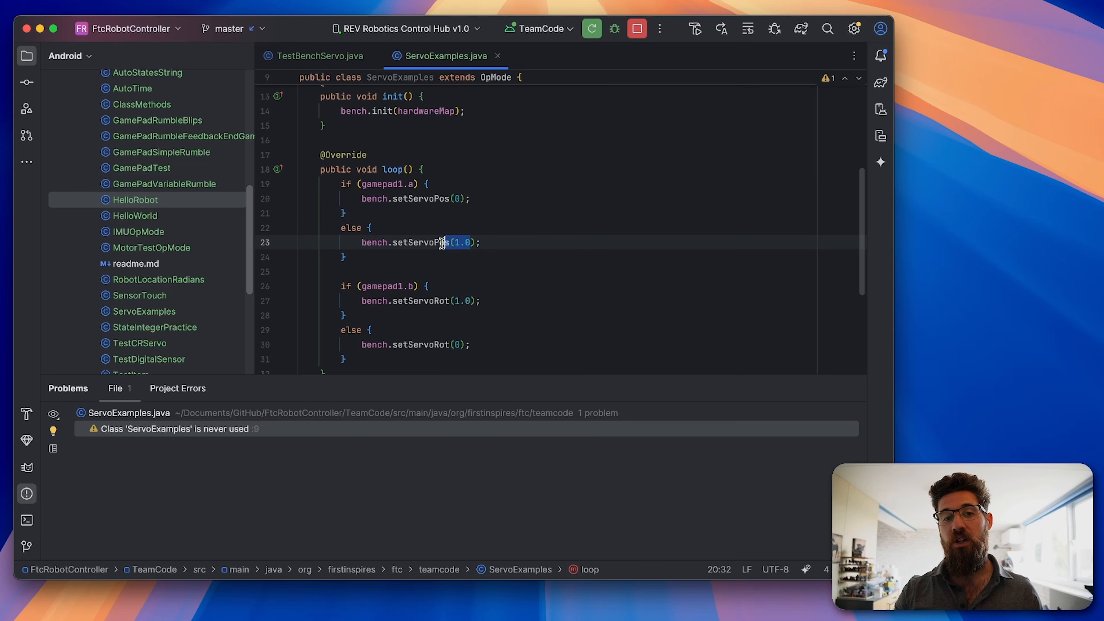
key(Backspace)
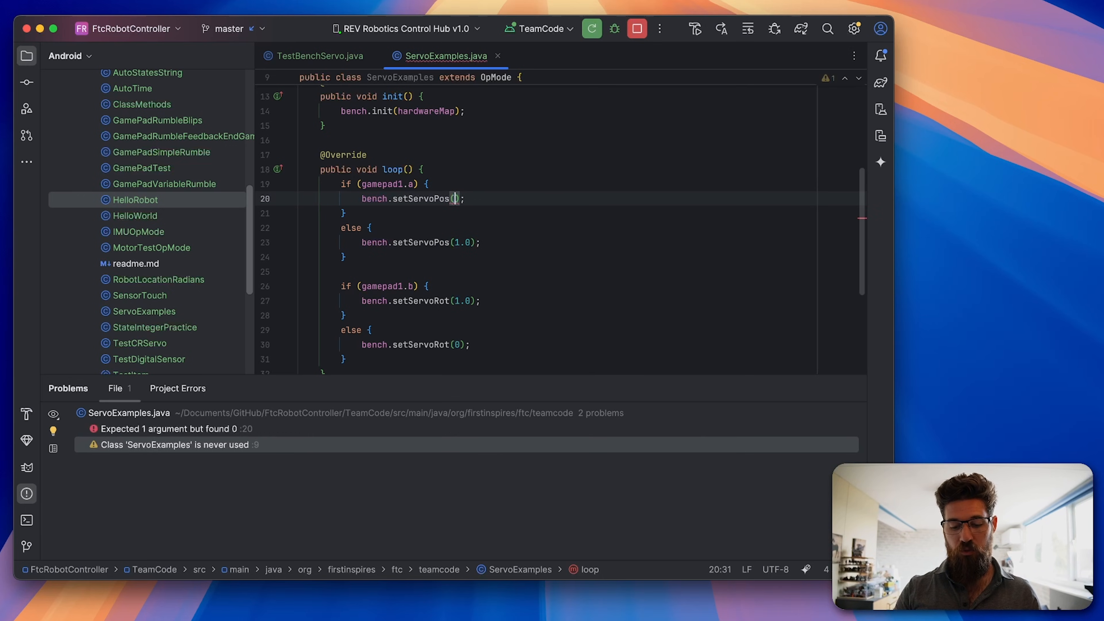
text(0.5)
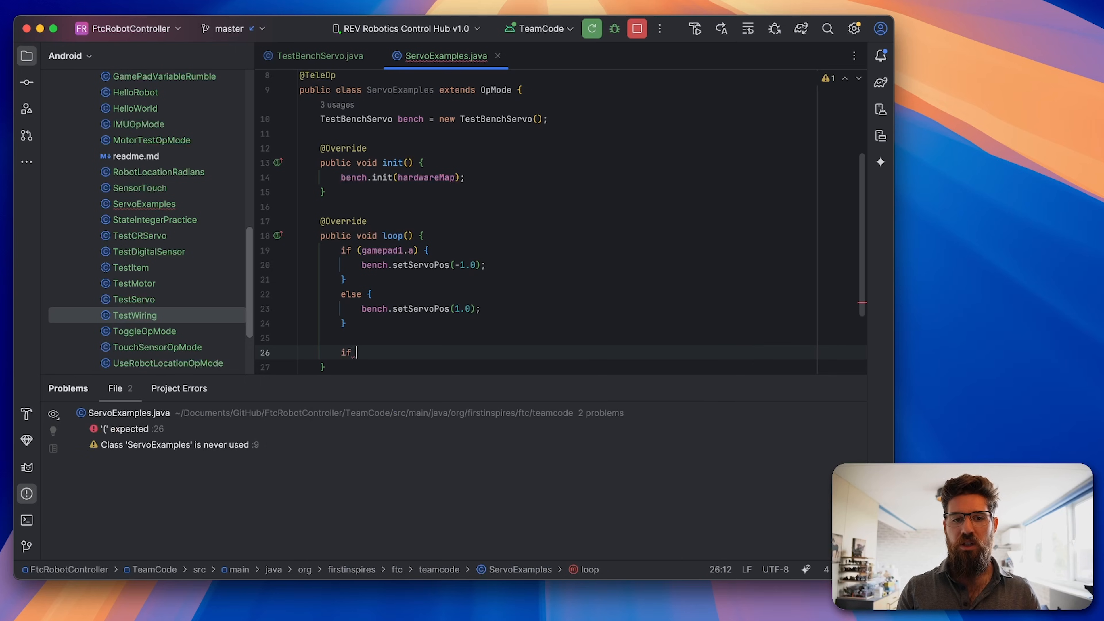
In loop, run servoRot at 1.0 while gamepad1.b is held, else 0
text(game1.)
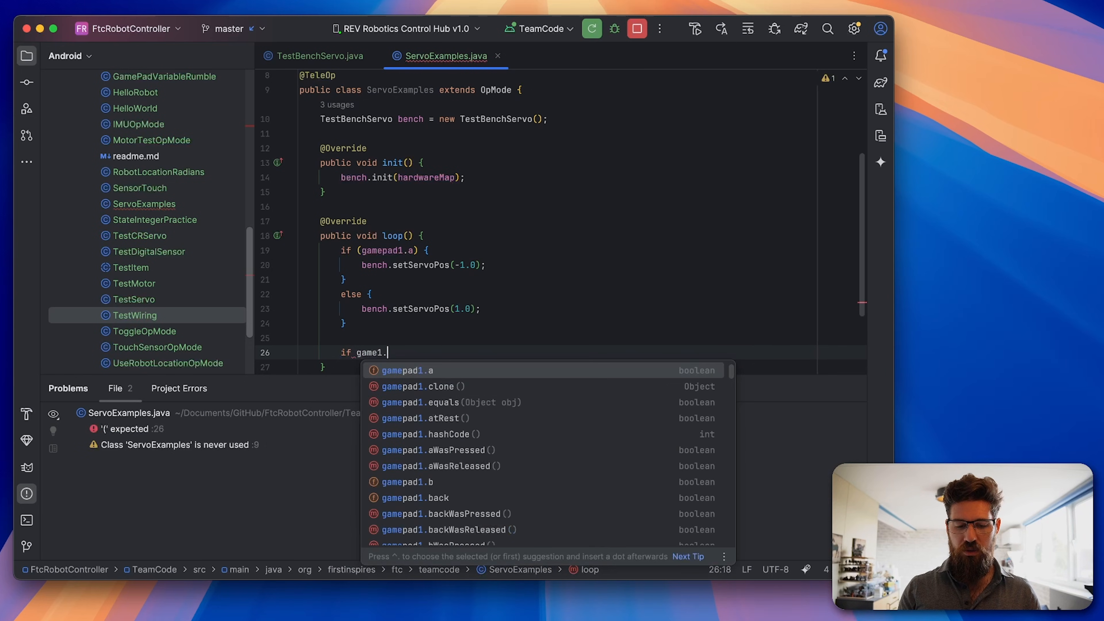
text(b) {)
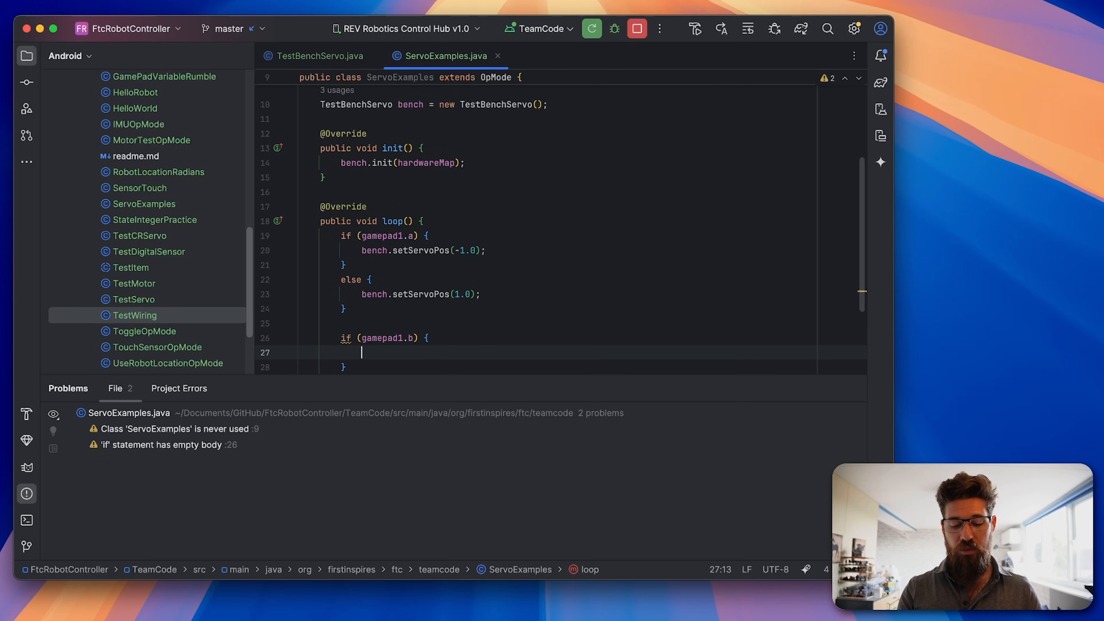
text(bench.setServoRot();)
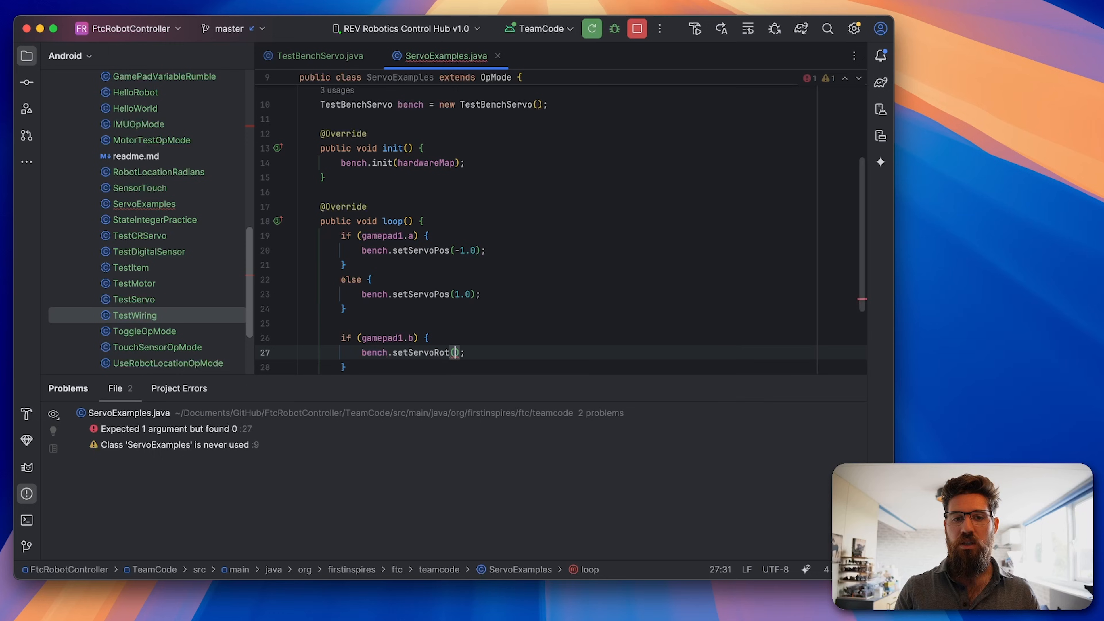
text(1.0)
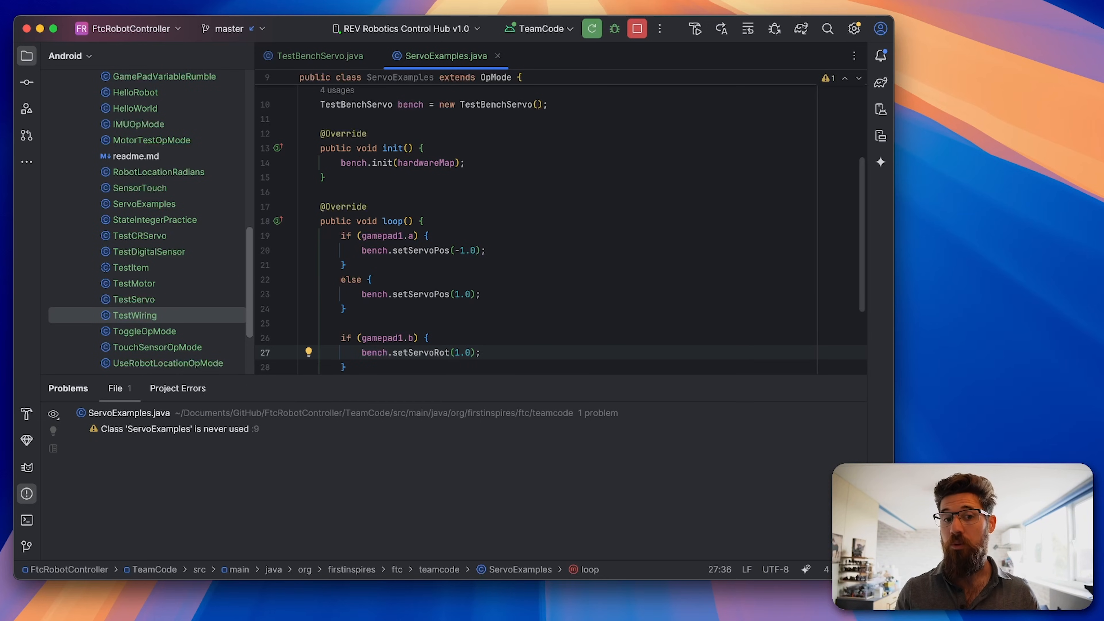
text(else)
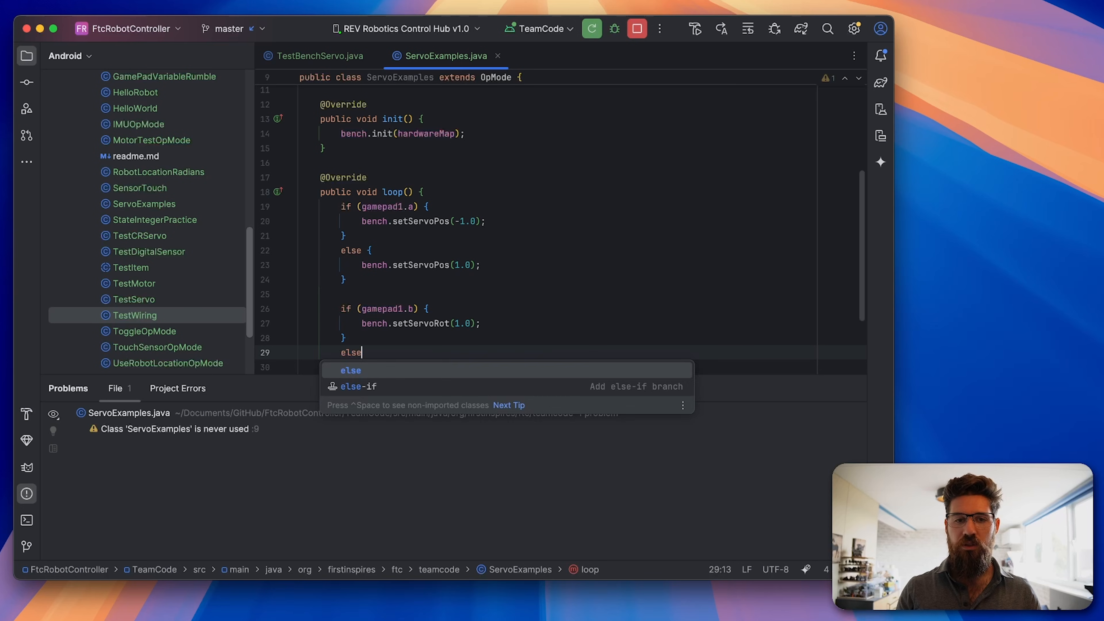
text({)
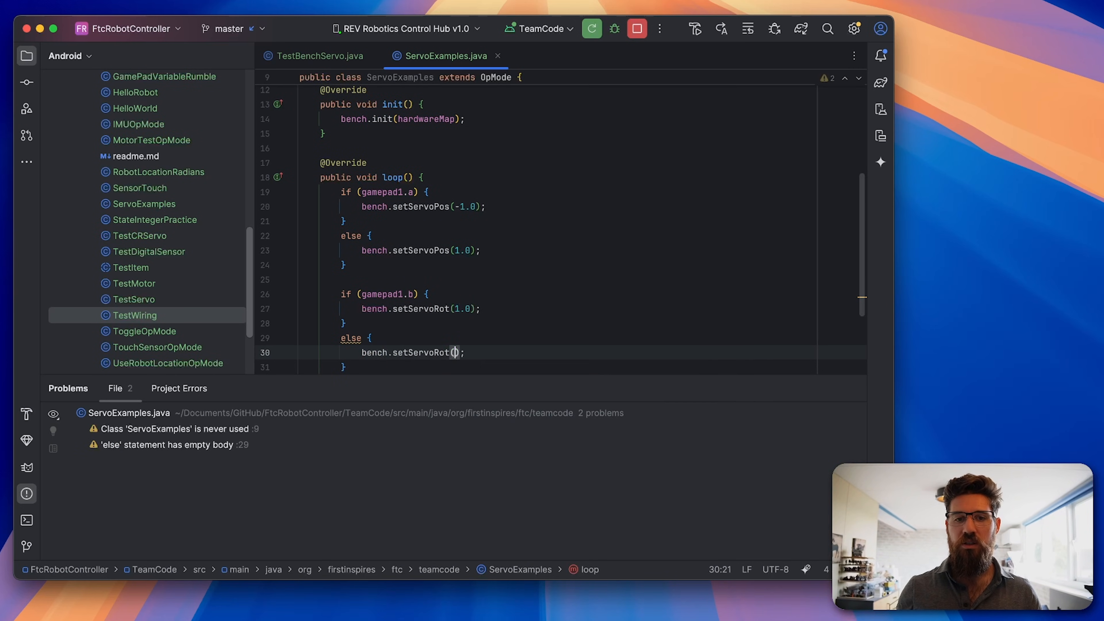
text(0)
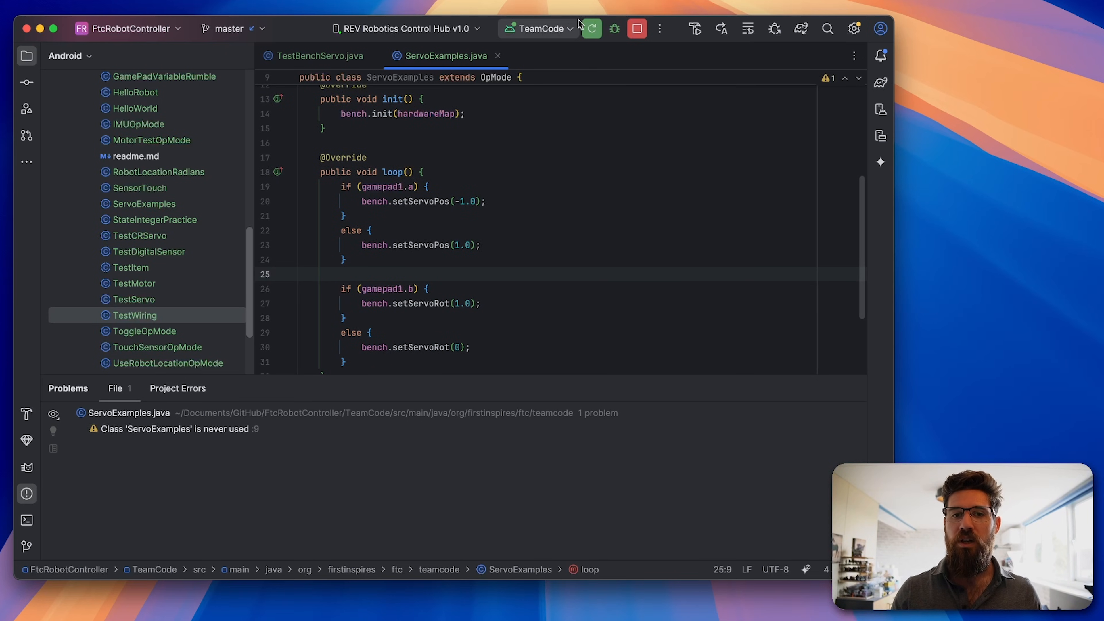
Build and deploy the app to the Control Hub from the Run toolbar
click(592, 29)
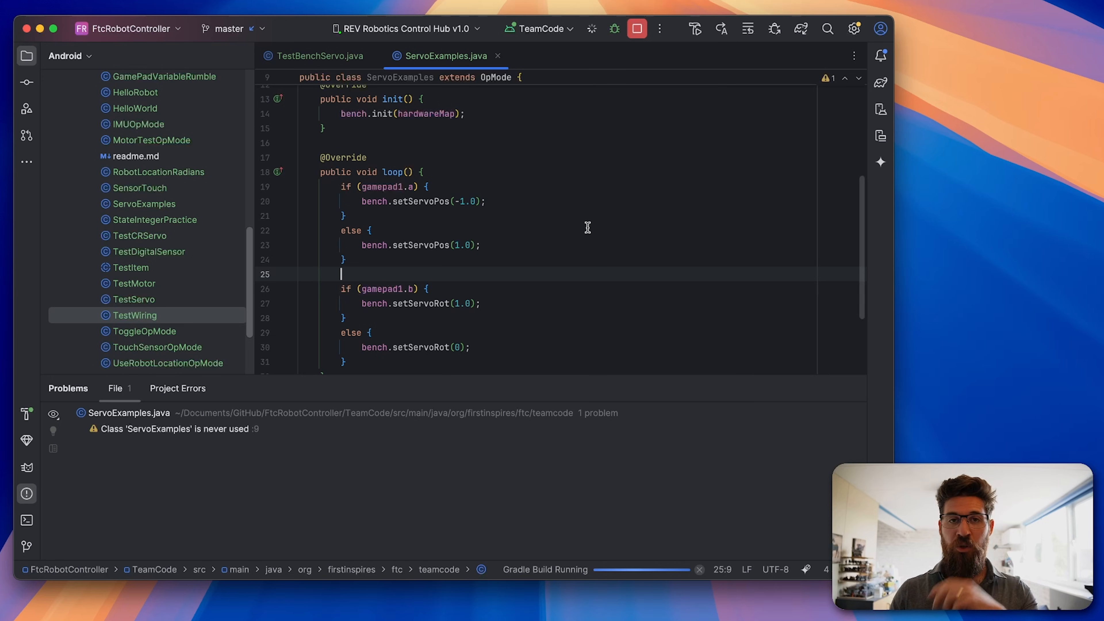
click(410, 28)
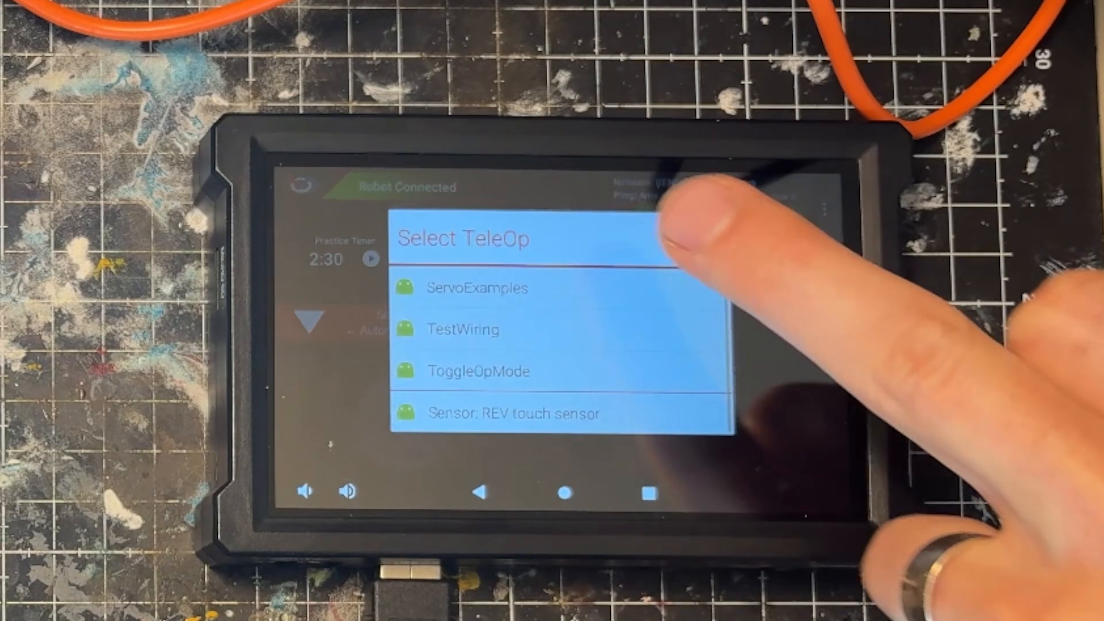
Select ServoExamples from the Select TeleOp list on the Driver Hub
click(476, 288)
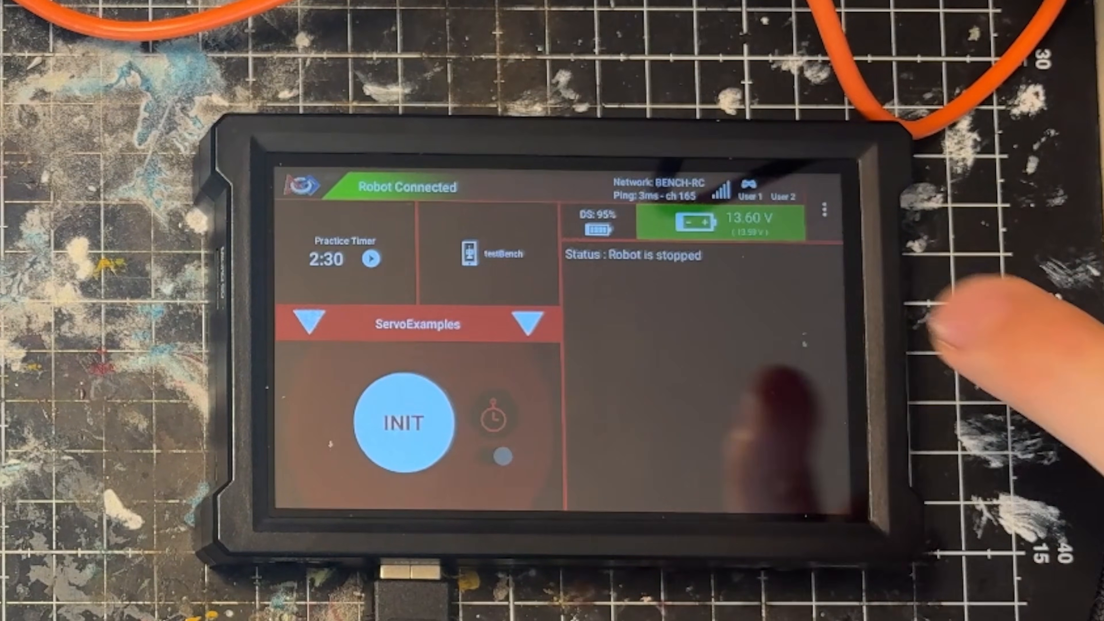
click(402, 422)
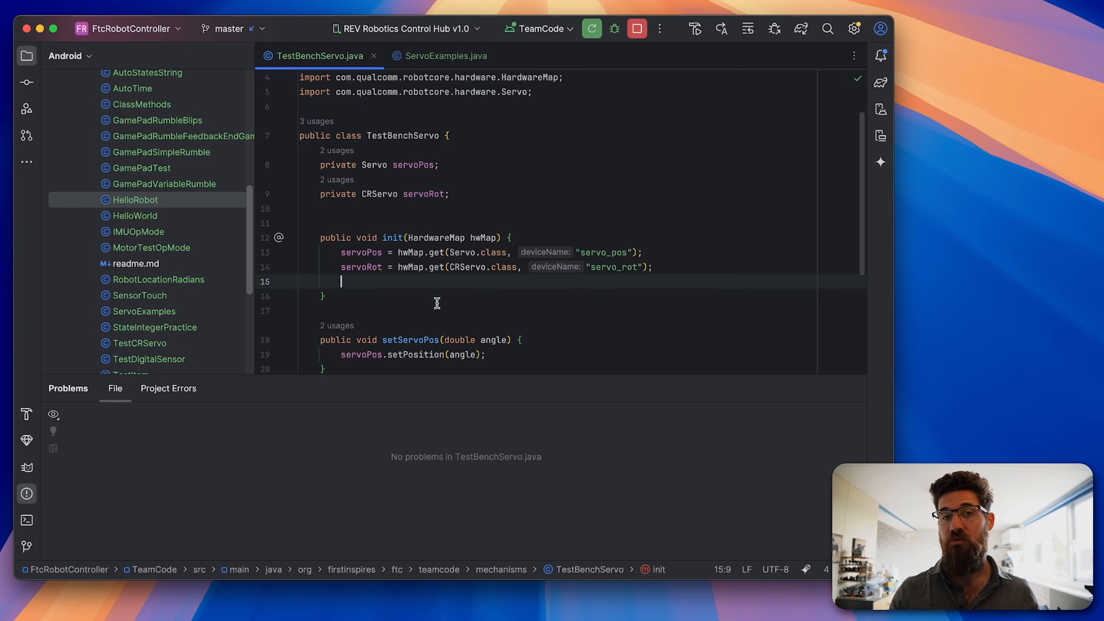
mouse_move(420, 282)
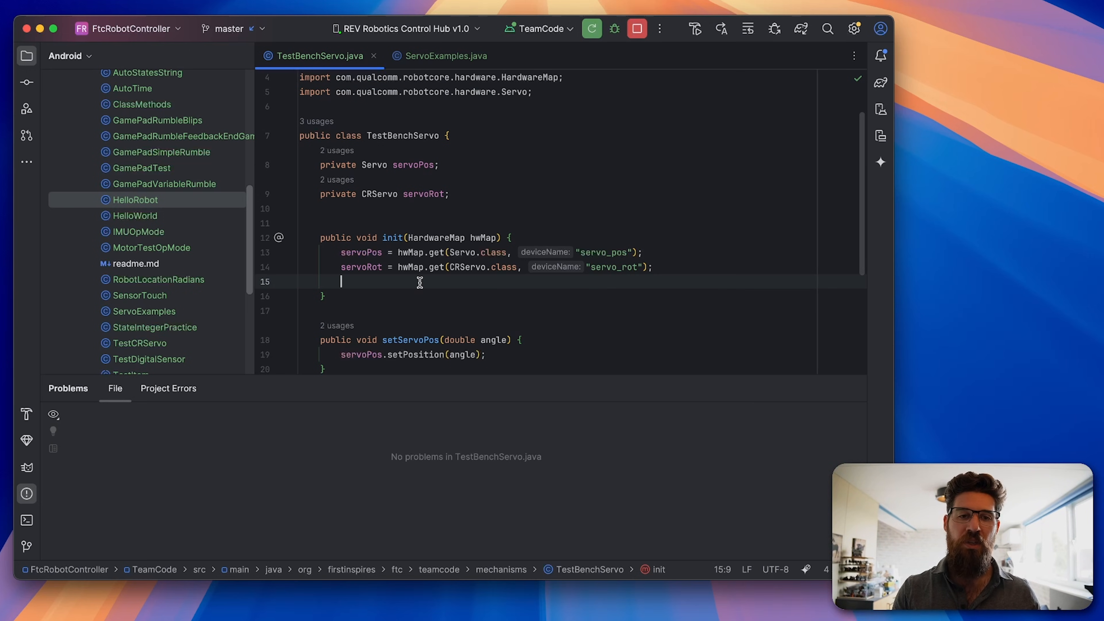
Add servoPos.scaleRange(0.5,1.0) with a comment noting the range runs from midpoint to 180°
text(servoPos)
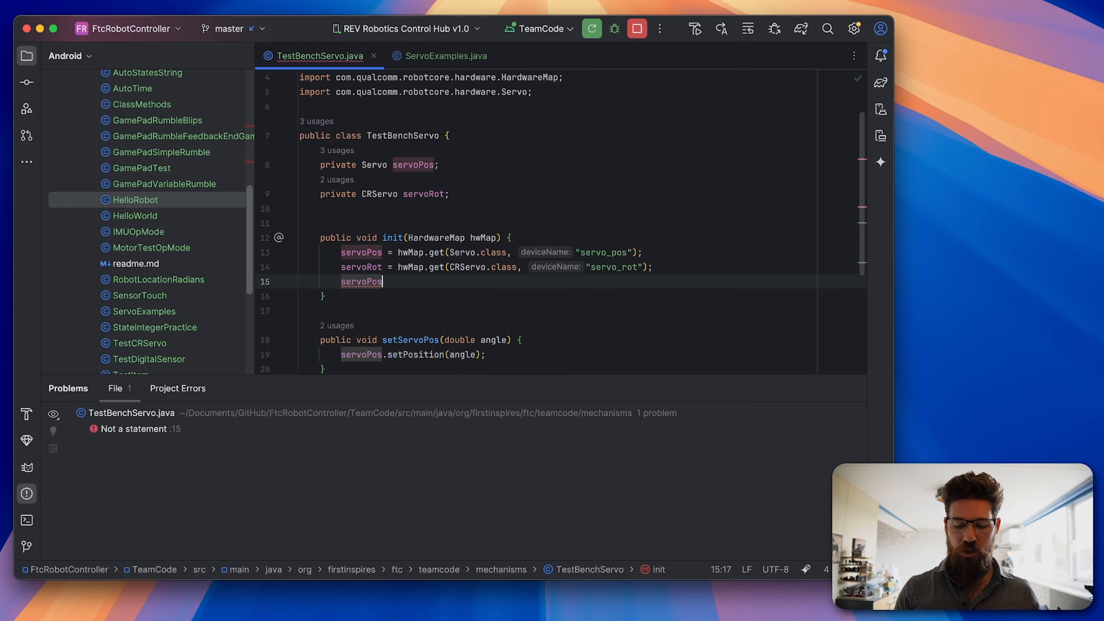
text(.scaleRange(0.5,);)
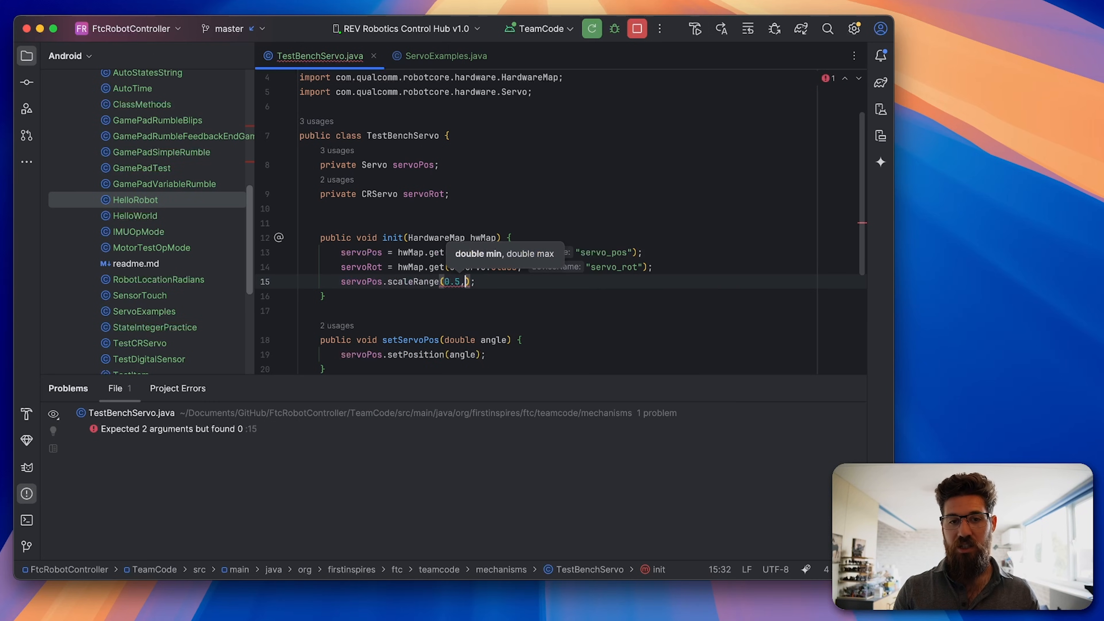
text(1.0)
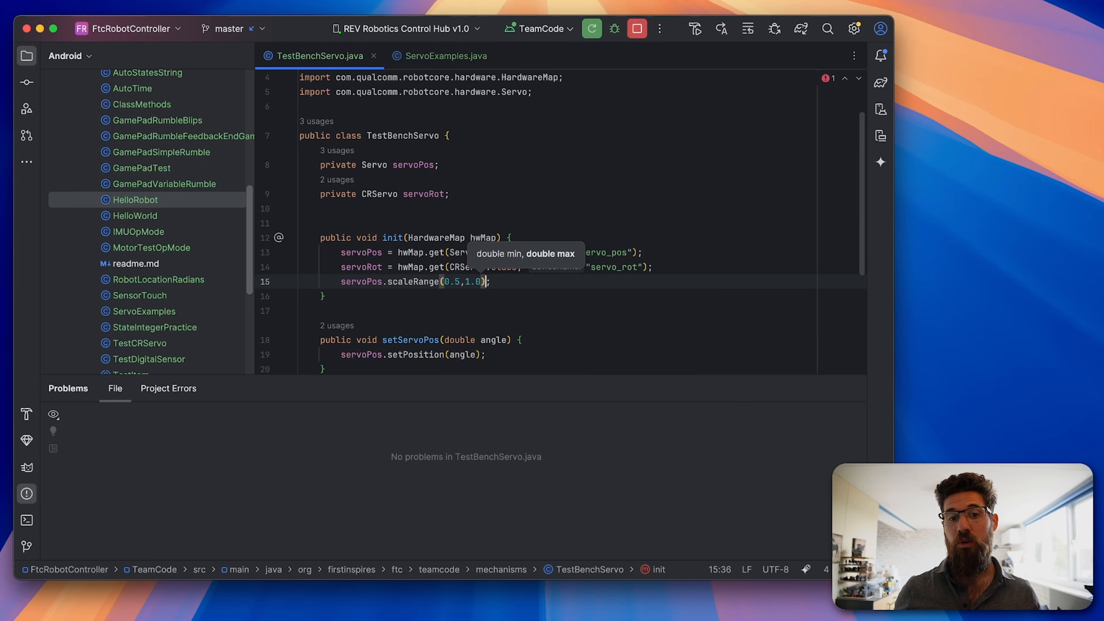
text(//)
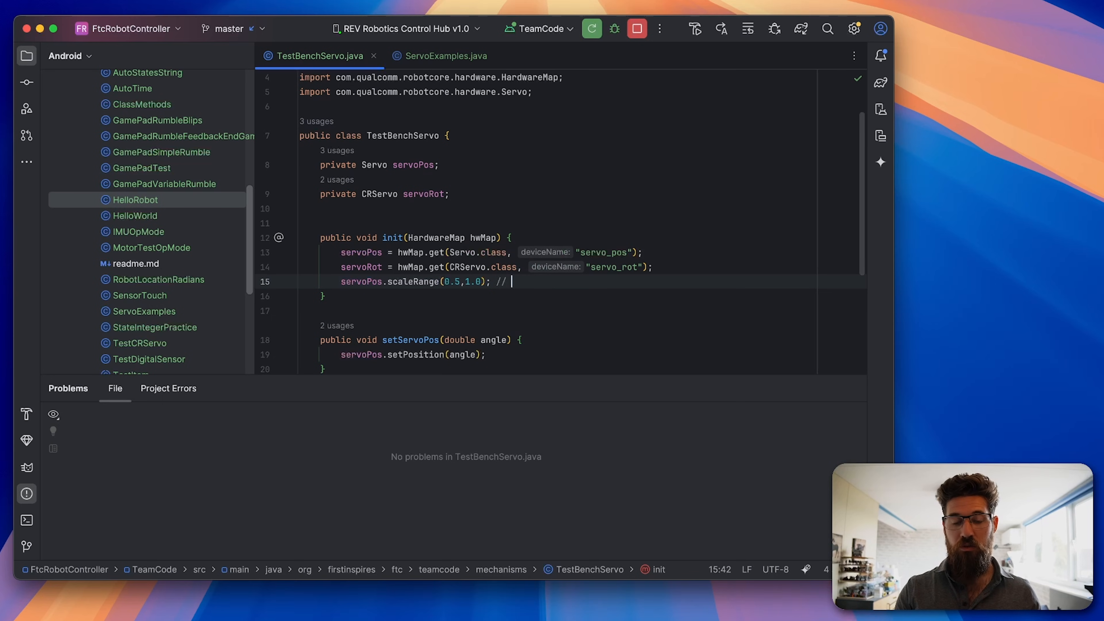
text(set range from midpoint to)
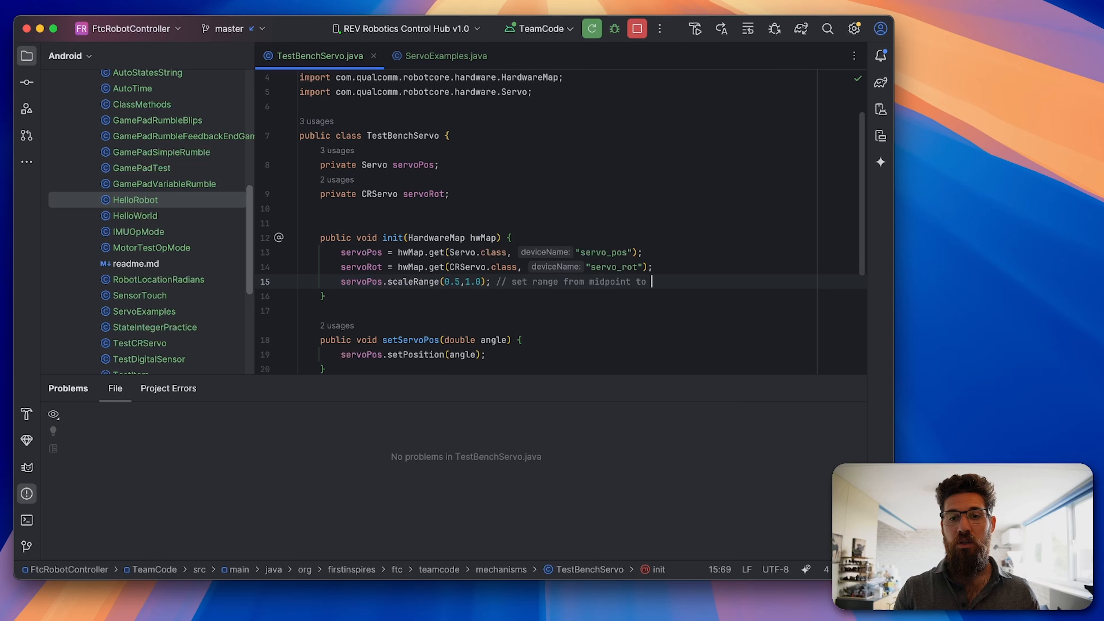
text(180)
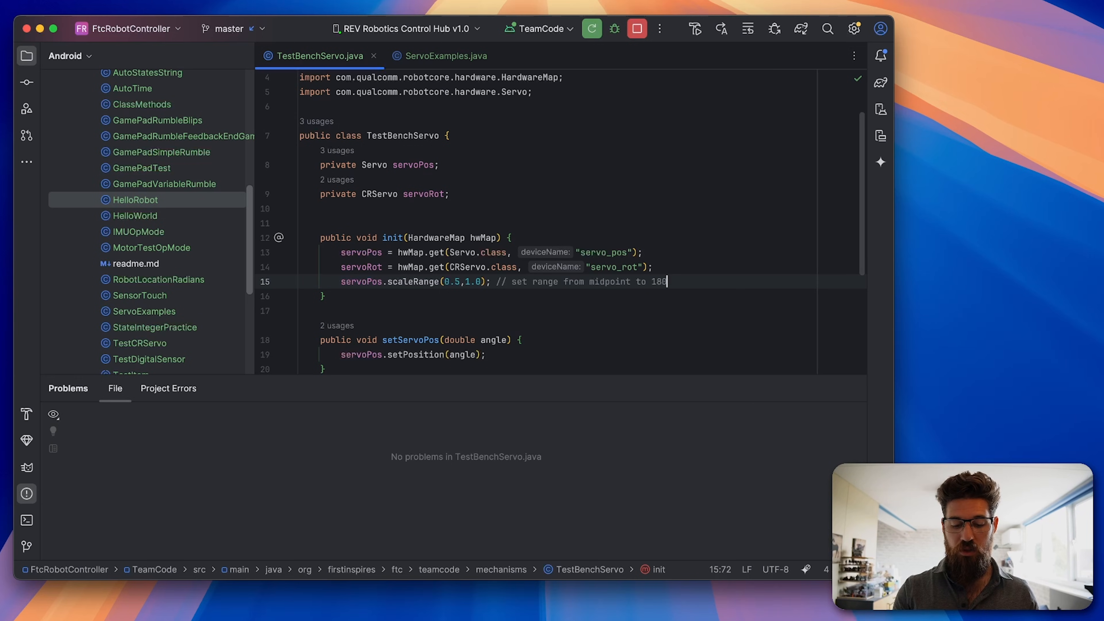
text(°)
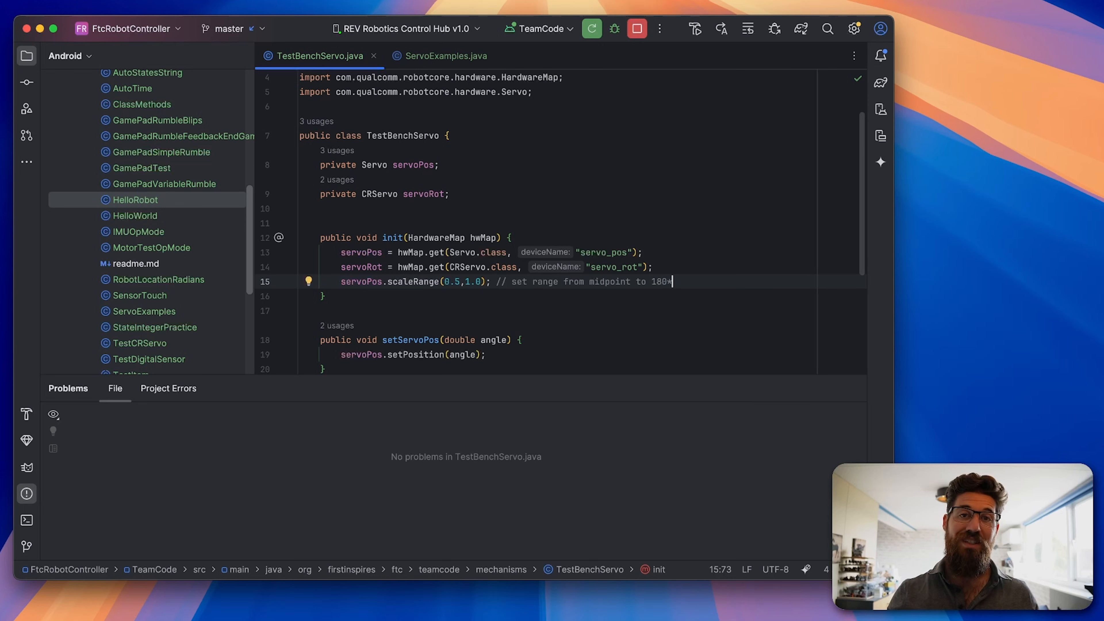
key(Enter)
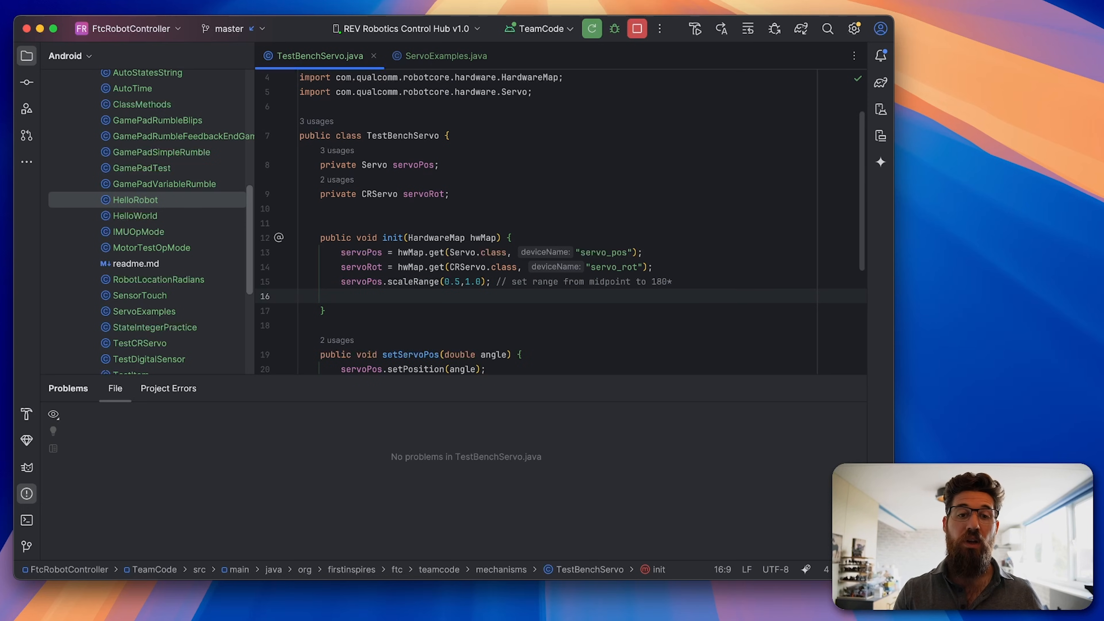
Add servoPos.setDirection(Servo.Direction.REVERSE) to reverse the positional servo
text(servoPos)
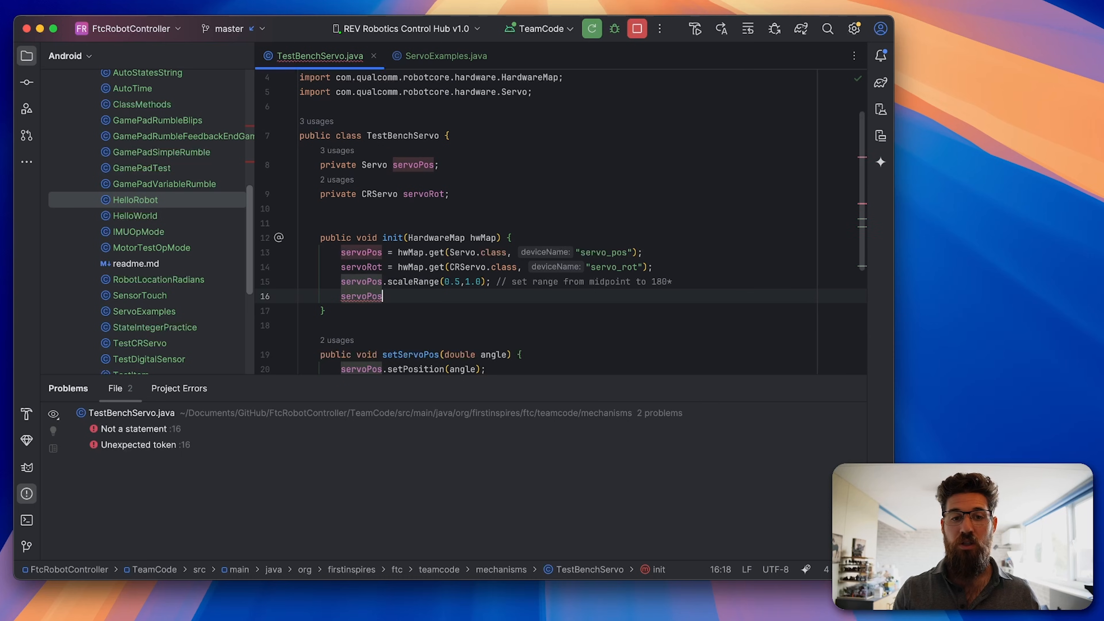
text(.setDirection();)
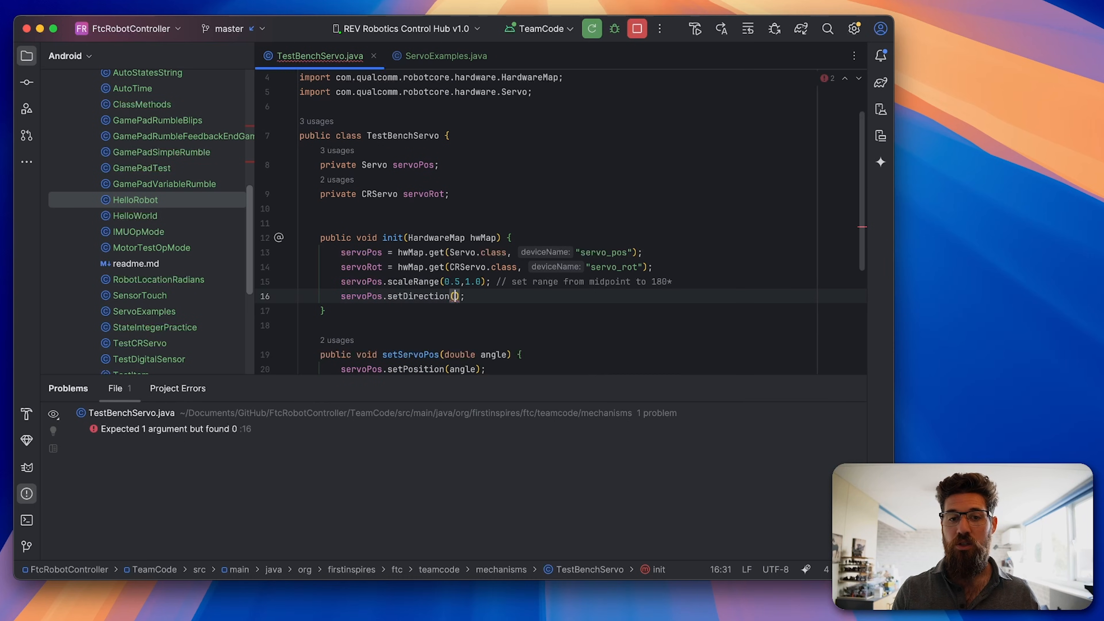
text(Servo.Direction.REVERSE)
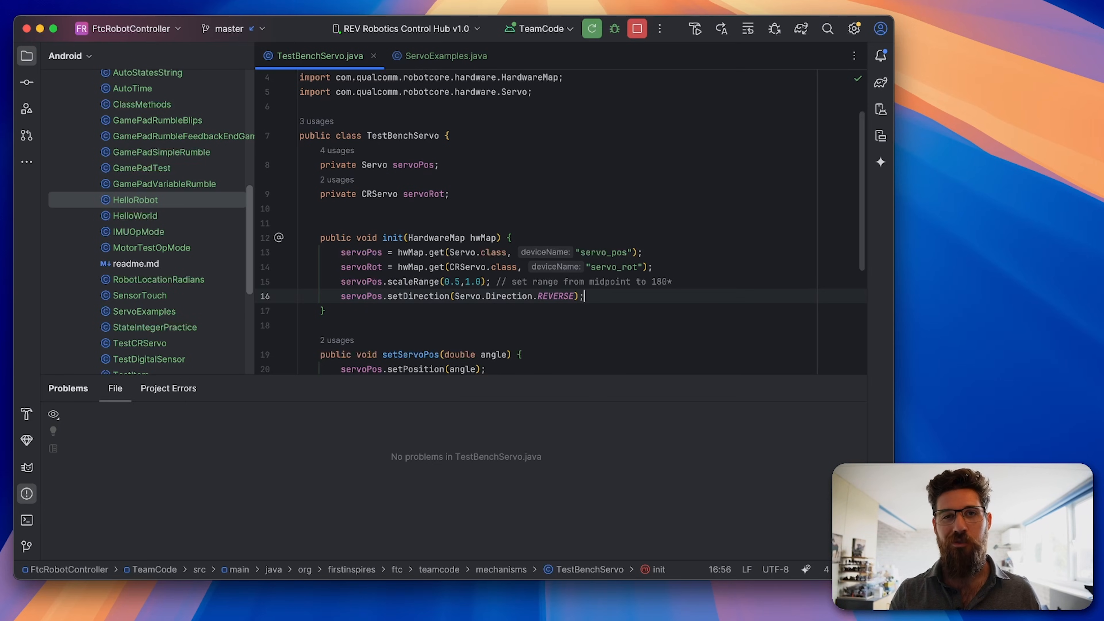
click(447, 56)
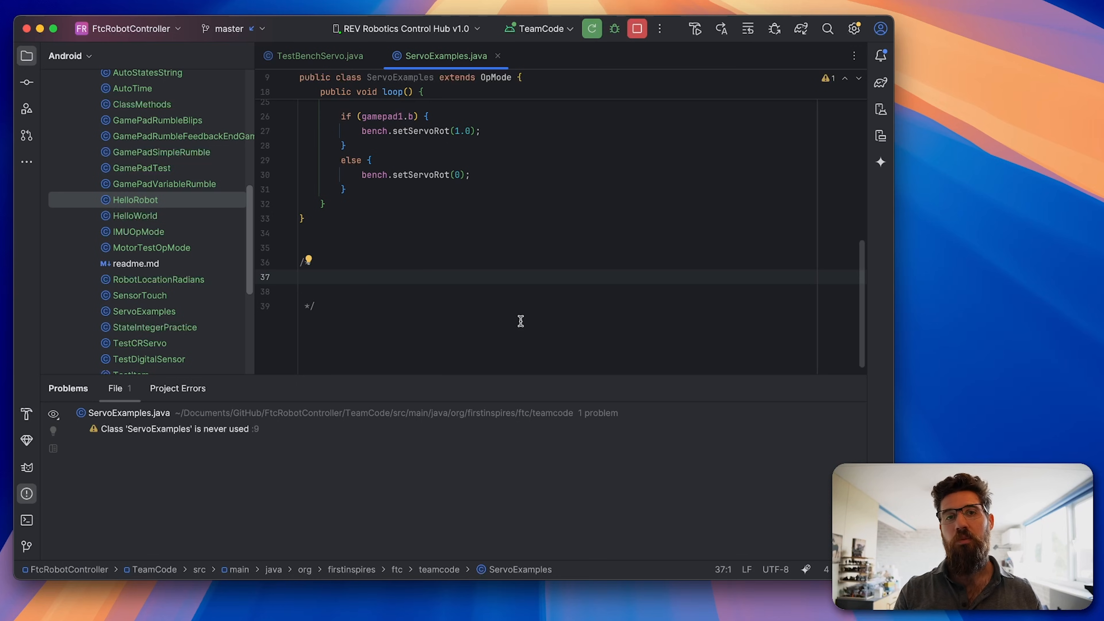
Write challenge comment '1. set your CR to reverse it's direction.' in ServoExamples
text(1.)
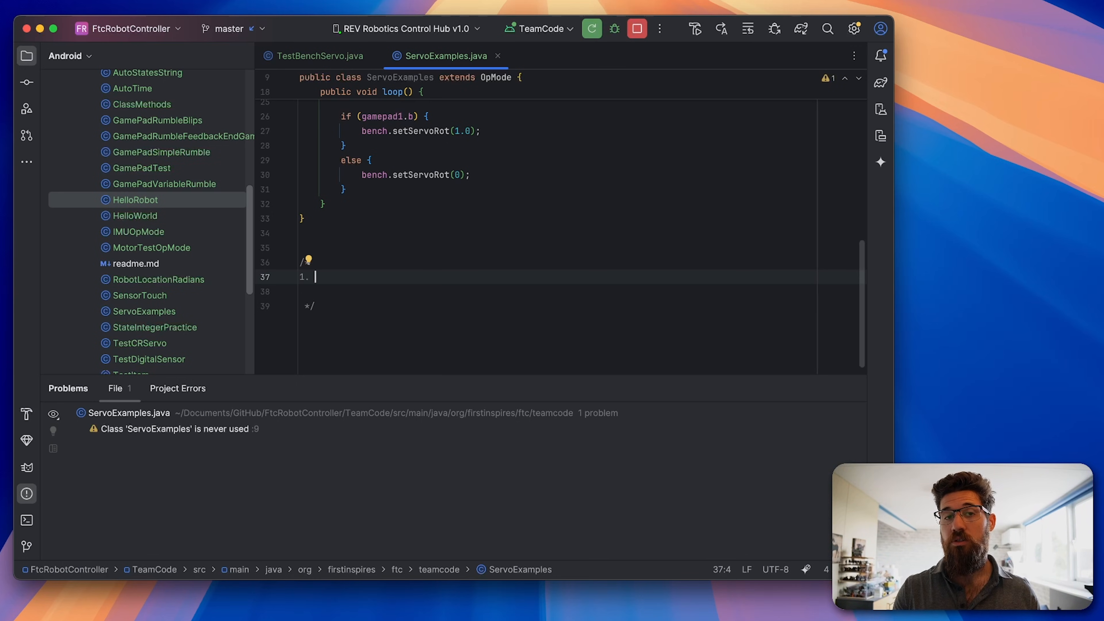
text(set your)
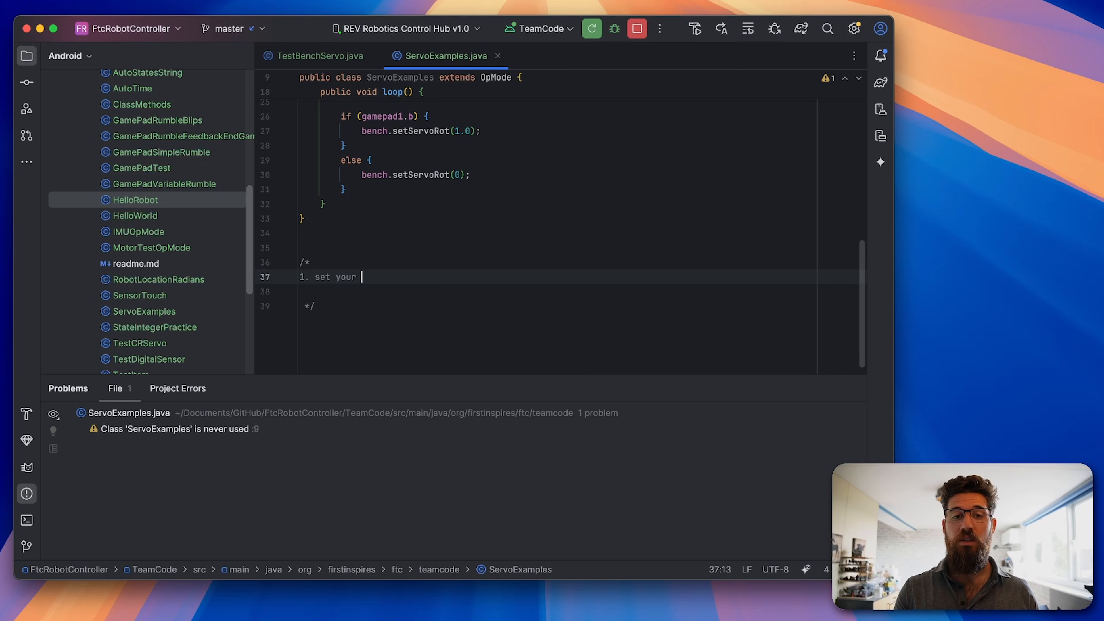
text(CR to reverse it)
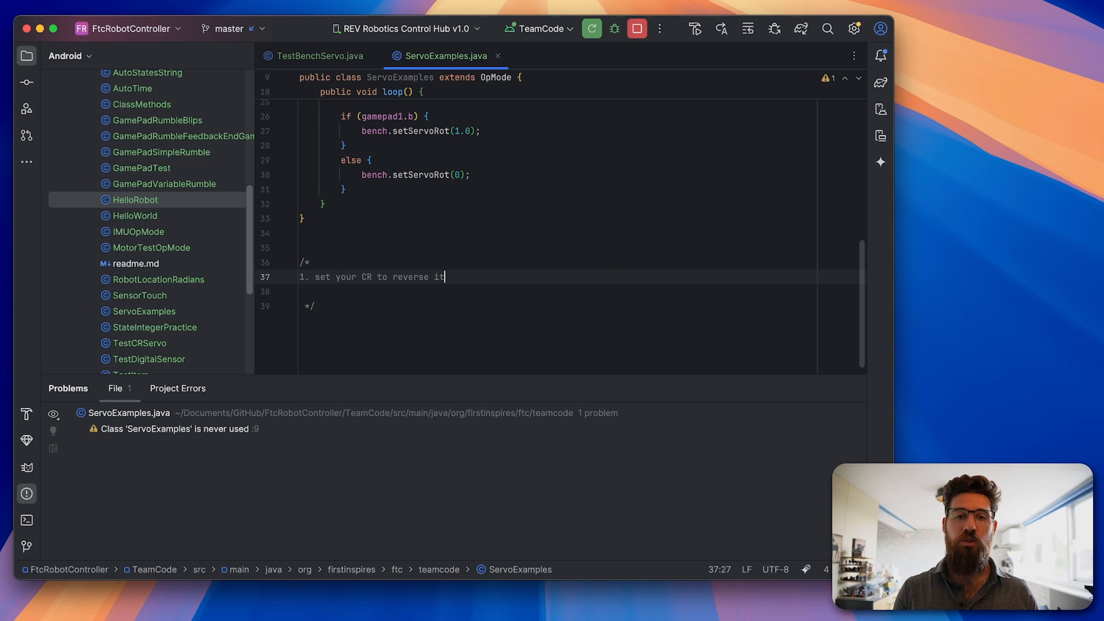
text('s direction.)
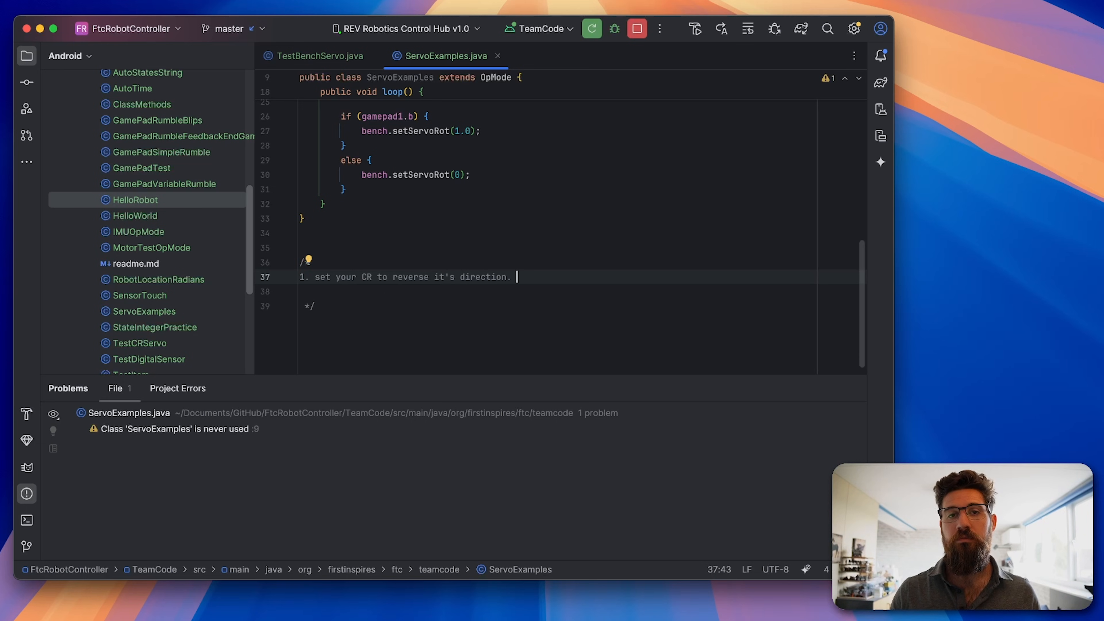
click(320, 56)
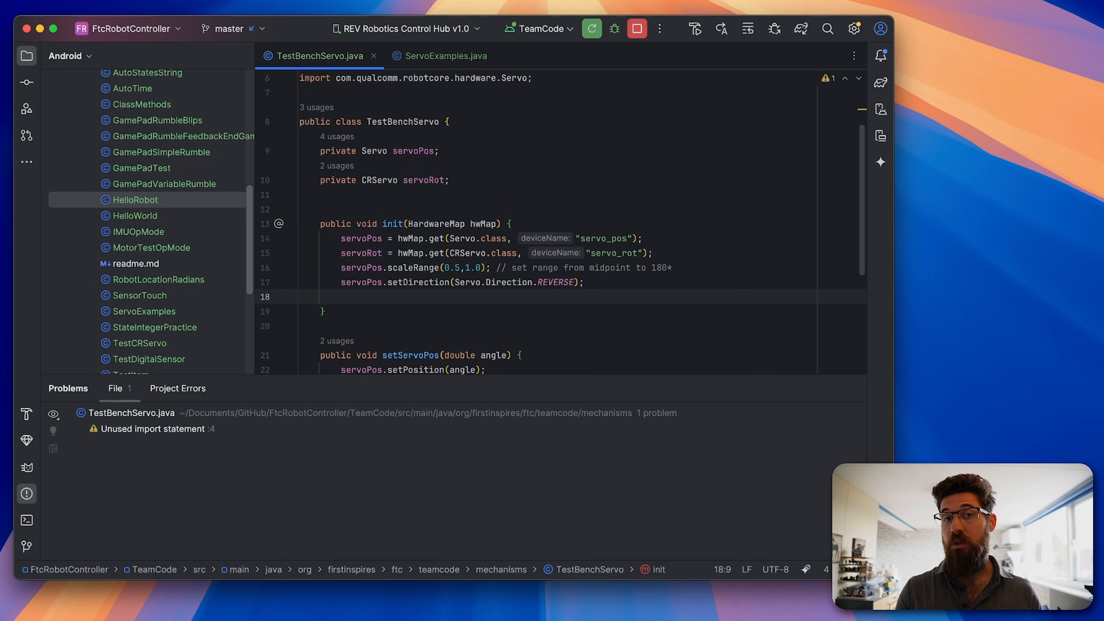
Add servoRot.setDirection(Servo.Direction.REVERSE) in TestBenchServo's init
text(servoRot.se)
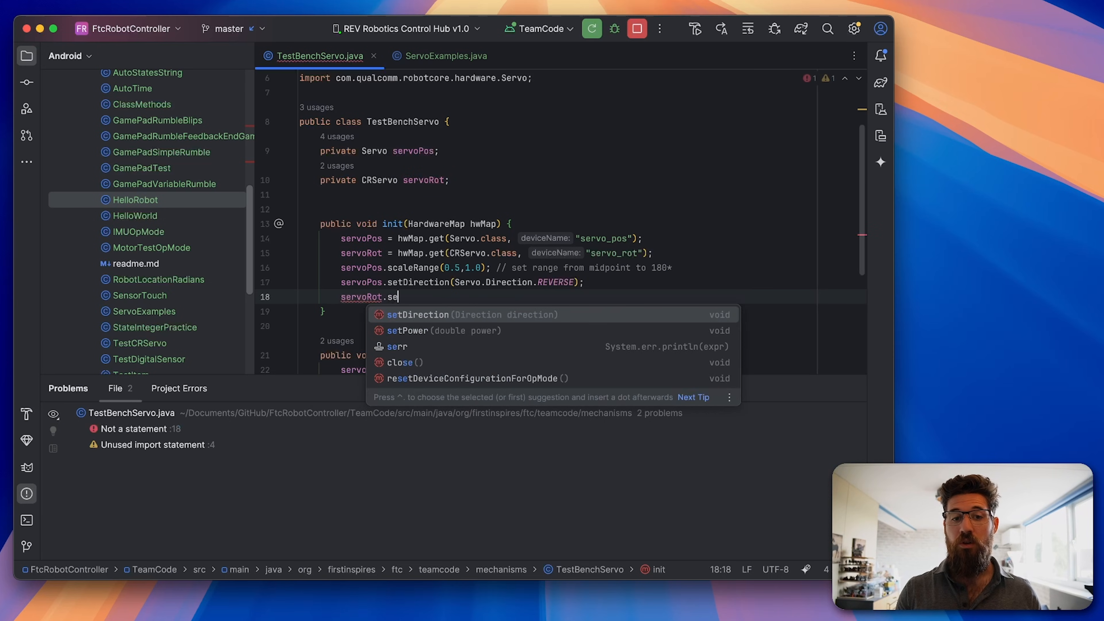
text(tDirection(CR);)
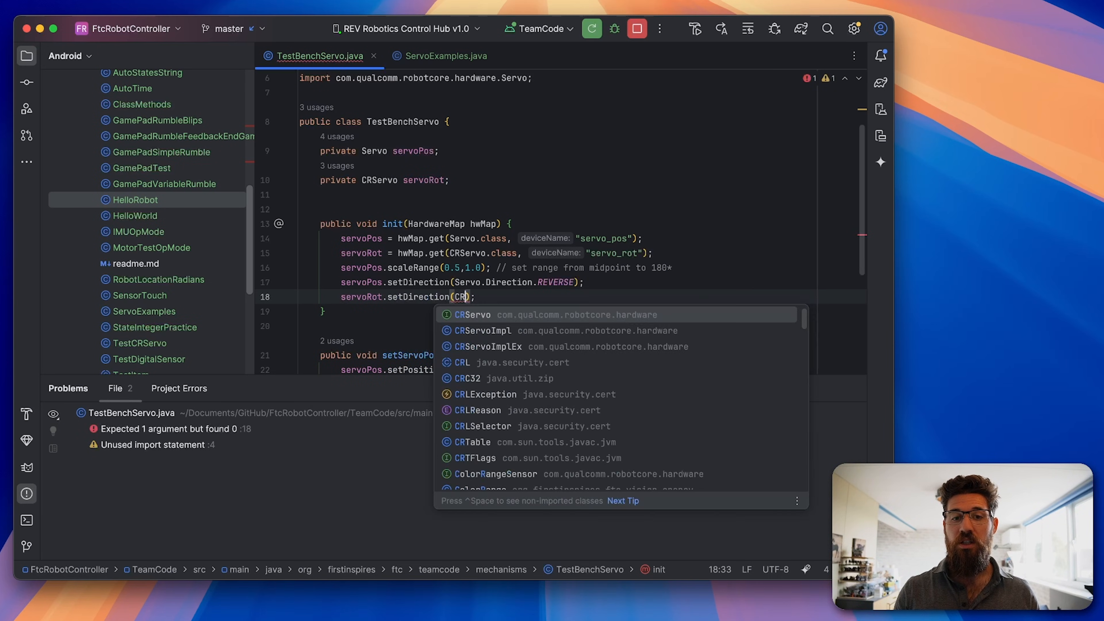
text(Servo.D)
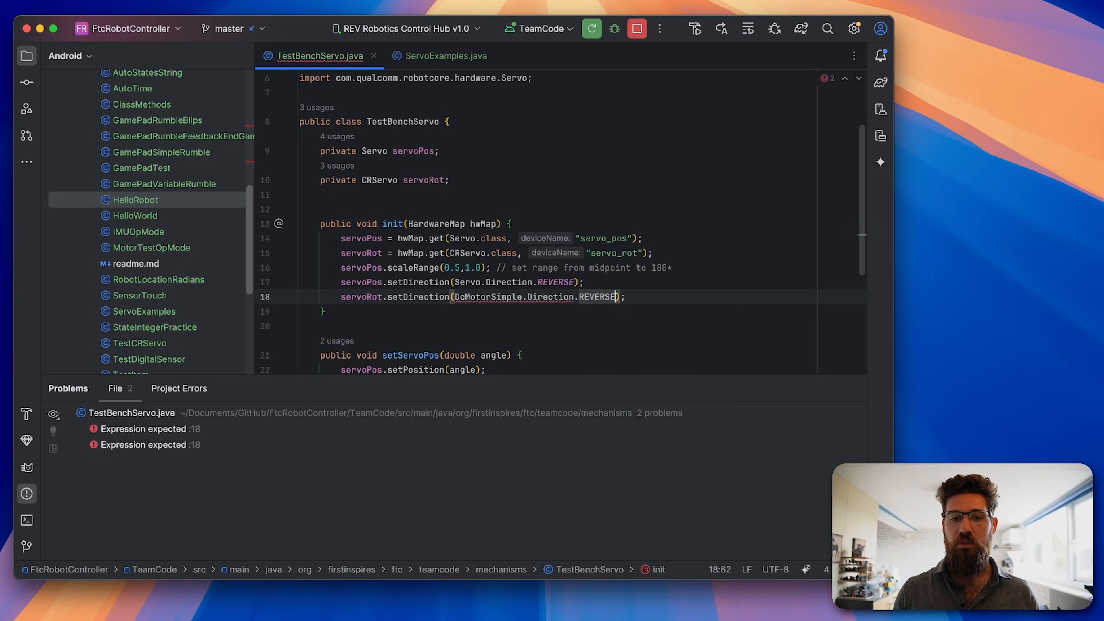
click(446, 56)
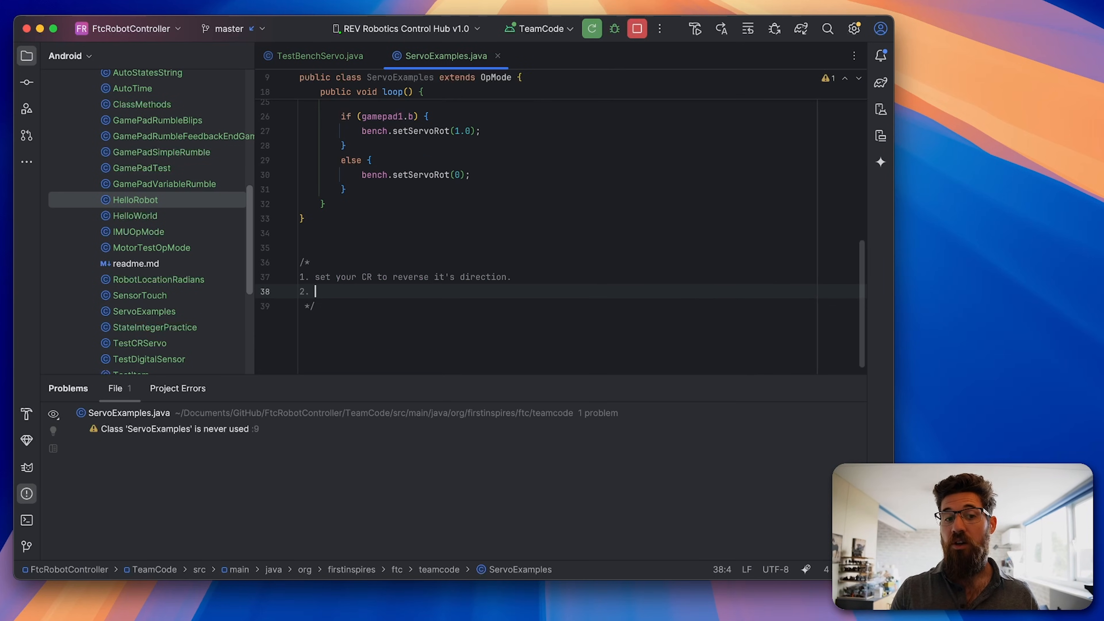
Write challenge 2: pulling the left gamepad trigger sets the position of the pos servo
text(set your op mode so when you)
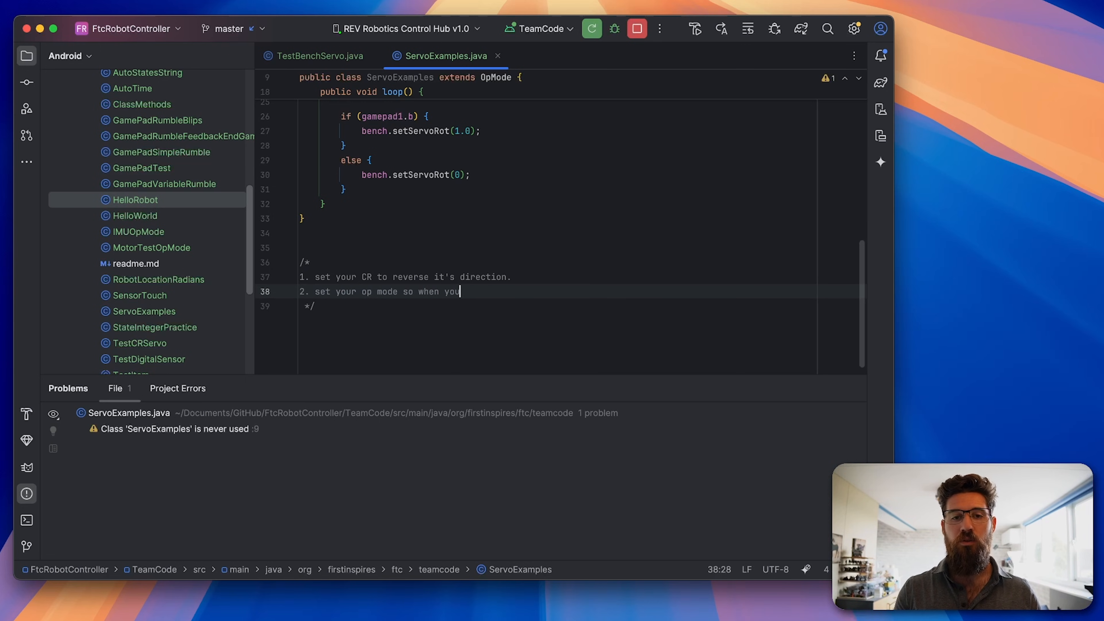
text(pull the left)
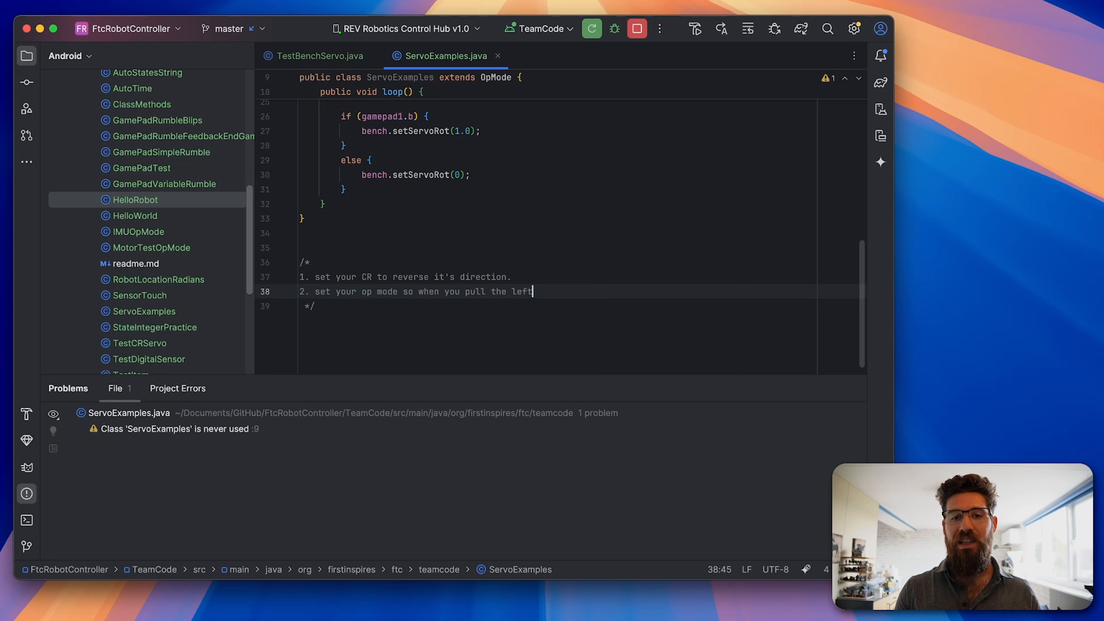
text(gamepad trigger, it s)
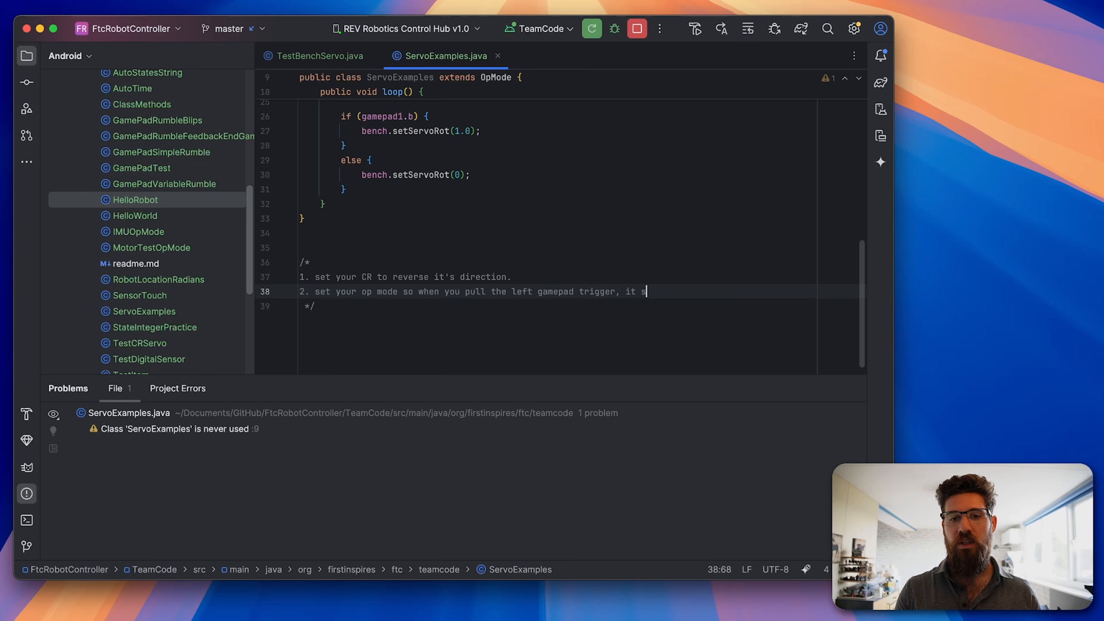
text(ets the)
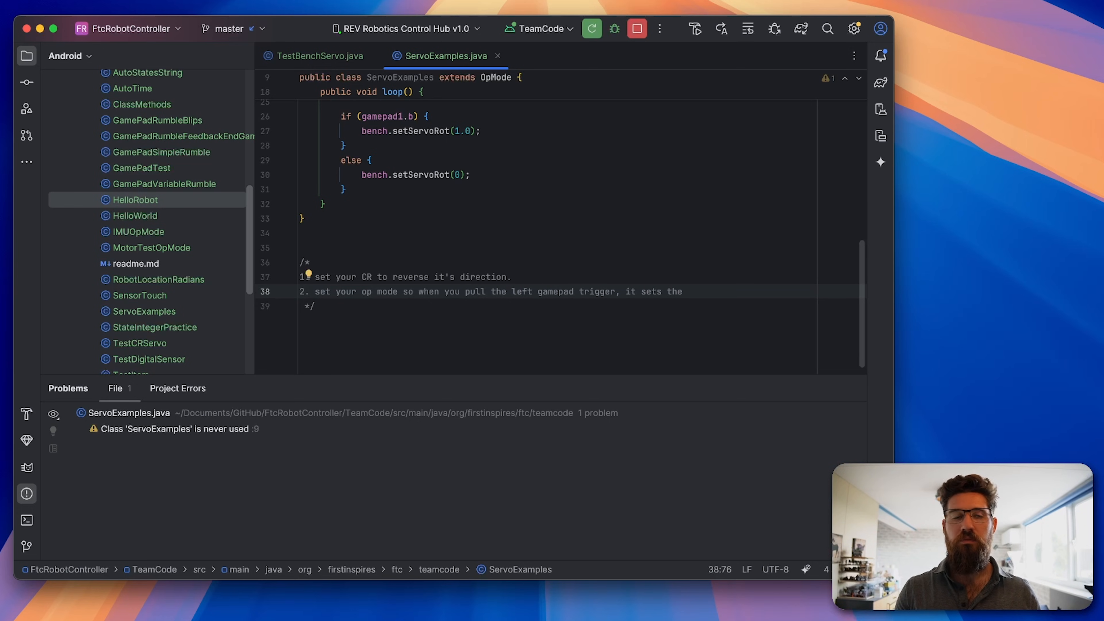
text(position of the)
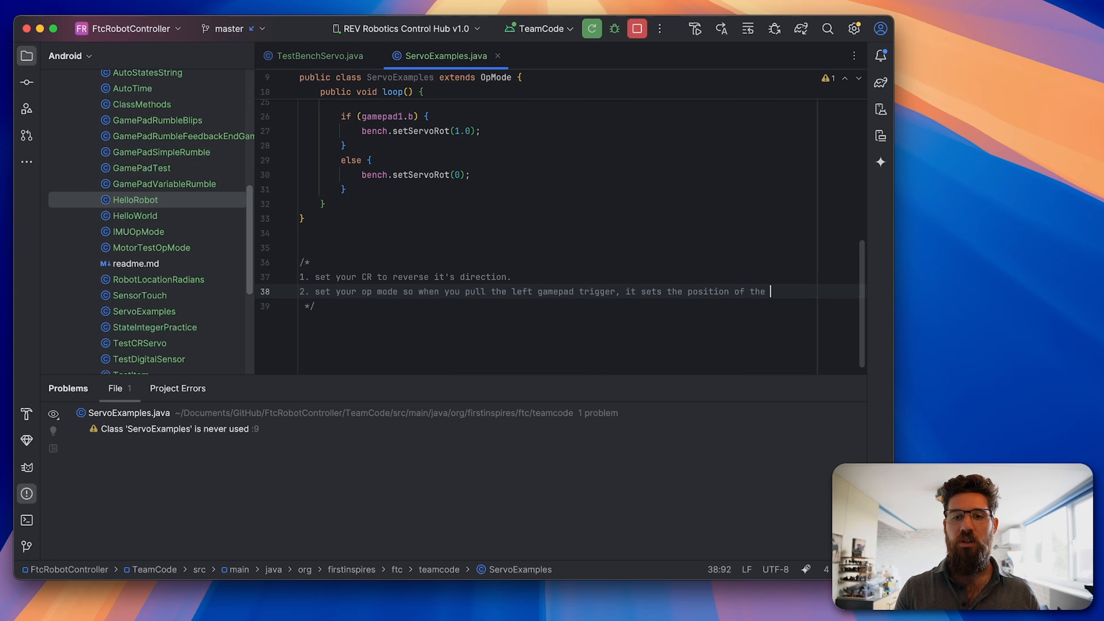
text(pos servo)
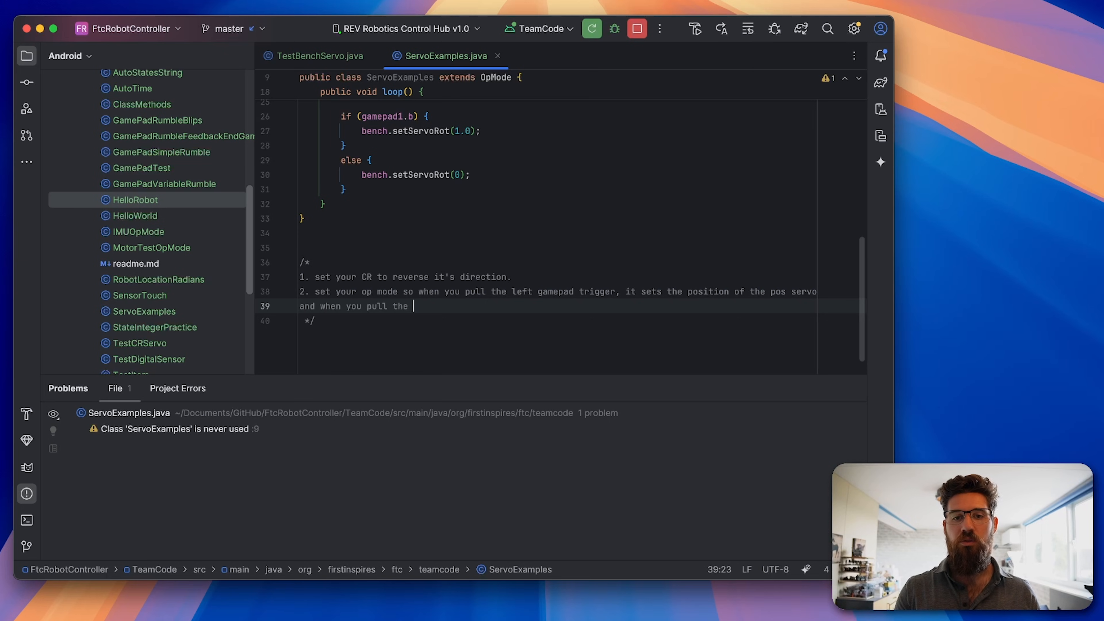
Finish challenge 2: right gamepad trigger runs it where 0 is off and 1 is fully on
text(right gamepad trigger,)
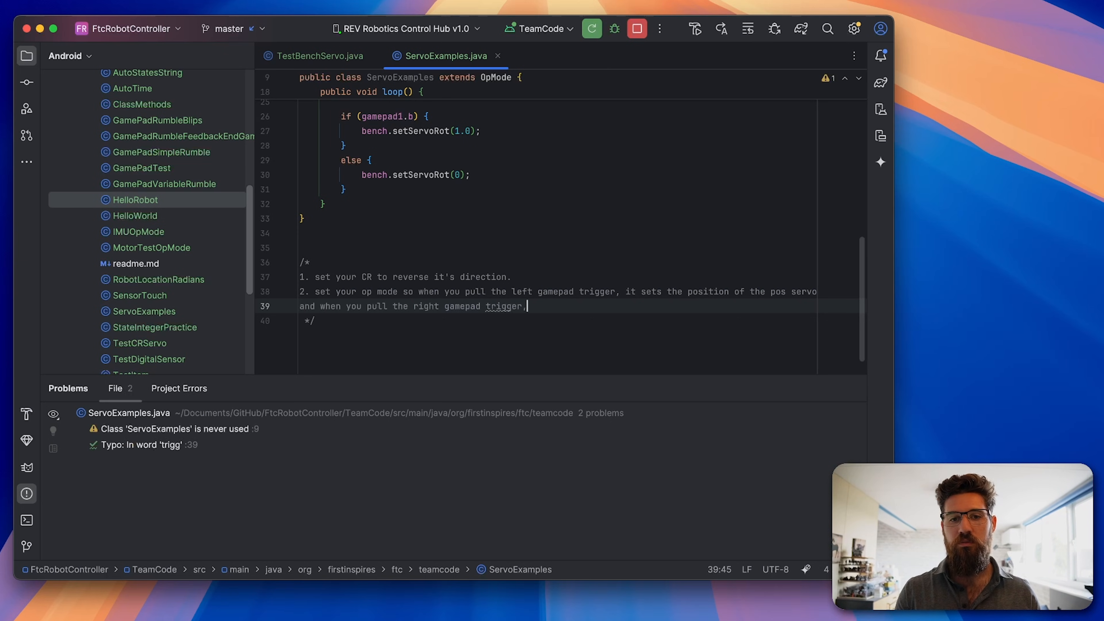
text(0 is off and)
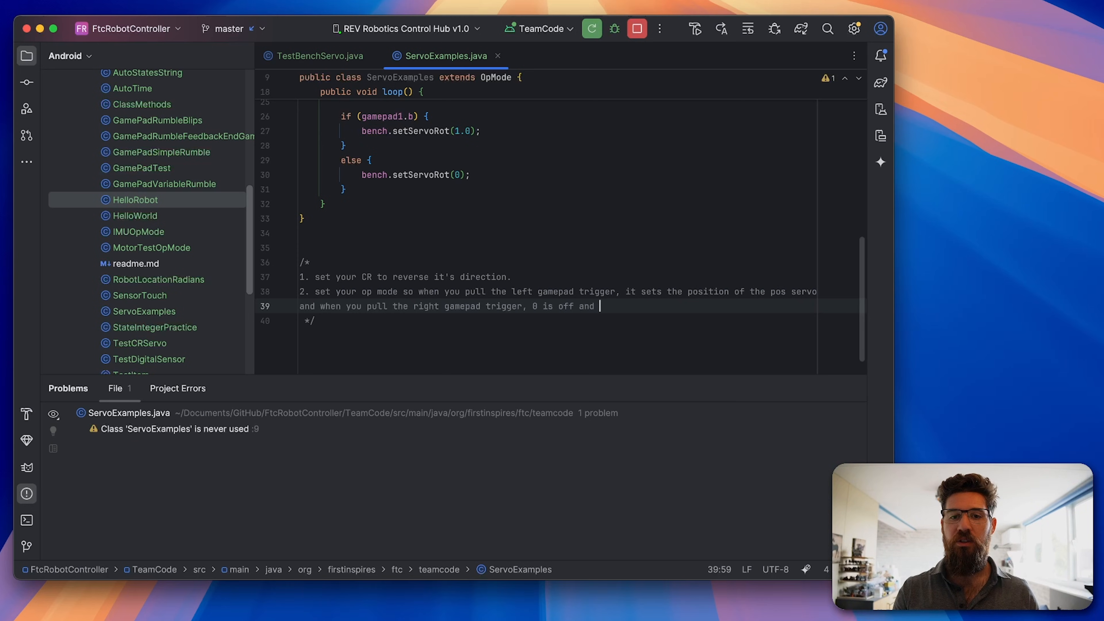
text(1)
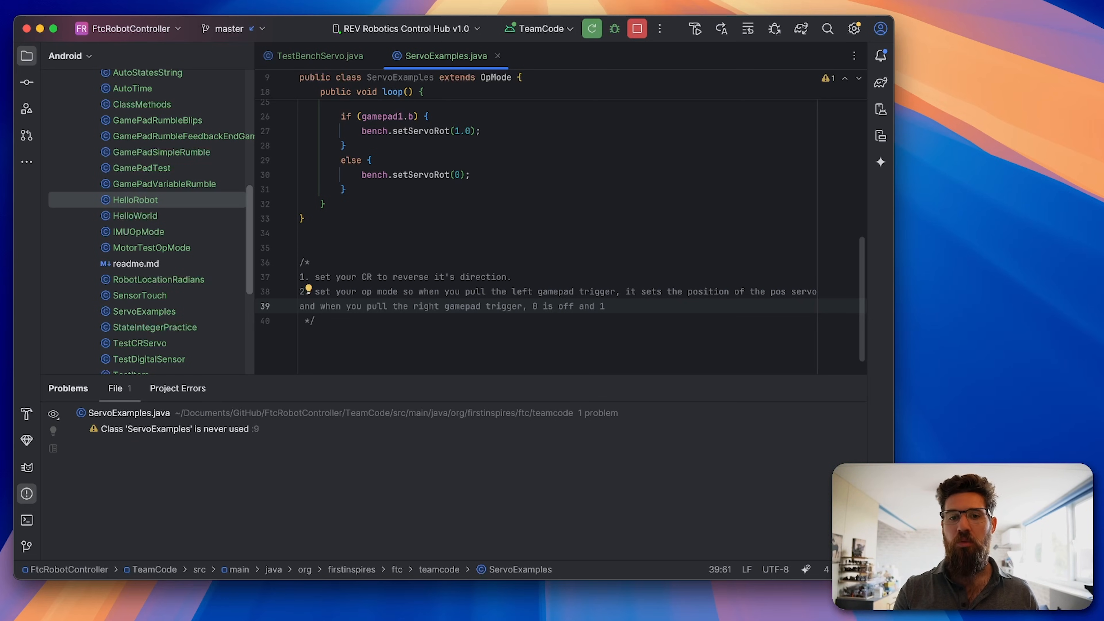
text(is fully)
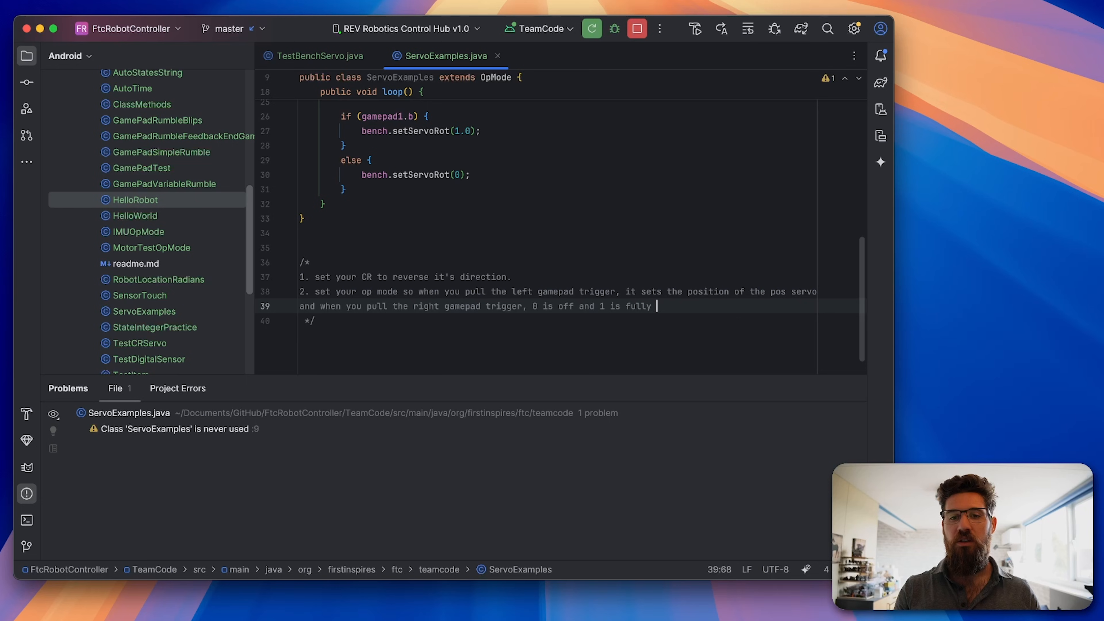
text(on.)
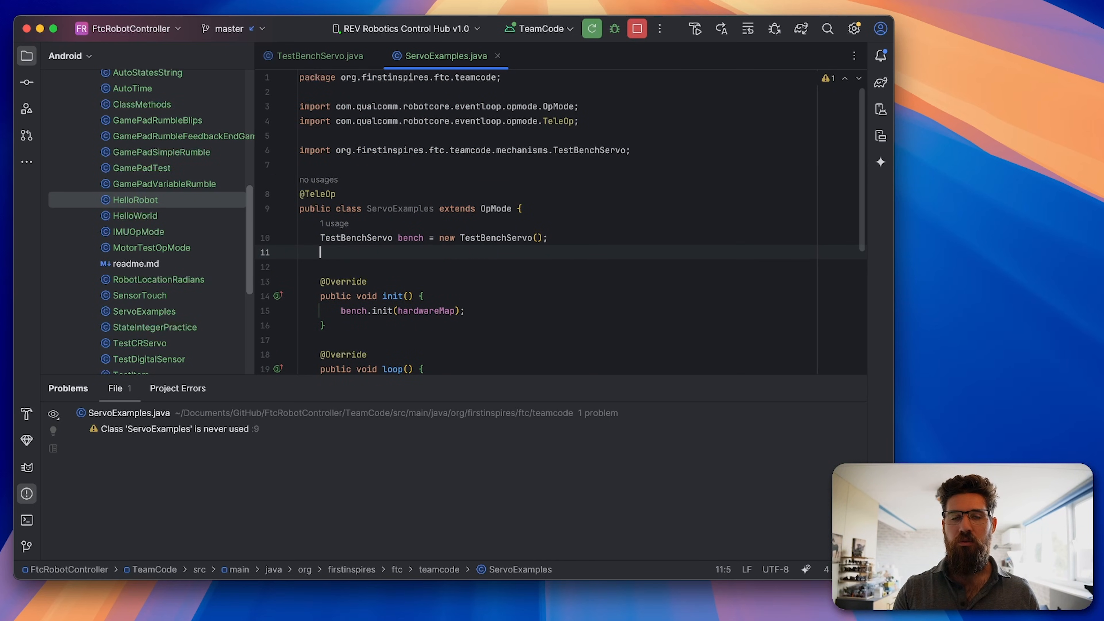
Declare fields 'double leftTrigger, rightTrigger;' below the bench field
text(left)
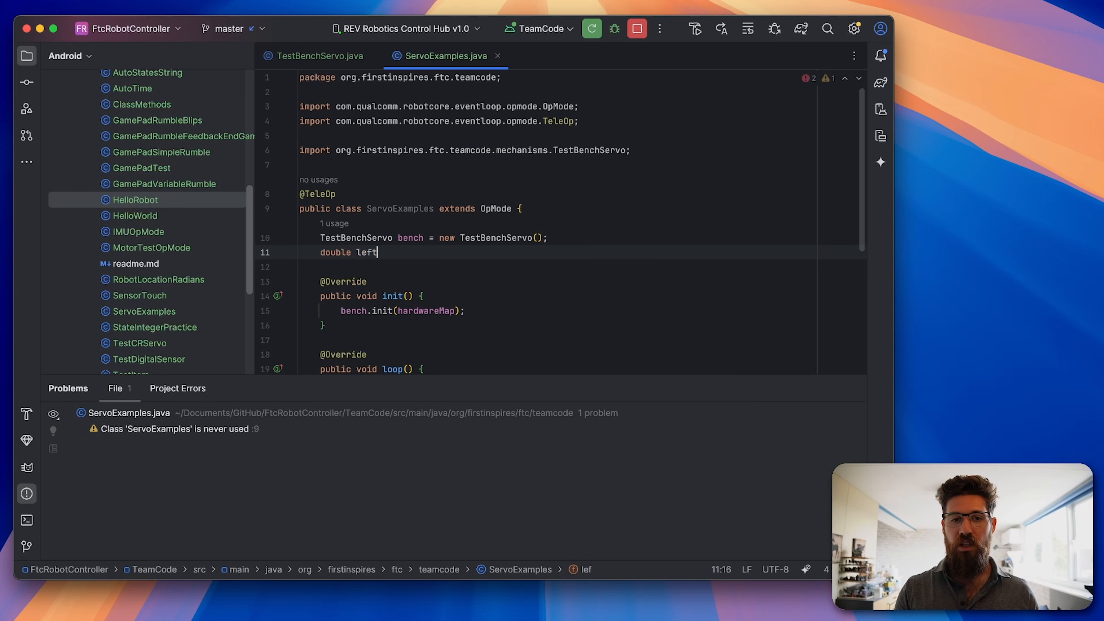
text(Trigger;)
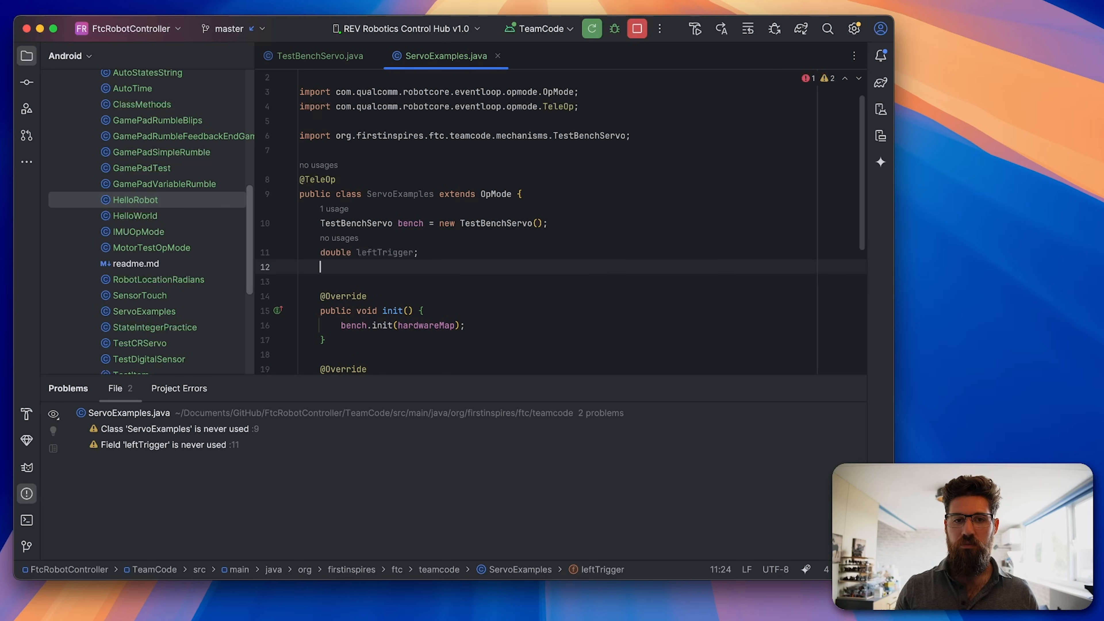
text(,)
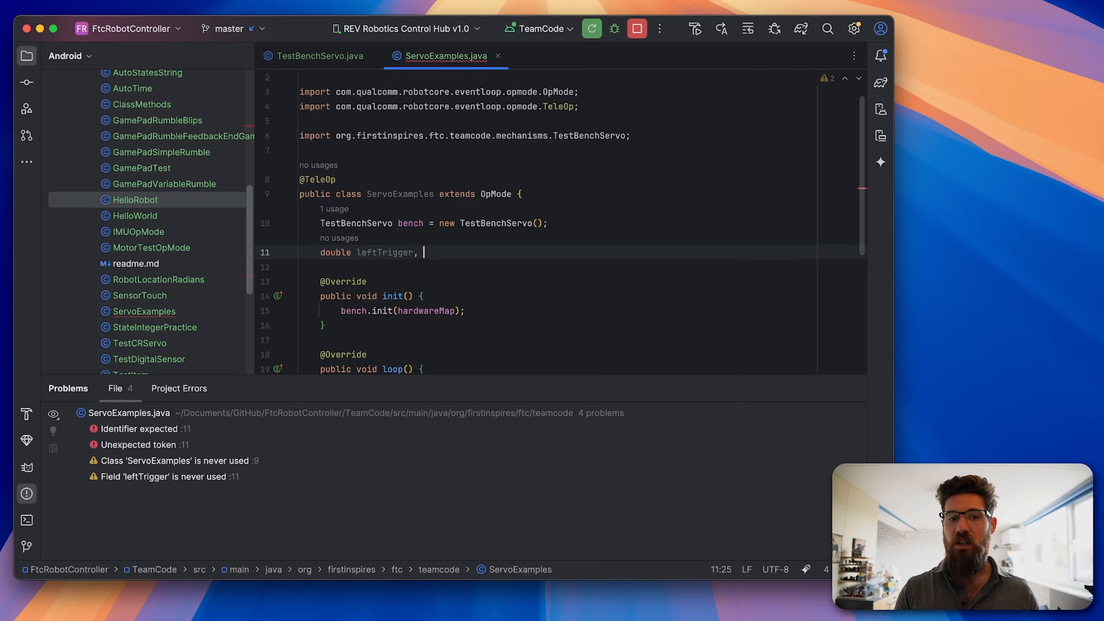
text(rightTrigger,)
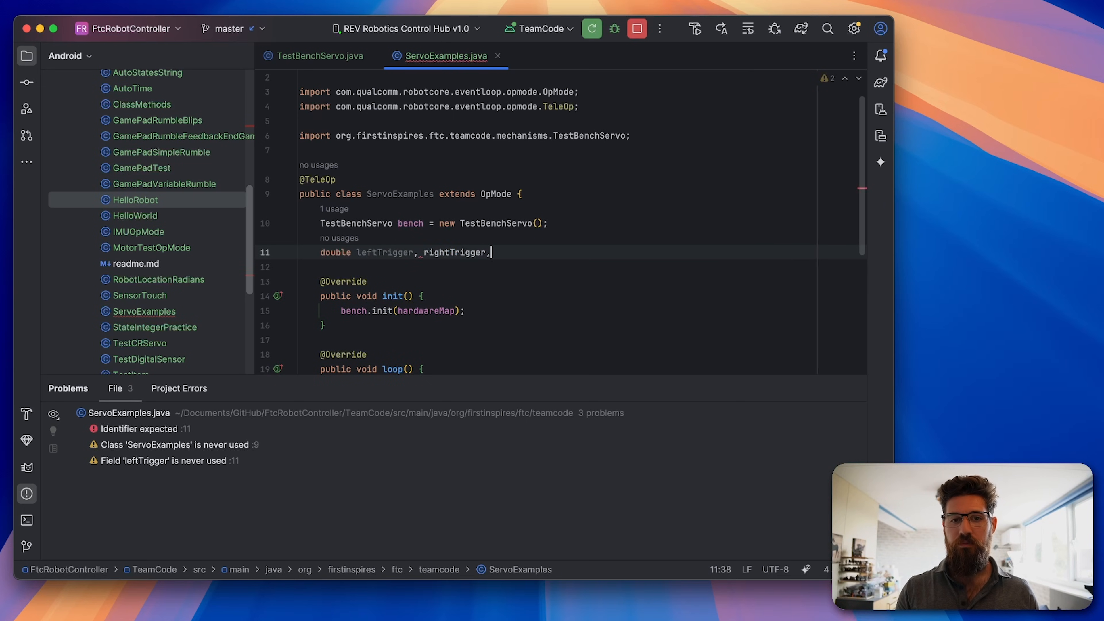
text(;)
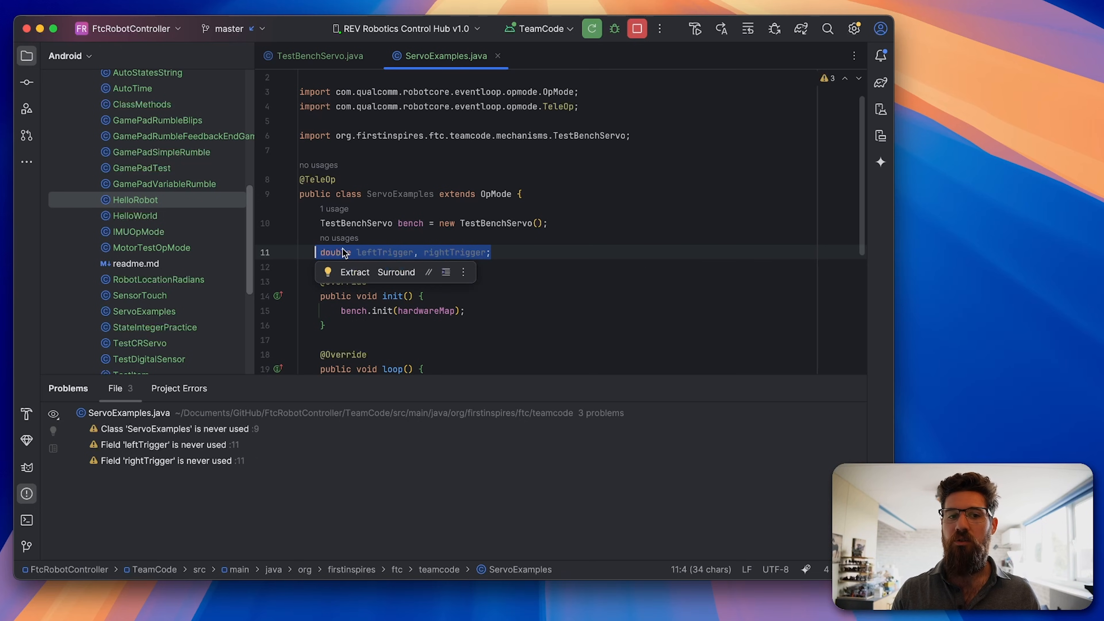
double_click(386, 253)
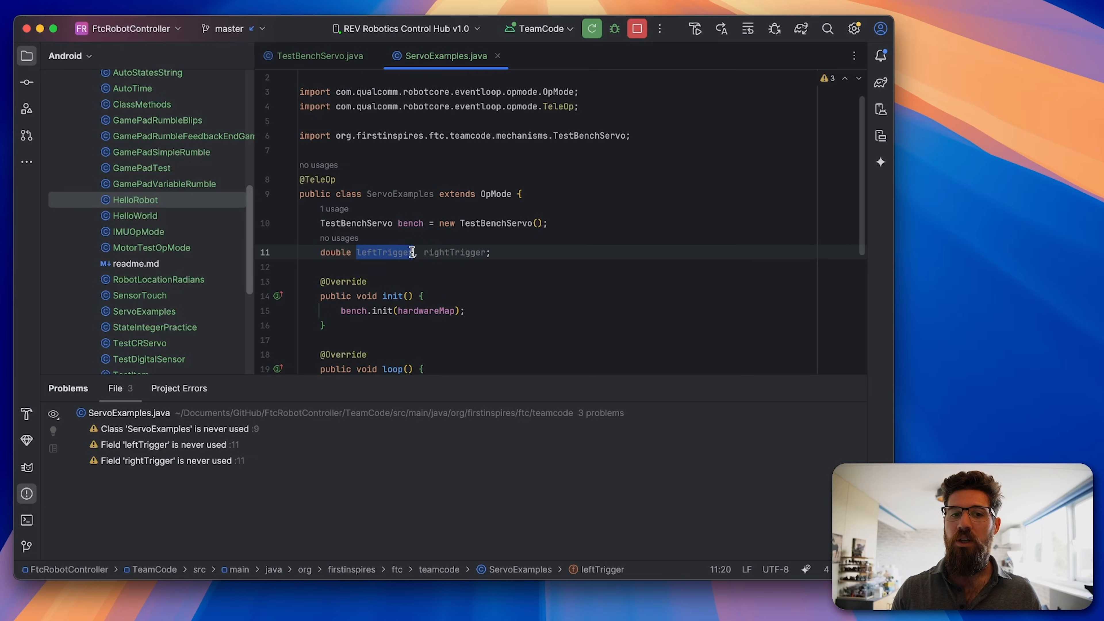
click(513, 251)
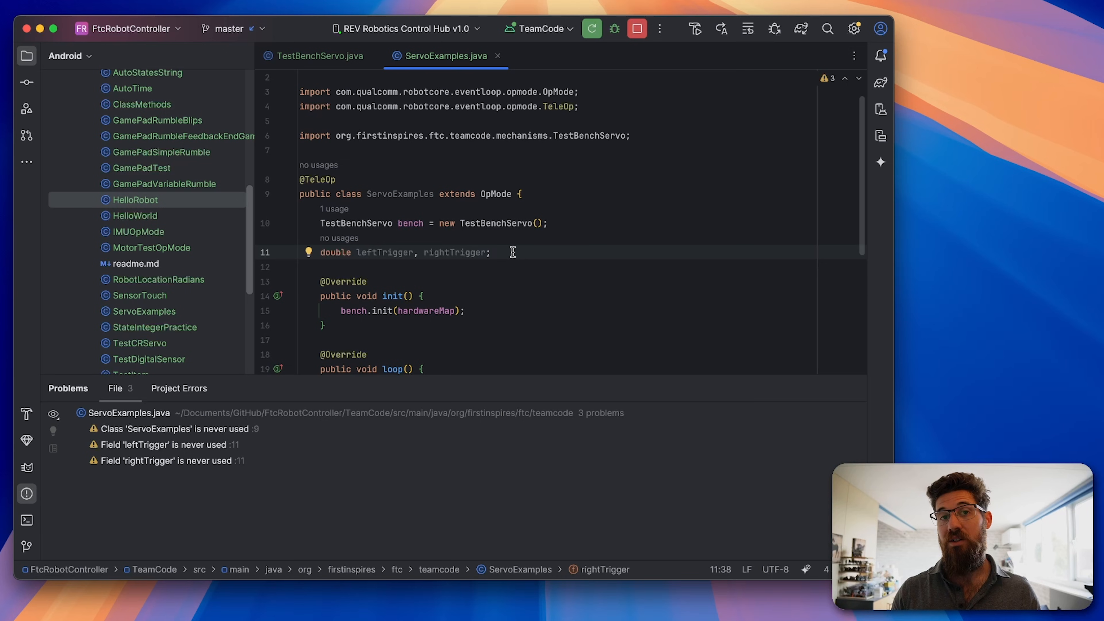
drag(358, 251, 490, 252)
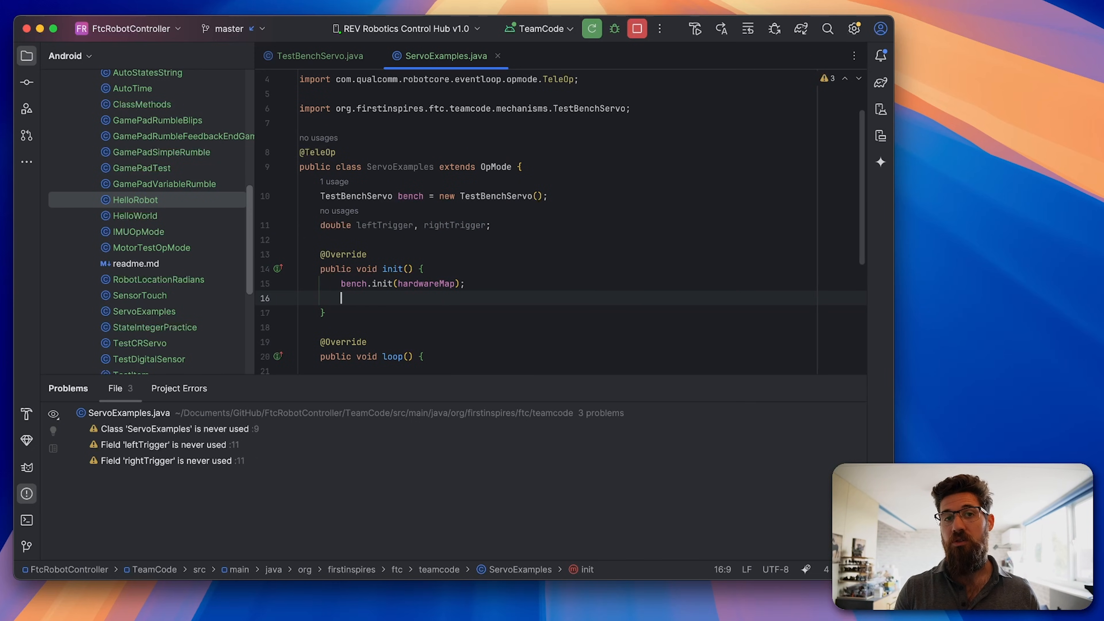
Initialise leftTrigger = 0.0 and rightTrigger = 0.0 inside init()
text(left)
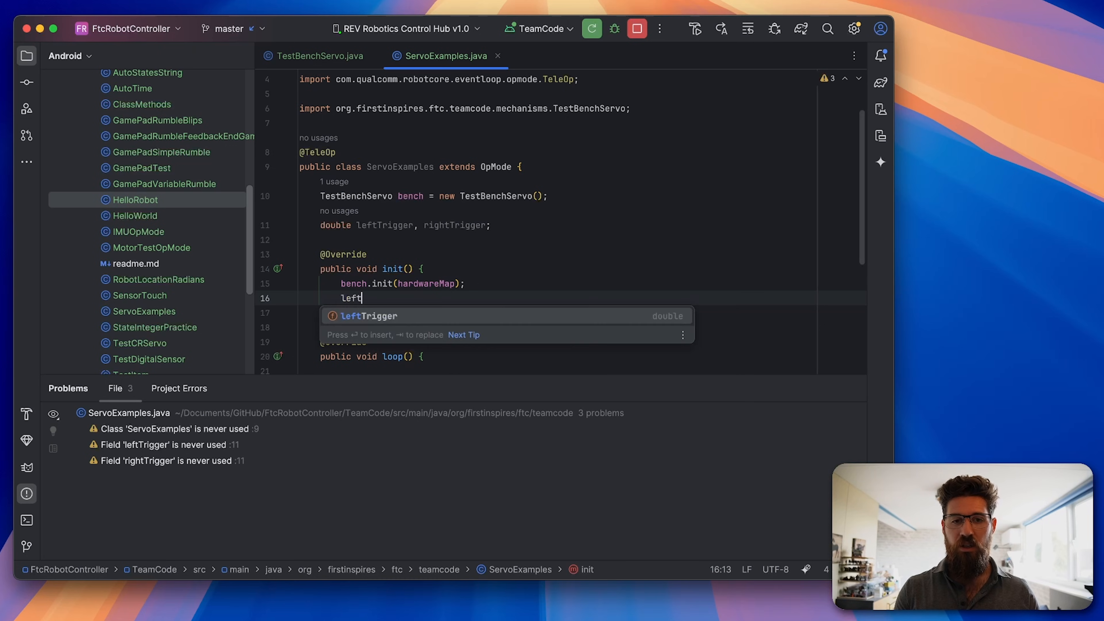
text(Trigger = 0.0)
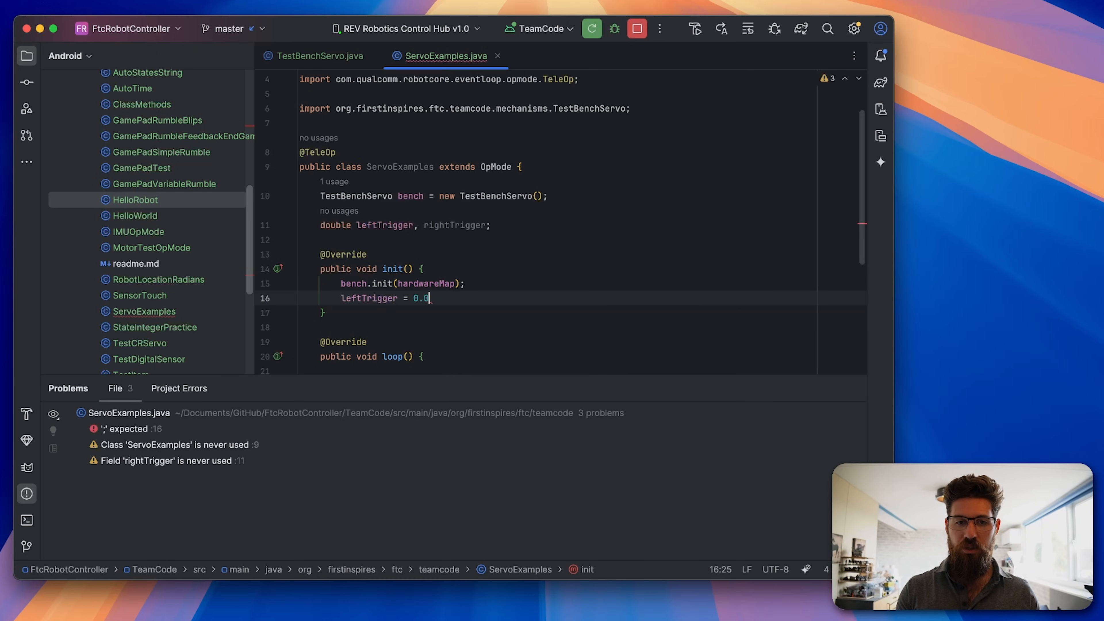
text(;)
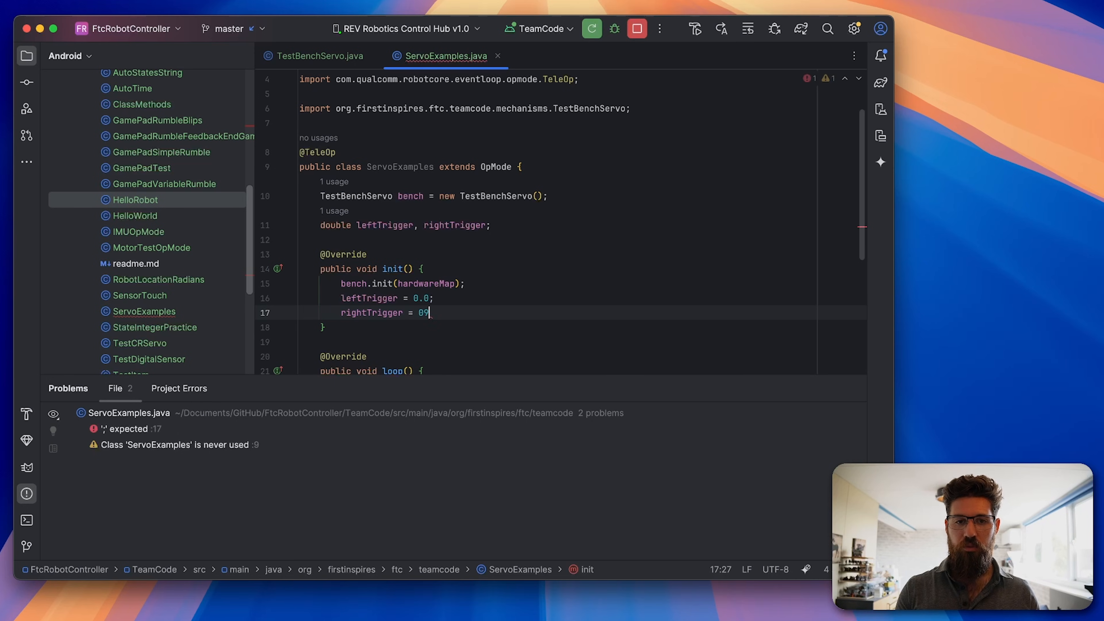
text(.0;)
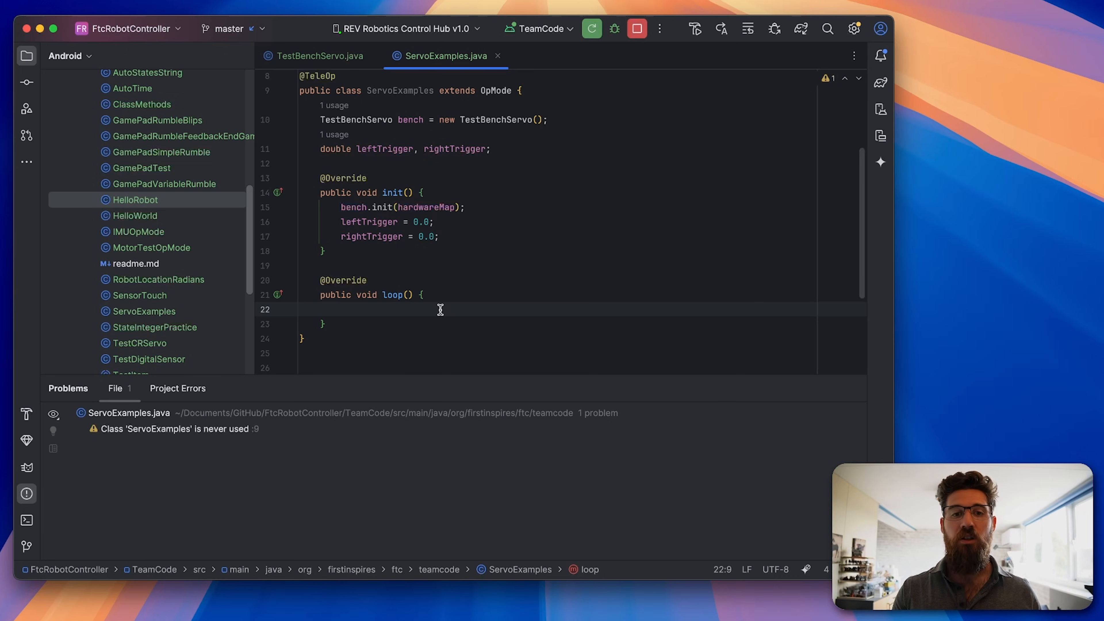
In loop(), read gamepad1.left_trigger and gamepad1.right_trigger into leftTrigger and rightTrigger
text(leftTrigger = gamepad1)
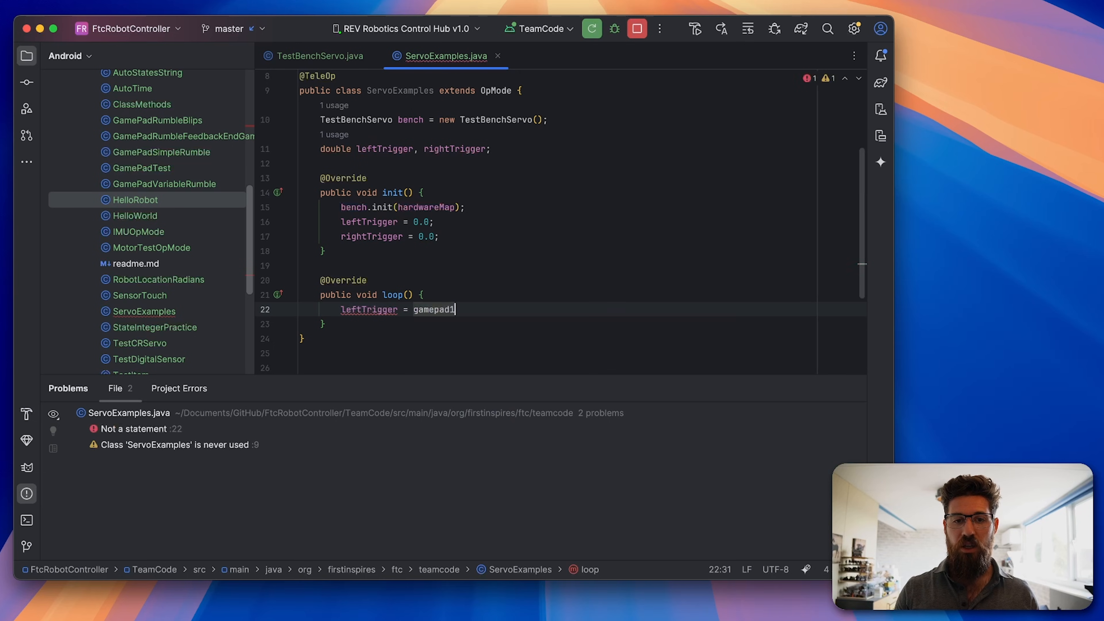
text(.left_trigger;)
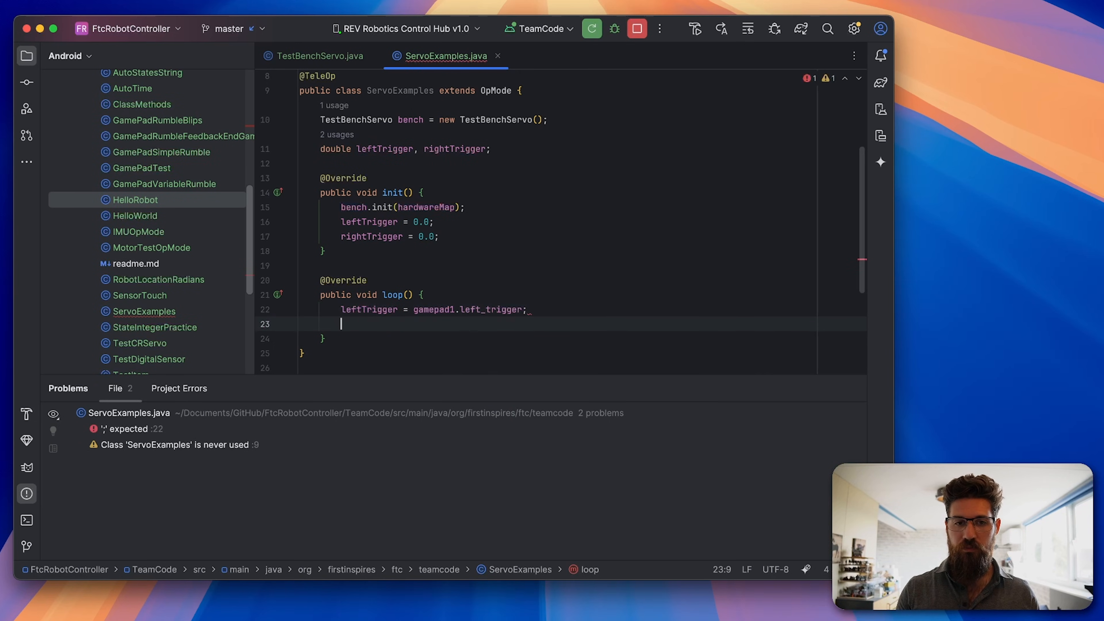
text(rightTrigger = ga)
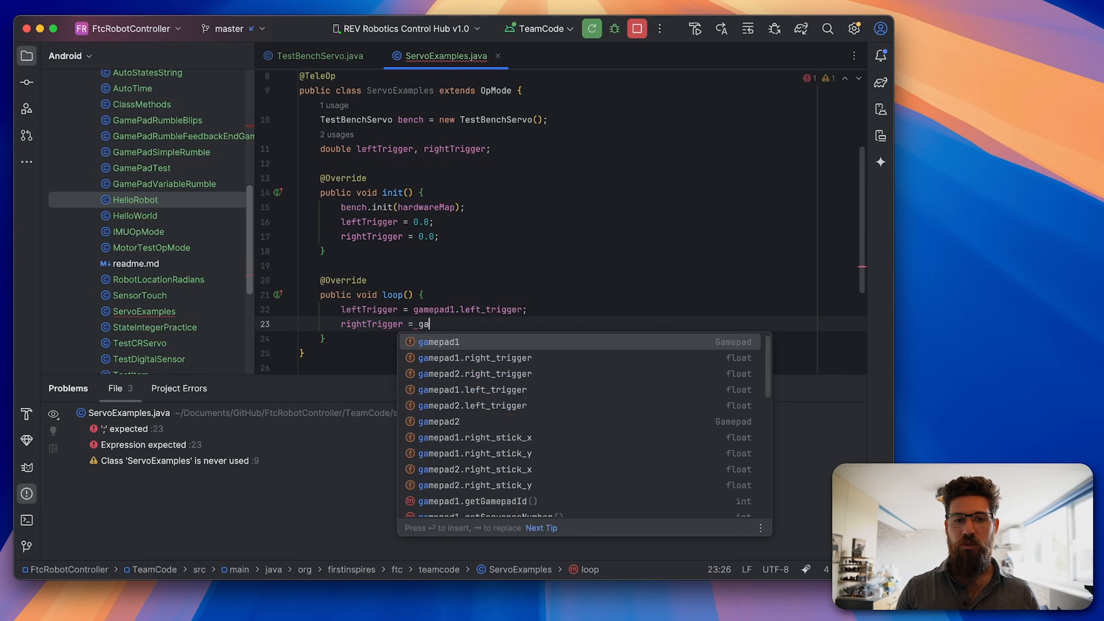
click(475, 357)
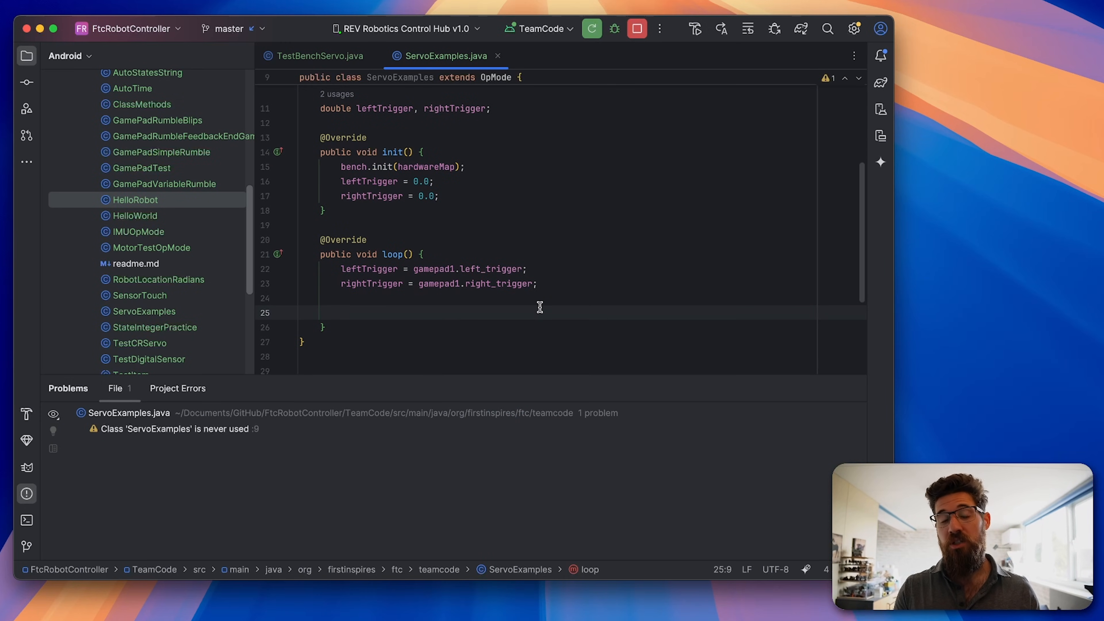
Drive the rotational servo with bench.setServoRot(rightTrigger) and begin another bench call
text(bench.setServoRot();)
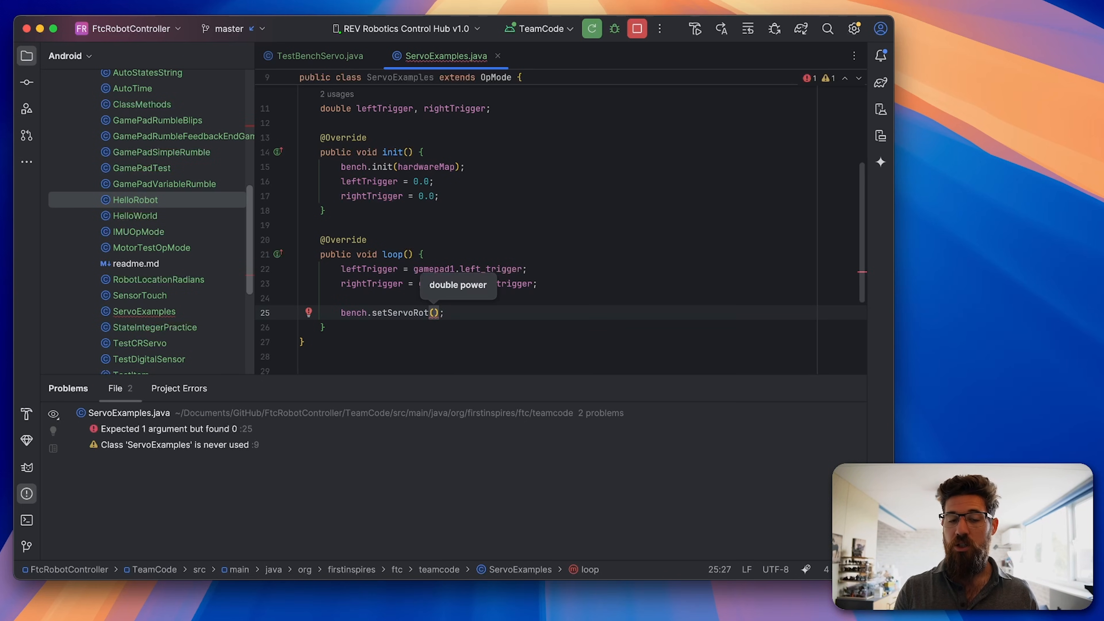
text(rightTrigger)
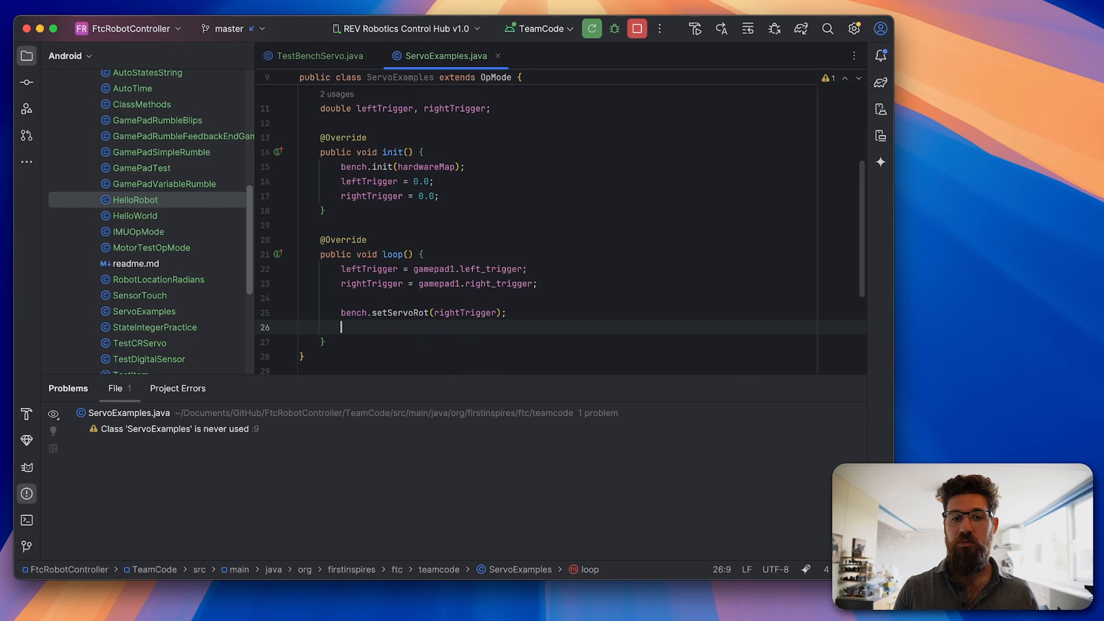
text(bench.)
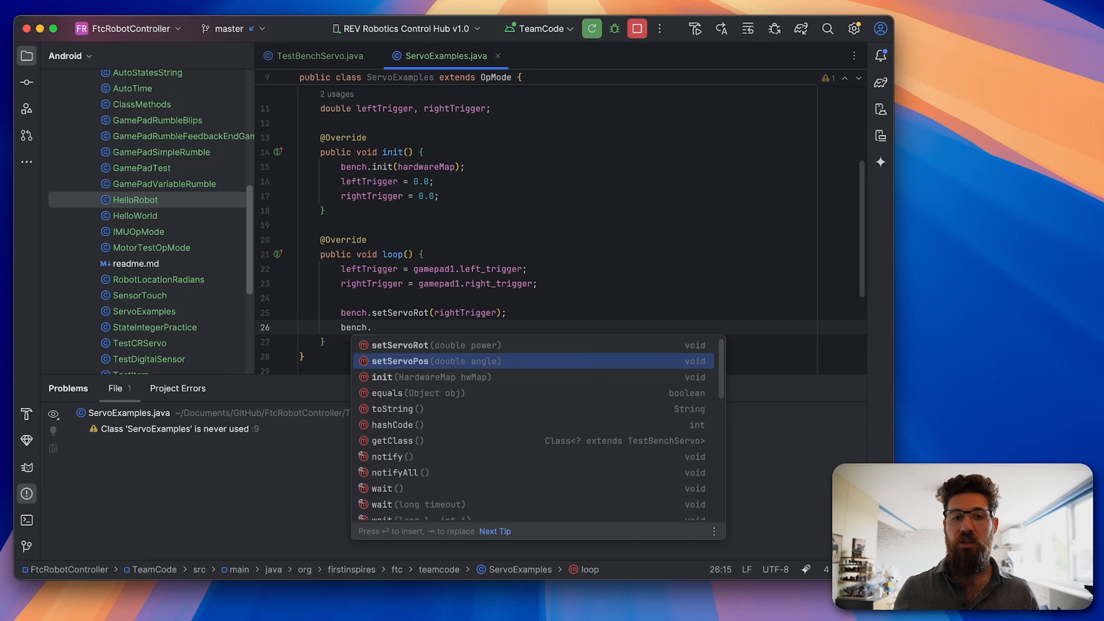